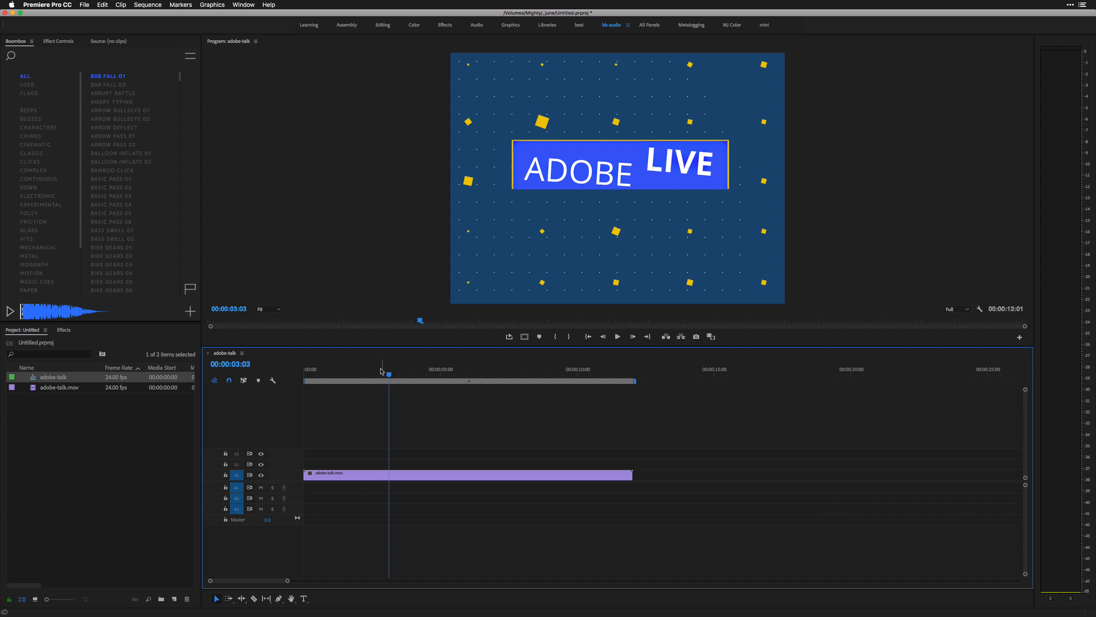
Step: Review the desk animation from its start and preview the BOB FALL 02 sound
left_click_drag(390, 374, 347, 374)
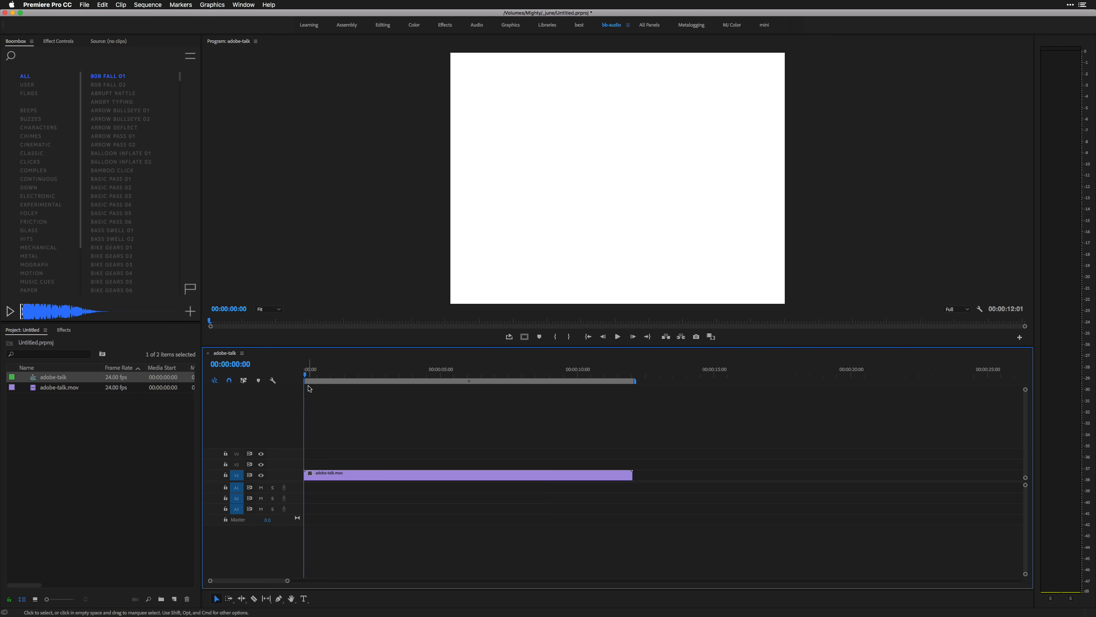
left_click(314, 374)
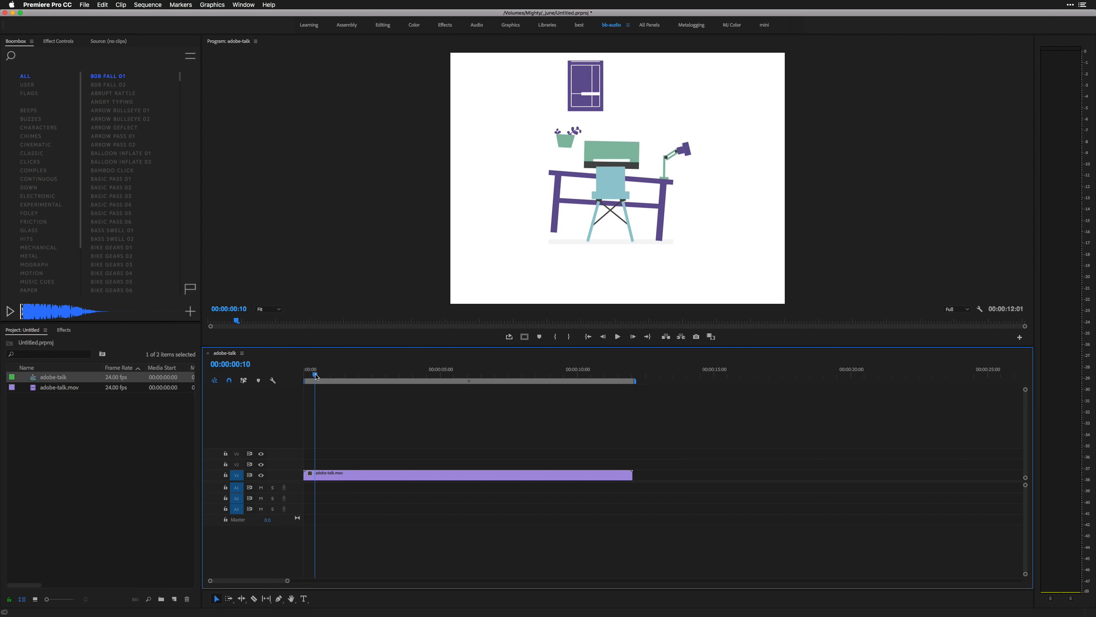
left_click_drag(314, 374, 310, 375)
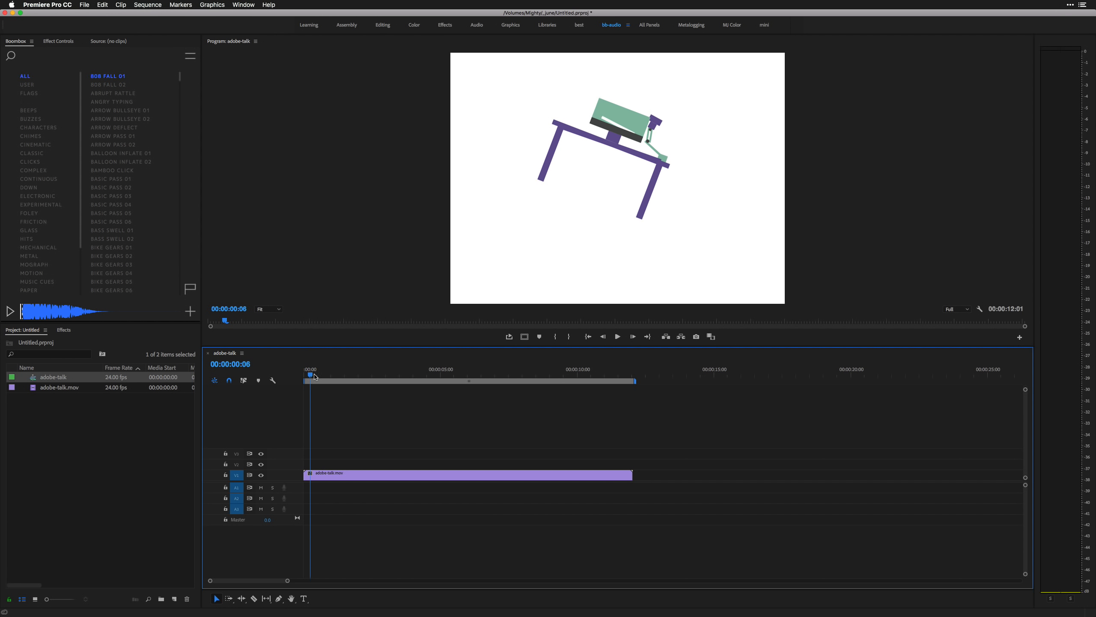
left_click(108, 85)
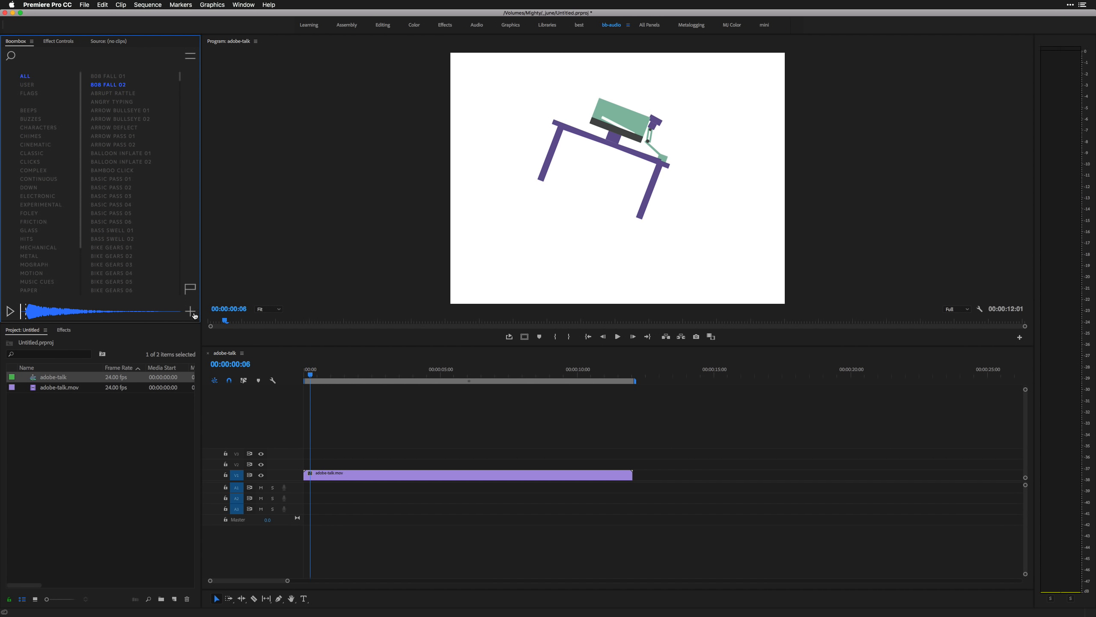
mouse_move(357, 367)
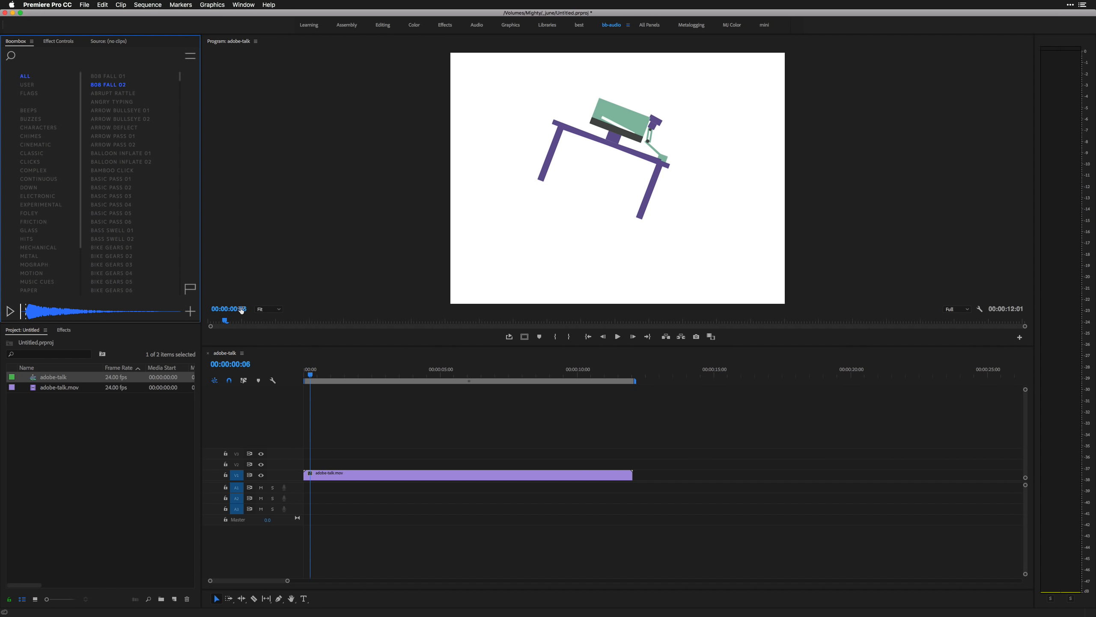
Step: Play the whole animation through, return to the start and add KEYSTROKE 03 to A1 at the playhead
left_click(381, 413)
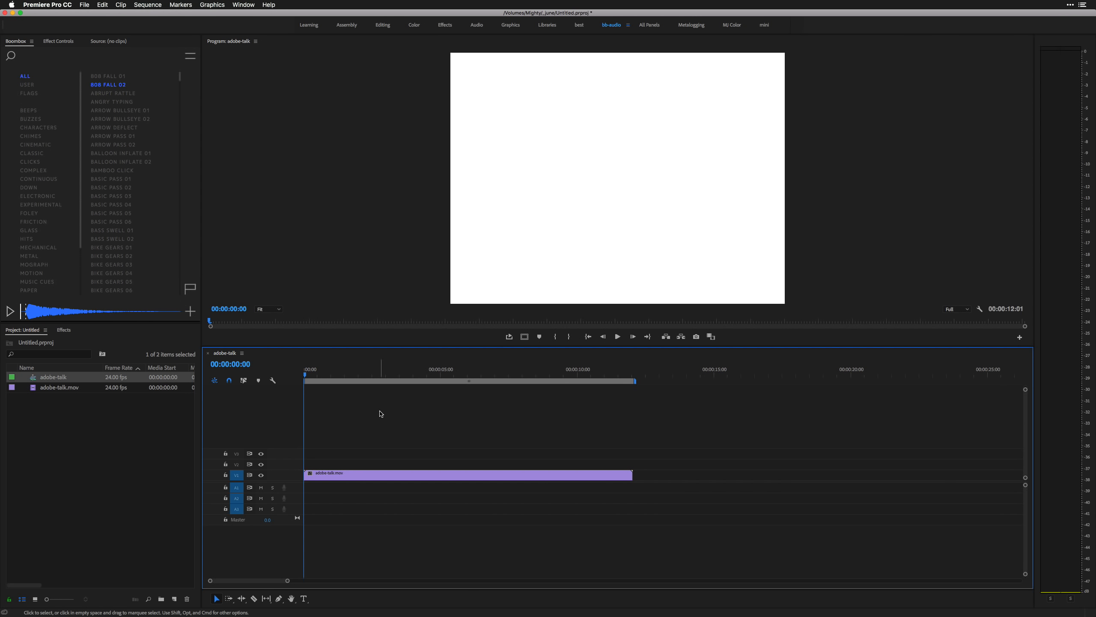
left_click(616, 337)
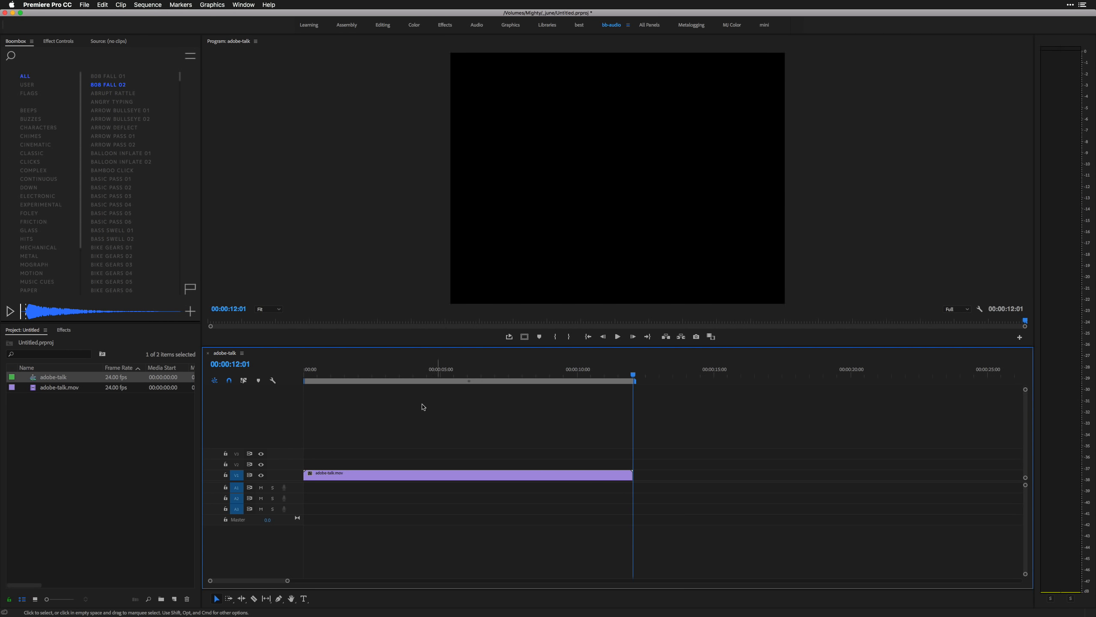
left_click(333, 374)
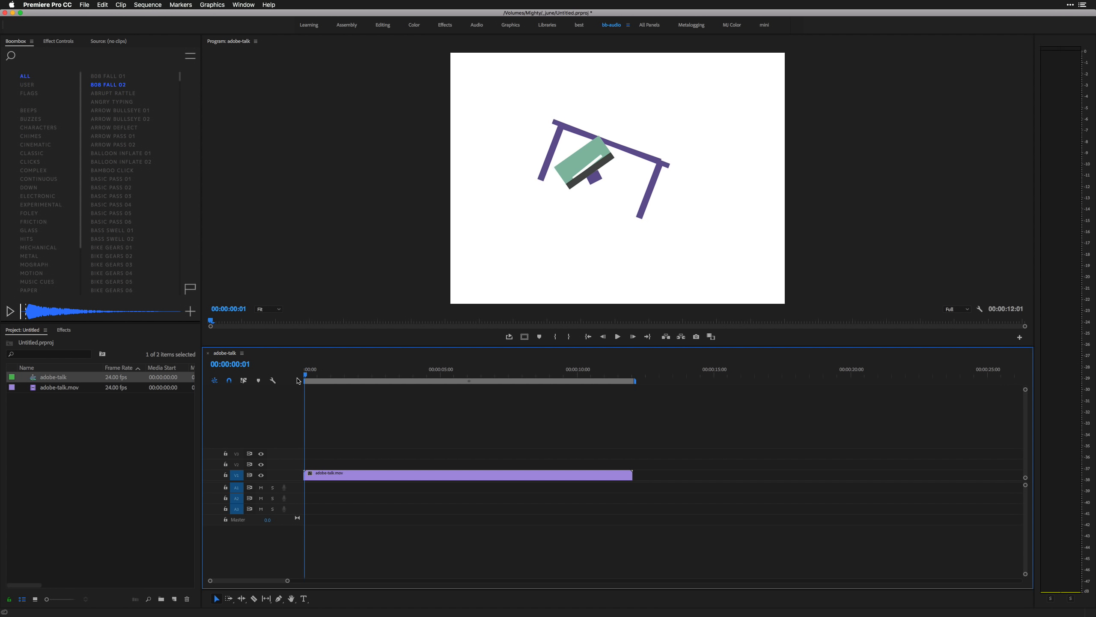
mouse_move(49, 98)
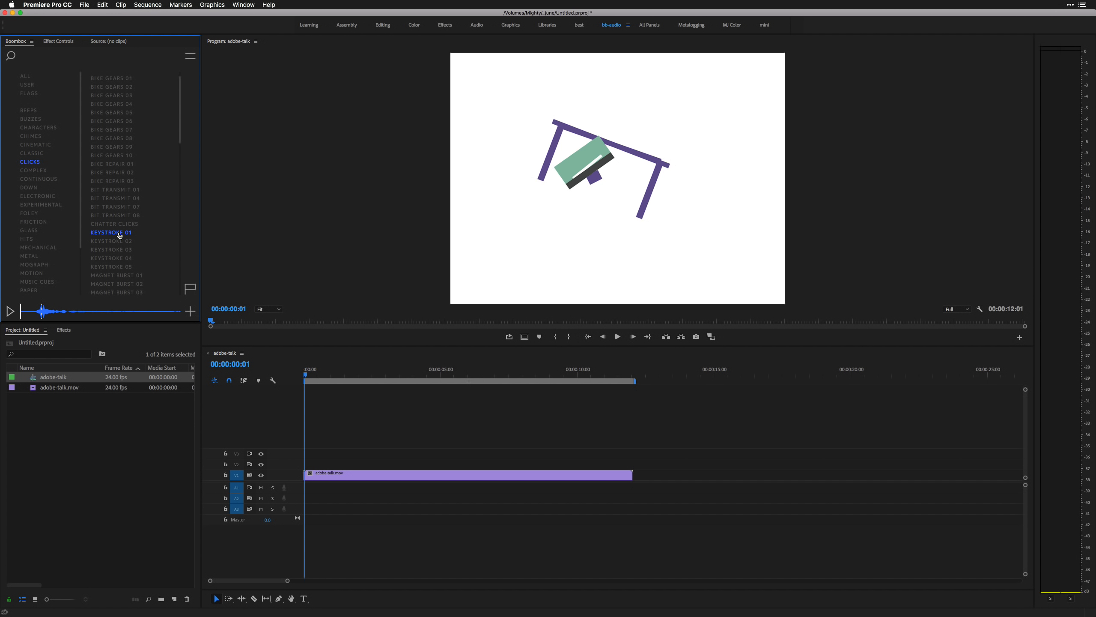
mouse_move(121, 238)
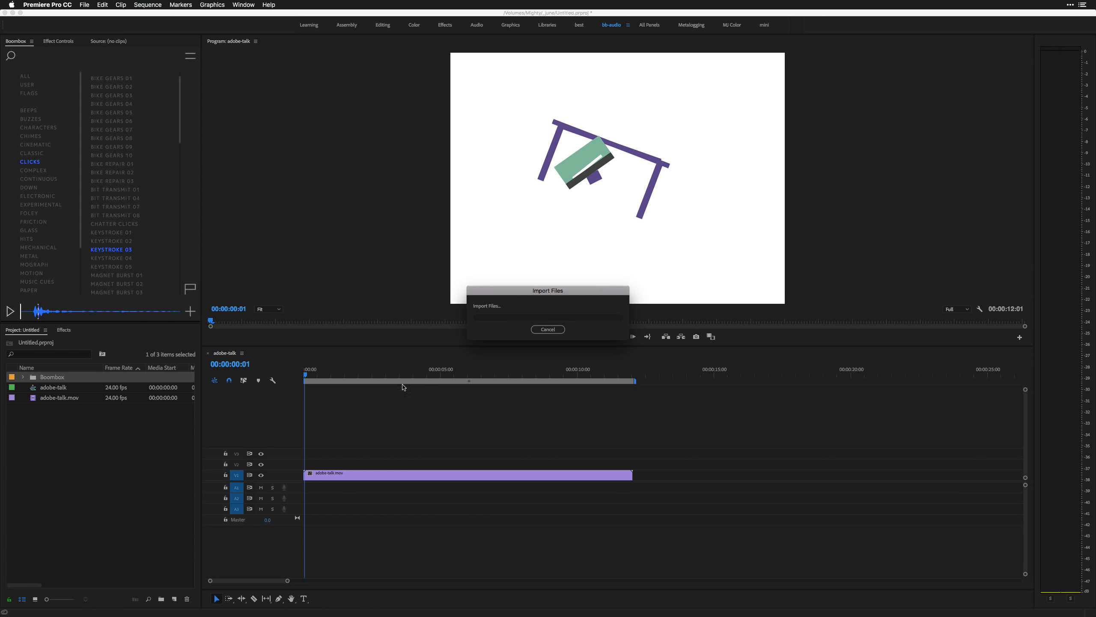
left_click(548, 329)
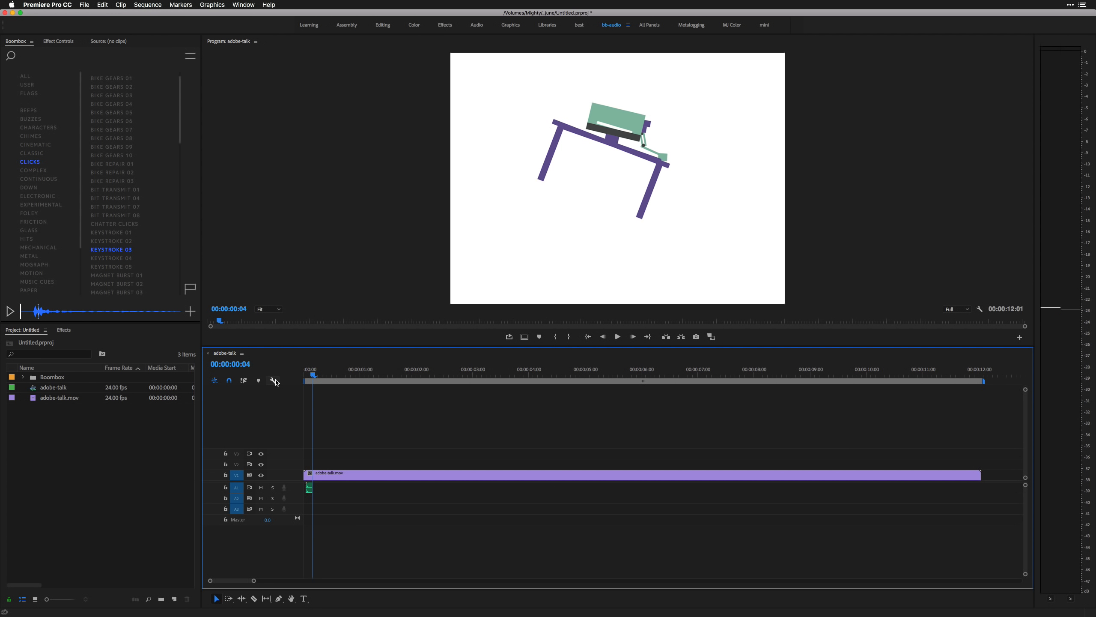
Step: Add KEYSTROKE 05 and KEYSTROKE 01 to A2 and A1 near the start, then play back the keystroke sounds
left_click(111, 267)
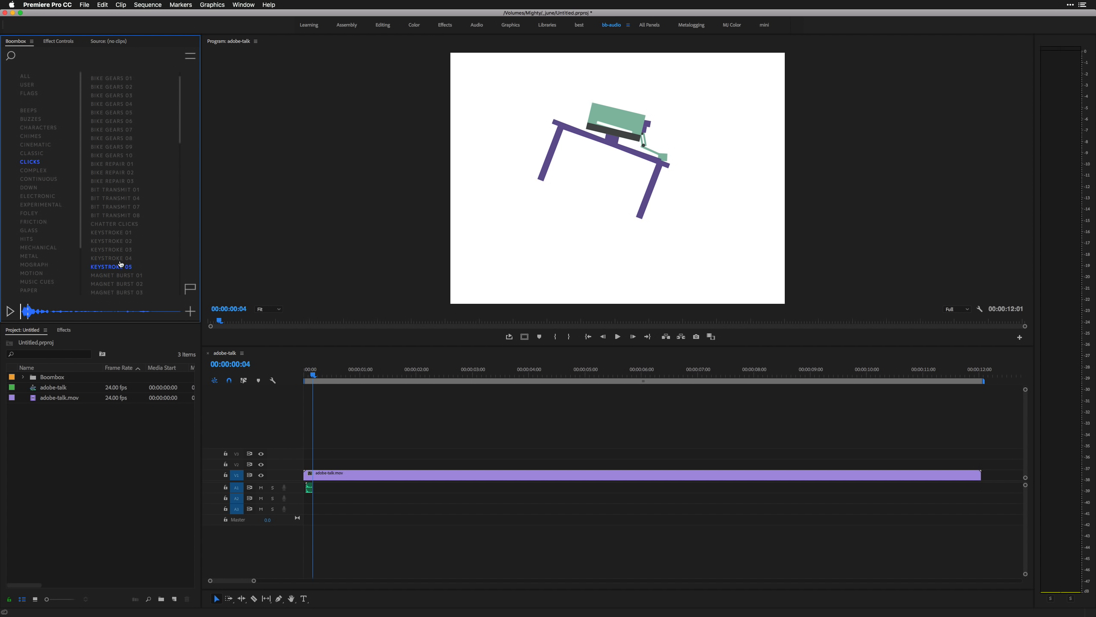
left_click(189, 310)
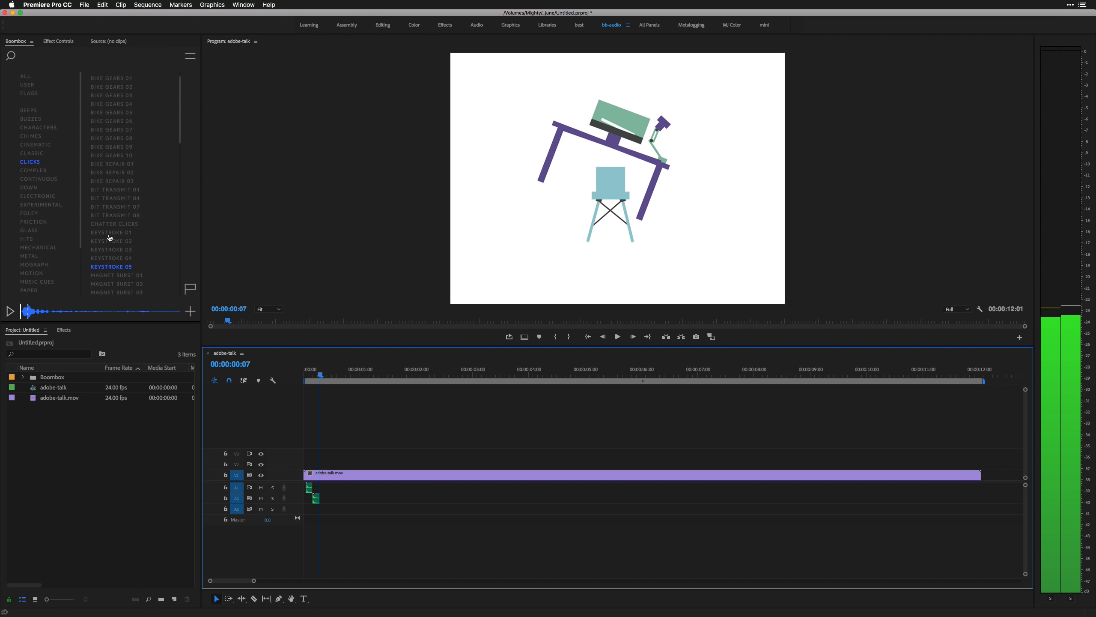
left_click(111, 232)
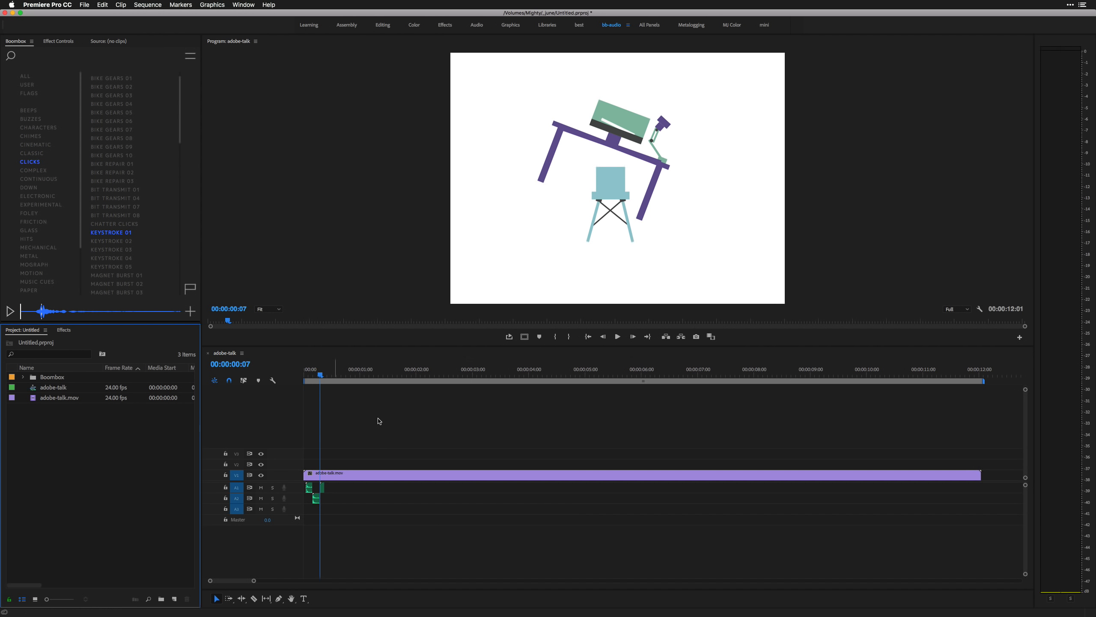
left_click(378, 423)
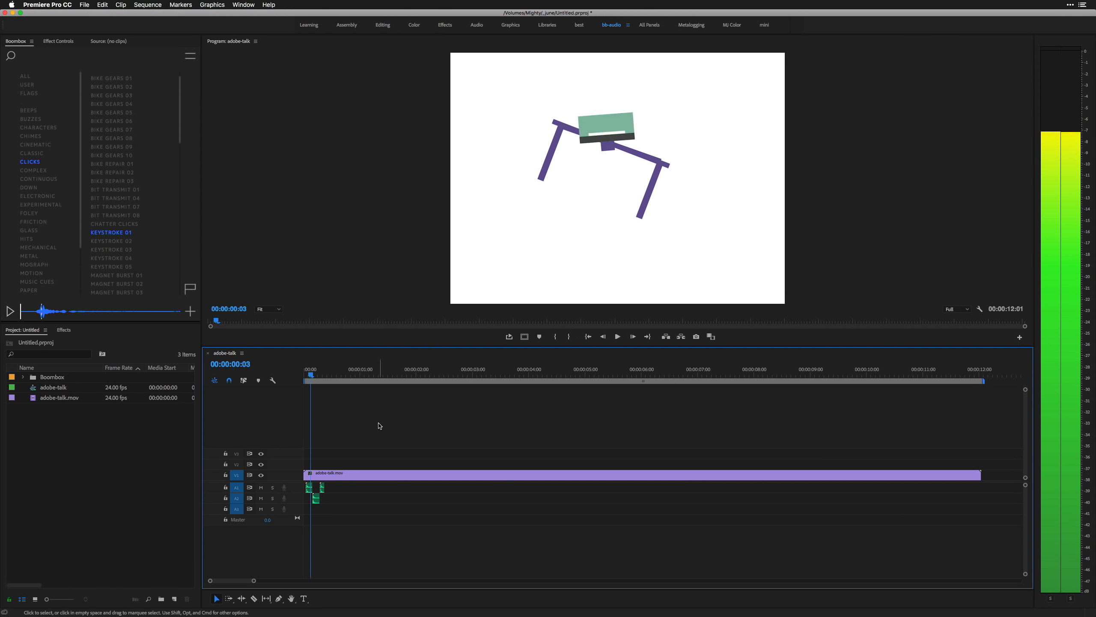
left_click(616, 336)
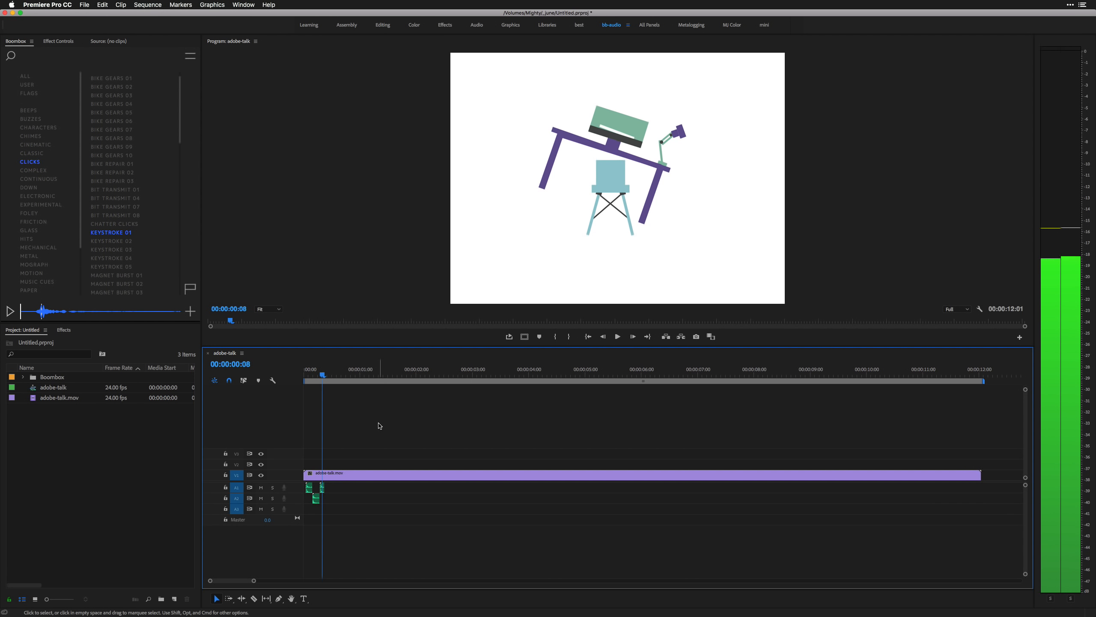
Step: Play the edit on to where the wall decorations appear, around 00:00:00:20
key("left")
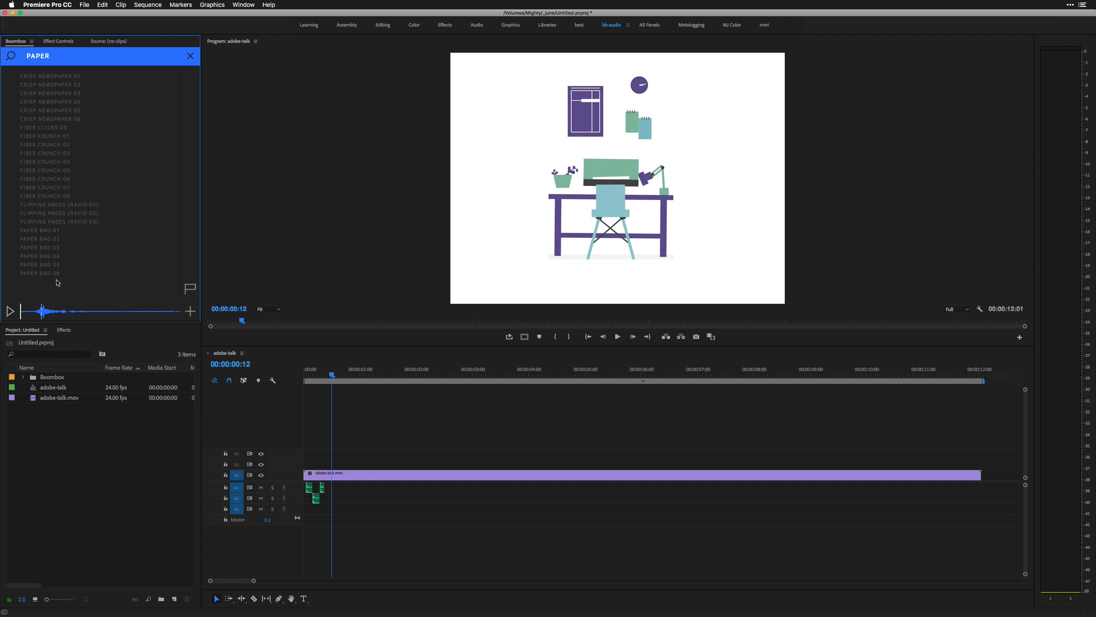
left_click(352, 459)
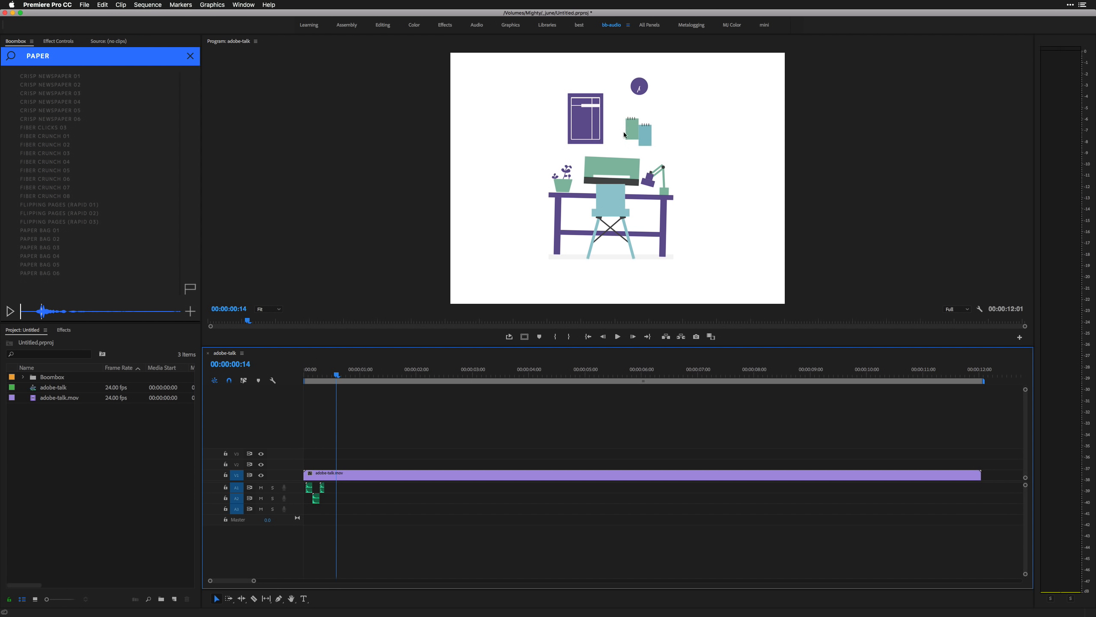
mouse_move(690, 130)
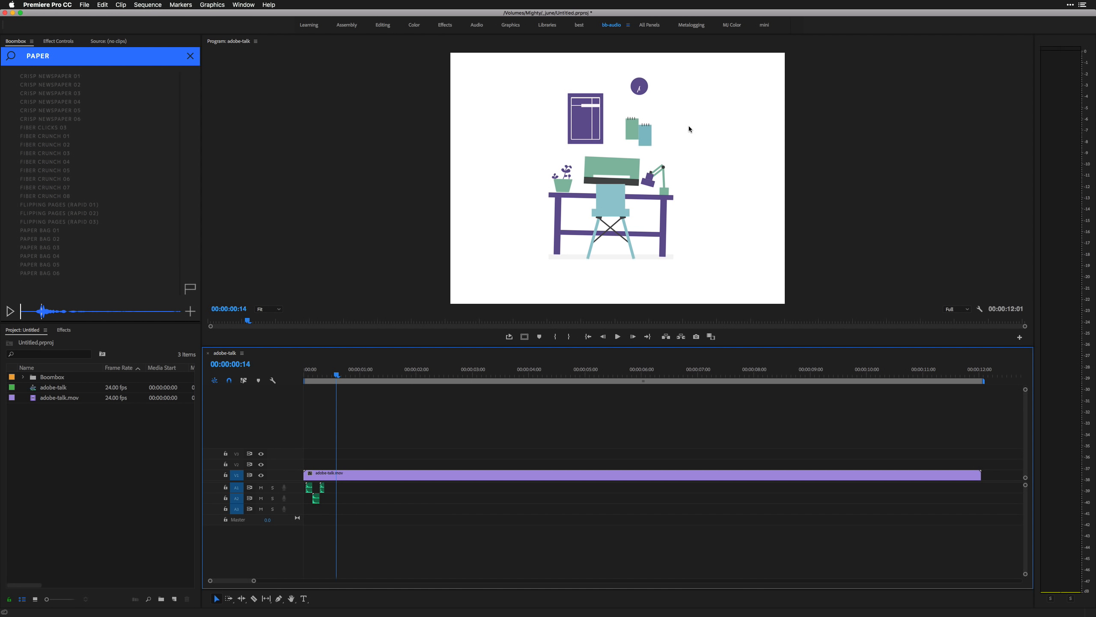
left_click(615, 337)
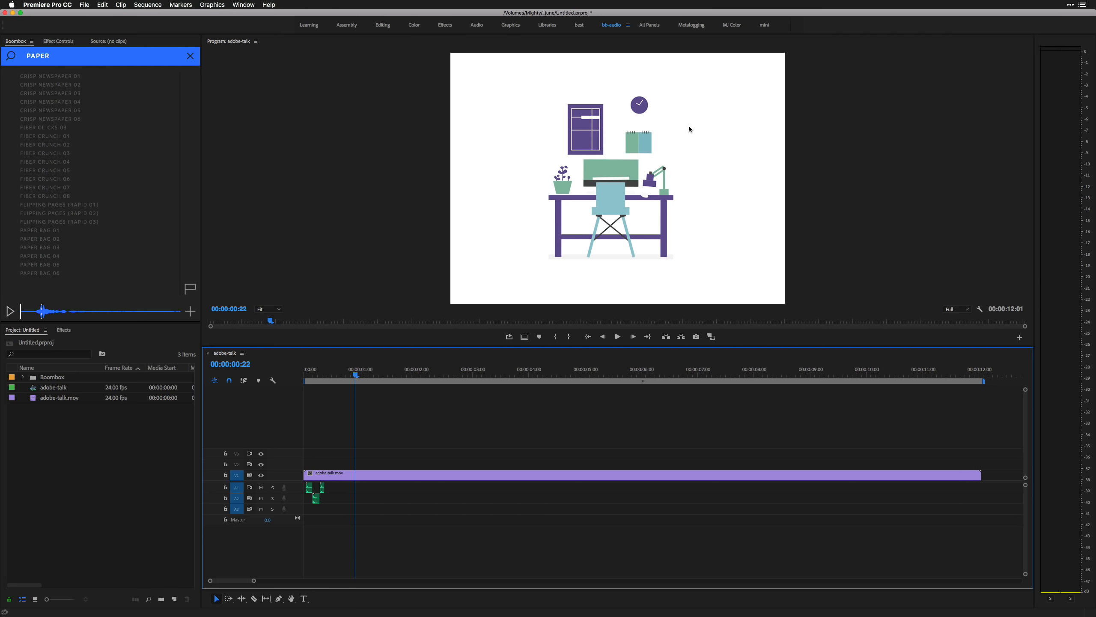
Step: Preview CRISP NEWSPAPER 02 and 03 and add CRISP NEWSPAPER 03 to A1 after the keystrokes
left_click(50, 85)
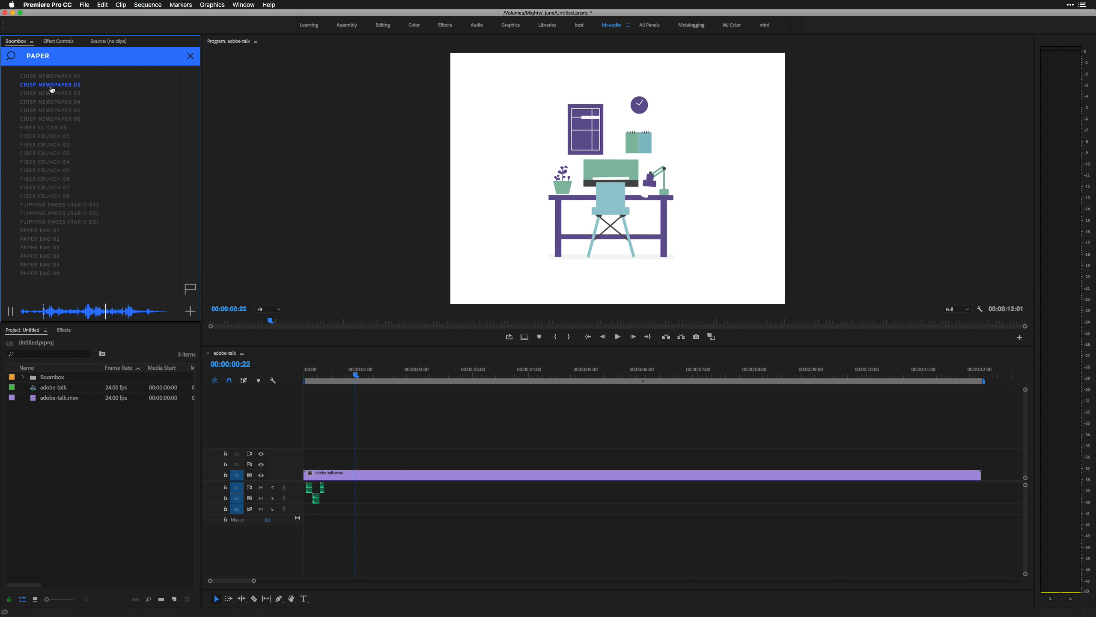
left_click(50, 75)
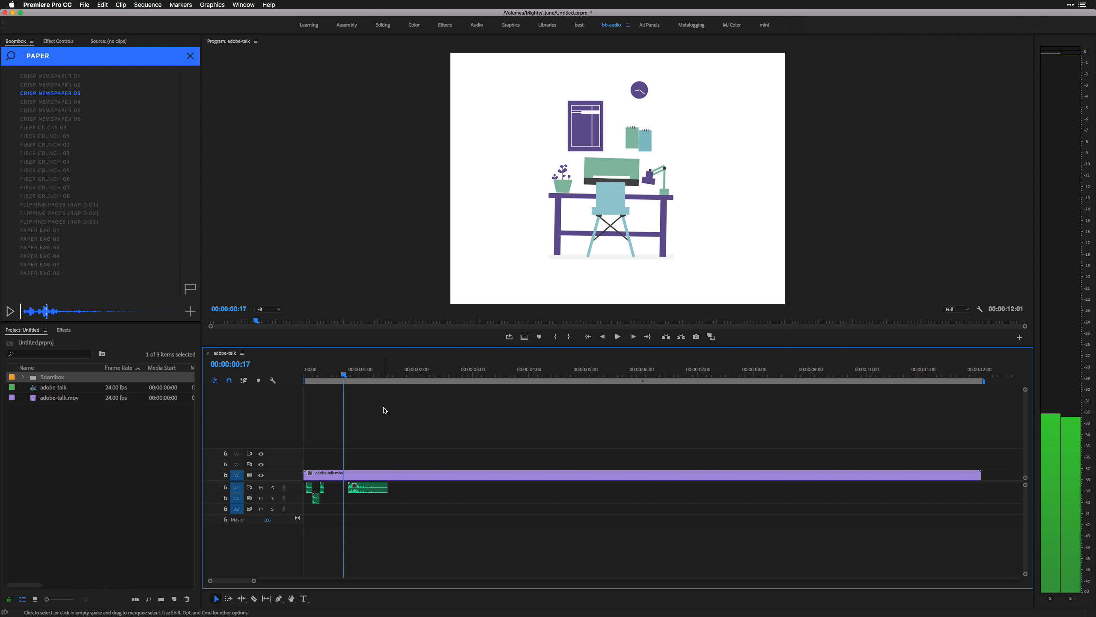
left_click(616, 337)
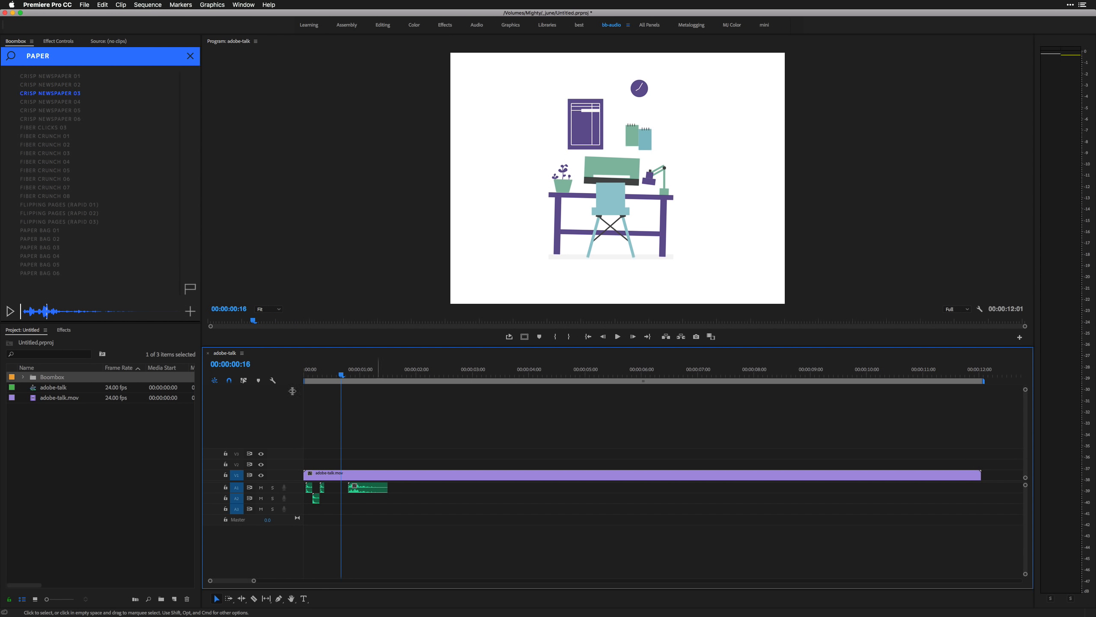
left_click(40, 230)
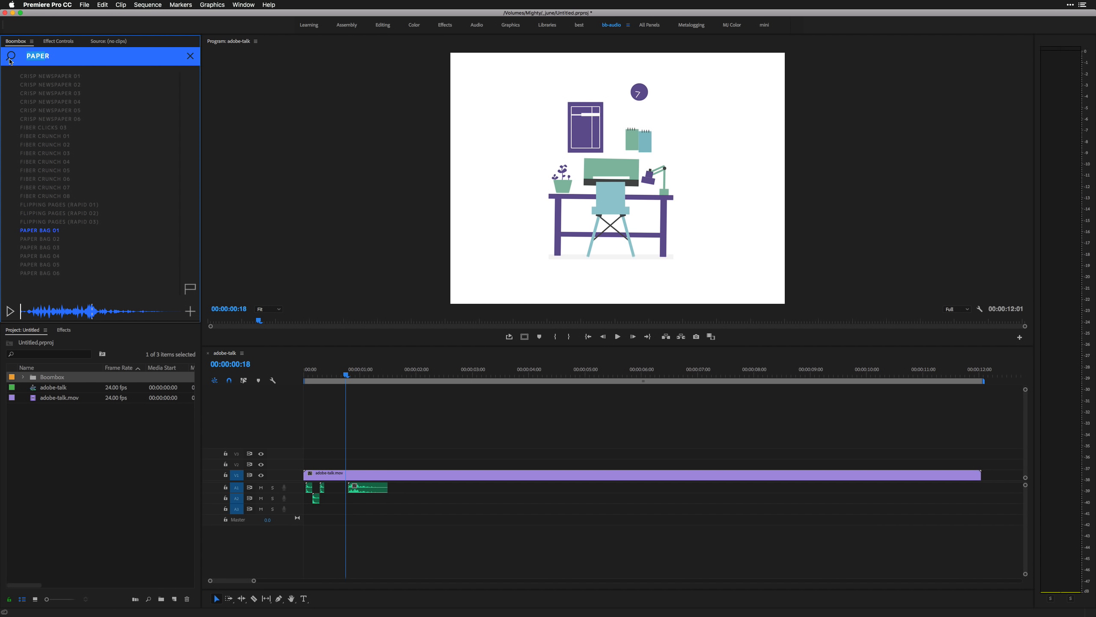
Step: Search LASER, clear it, browse Electronic and preview Bit Transmit 01 and 06
type("LASER")
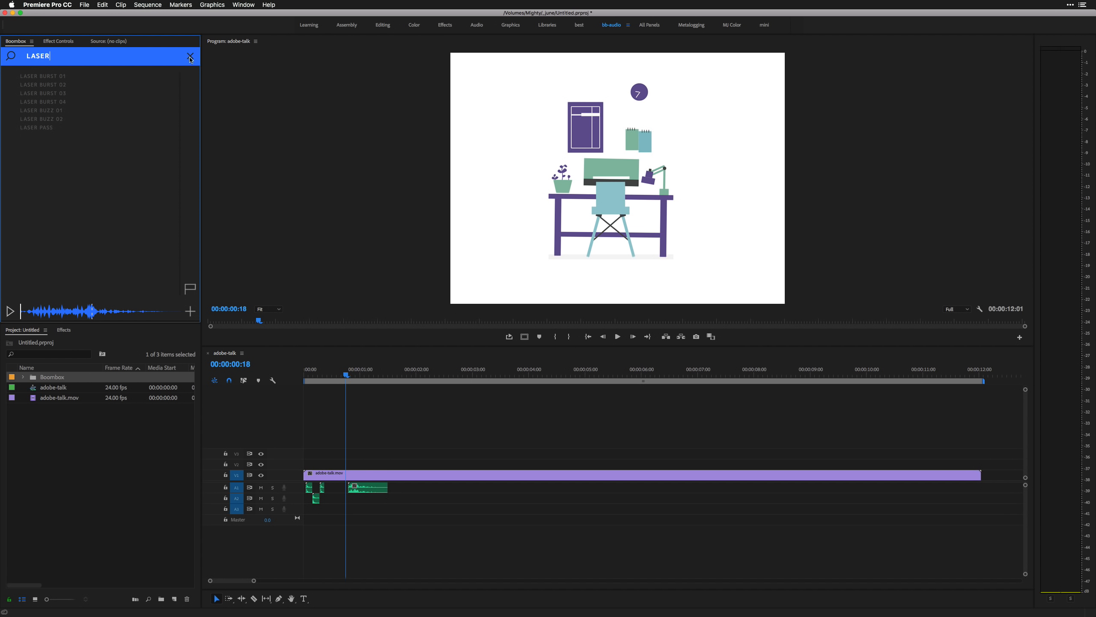
left_click(190, 56)
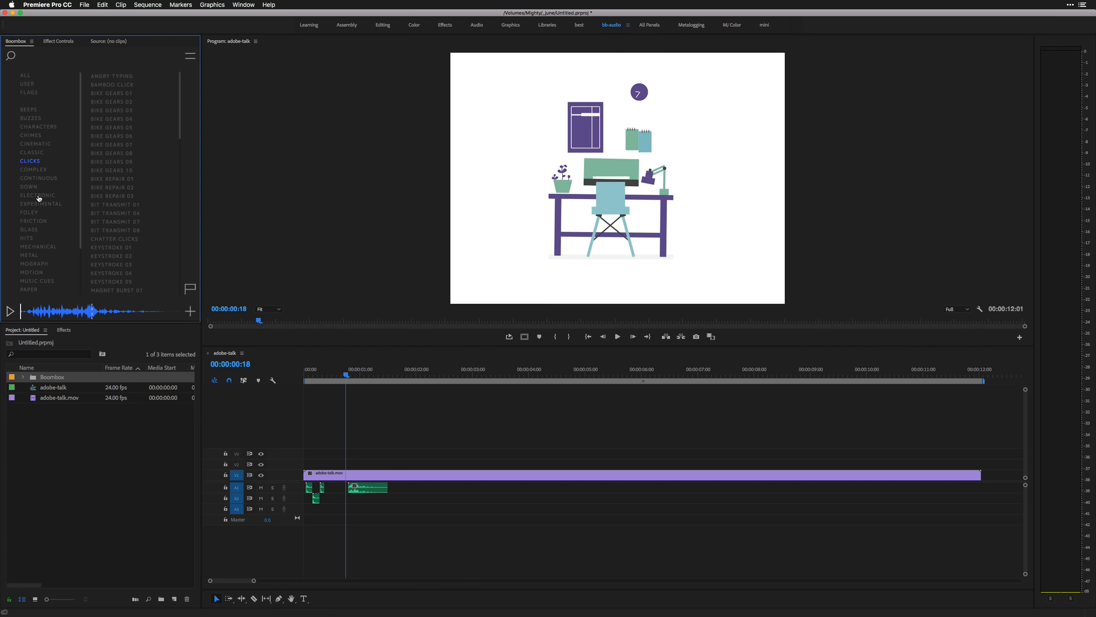
left_click(38, 194)
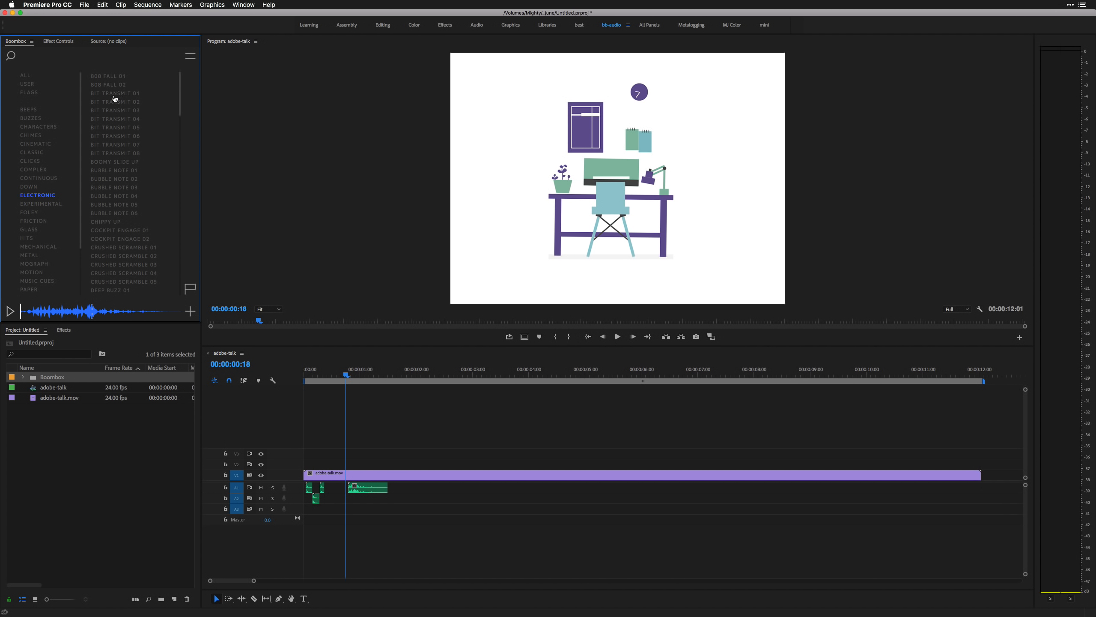
left_click(114, 93)
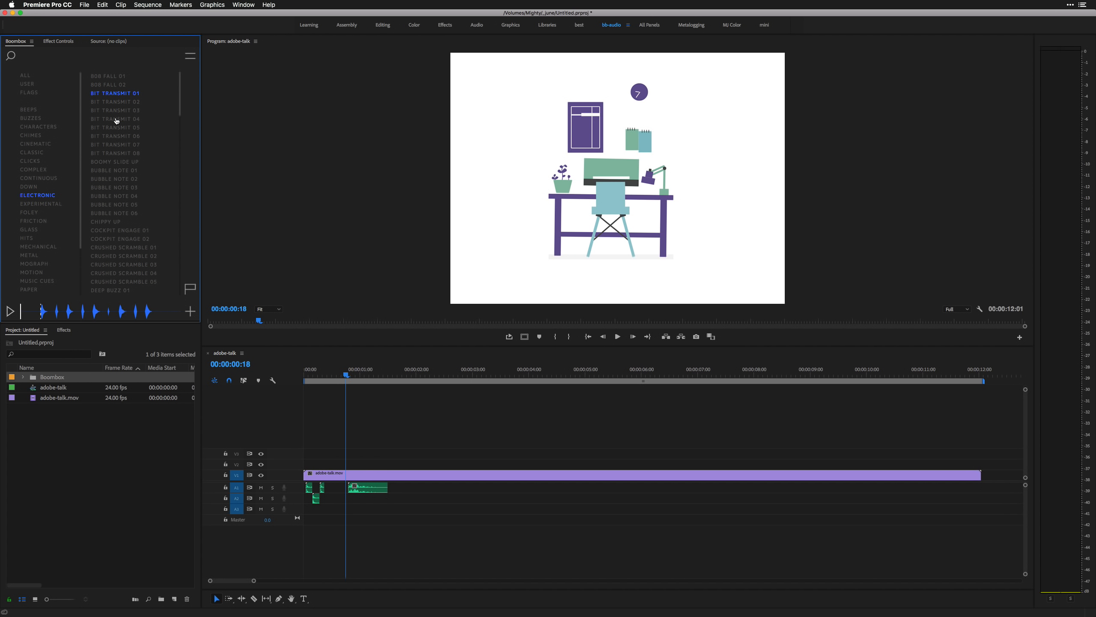
left_click(115, 136)
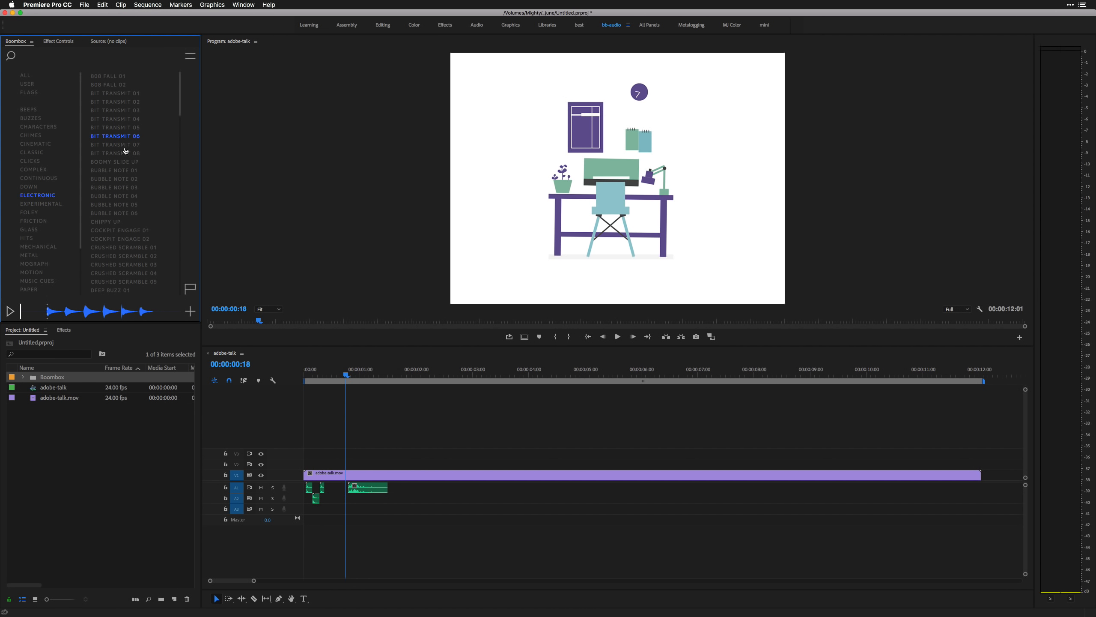
mouse_move(191, 314)
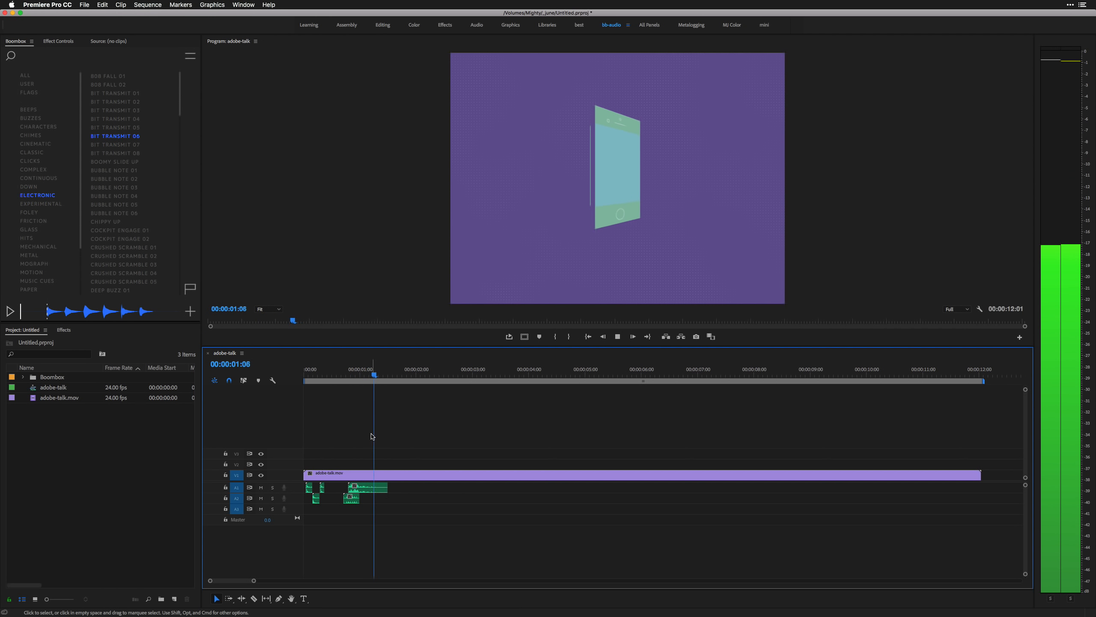
Step: Place Bit Transmit 06 on A2 before one second, stop the phone-scene playback and start a library search
left_click(336, 378)
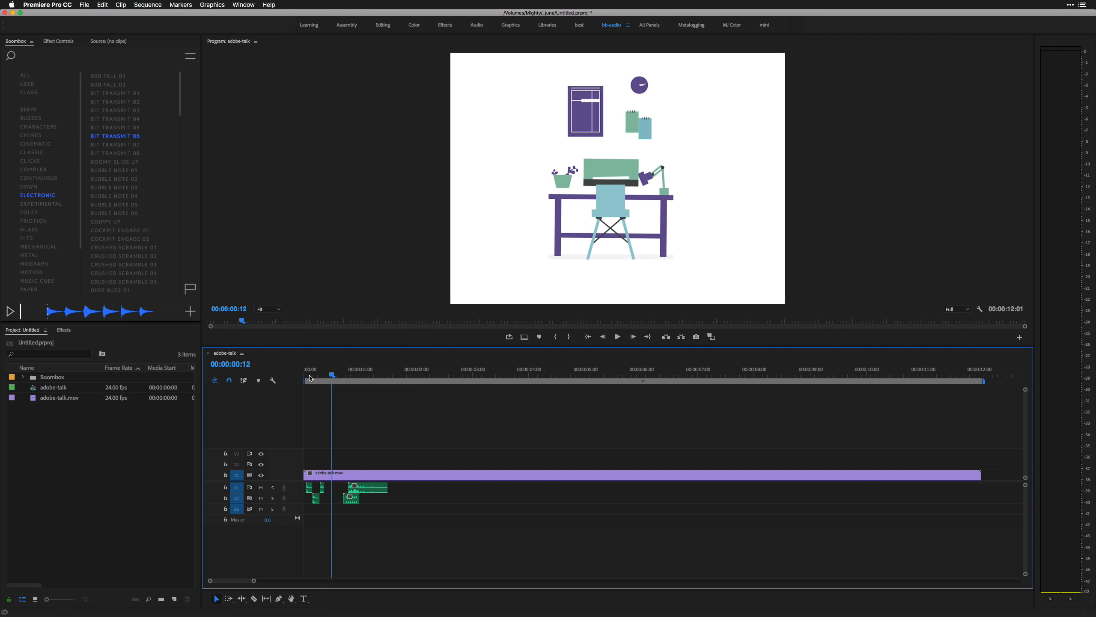
key("left")
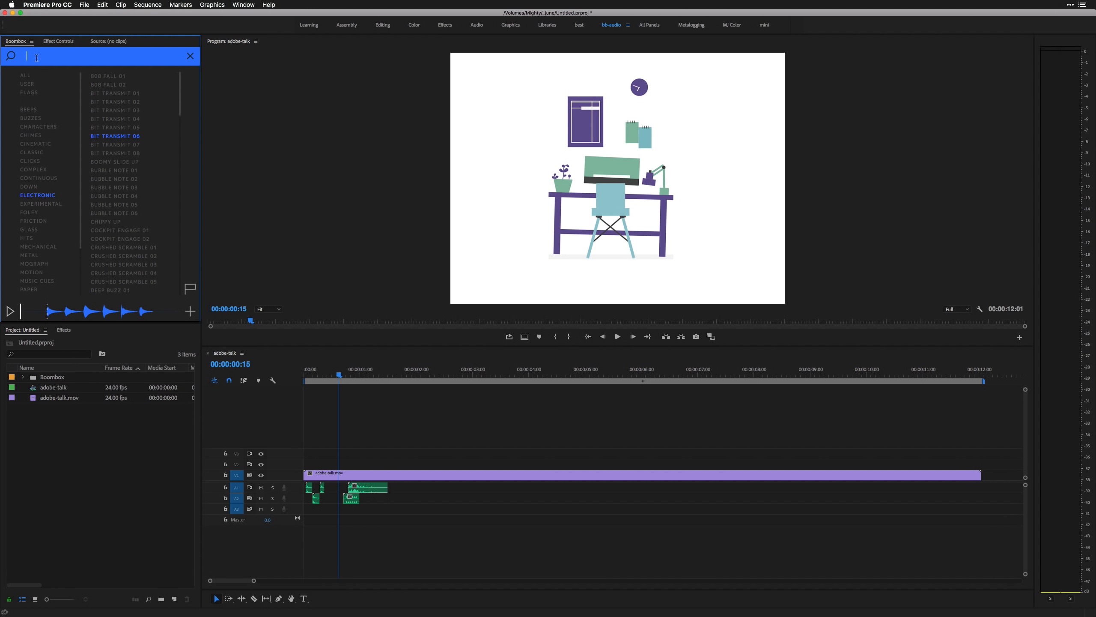
type("WOOD")
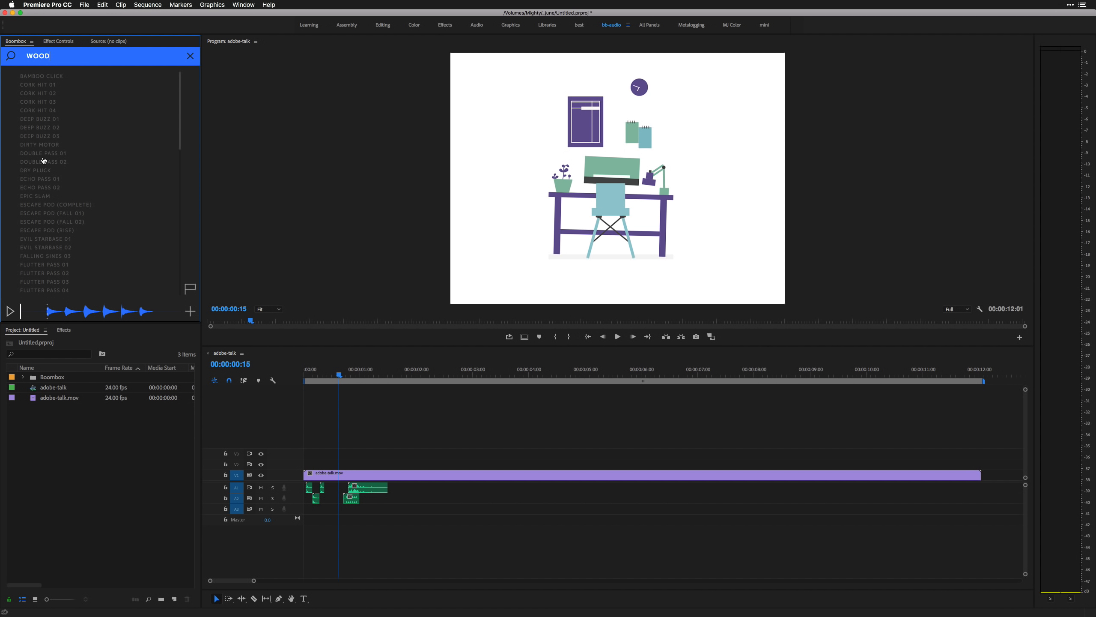
mouse_move(49, 124)
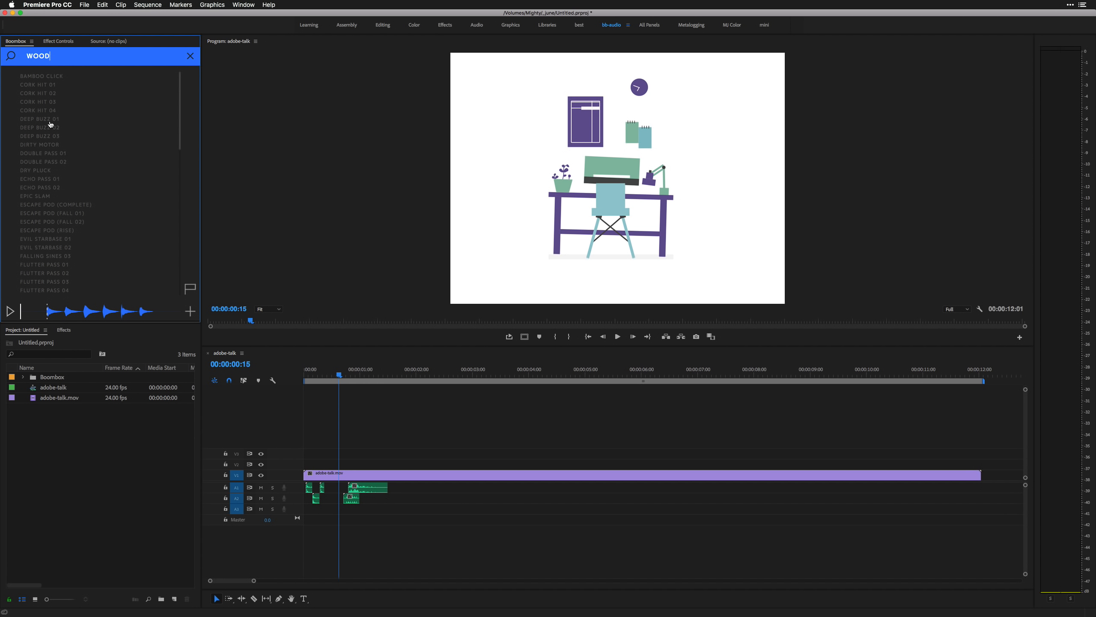
mouse_move(58, 254)
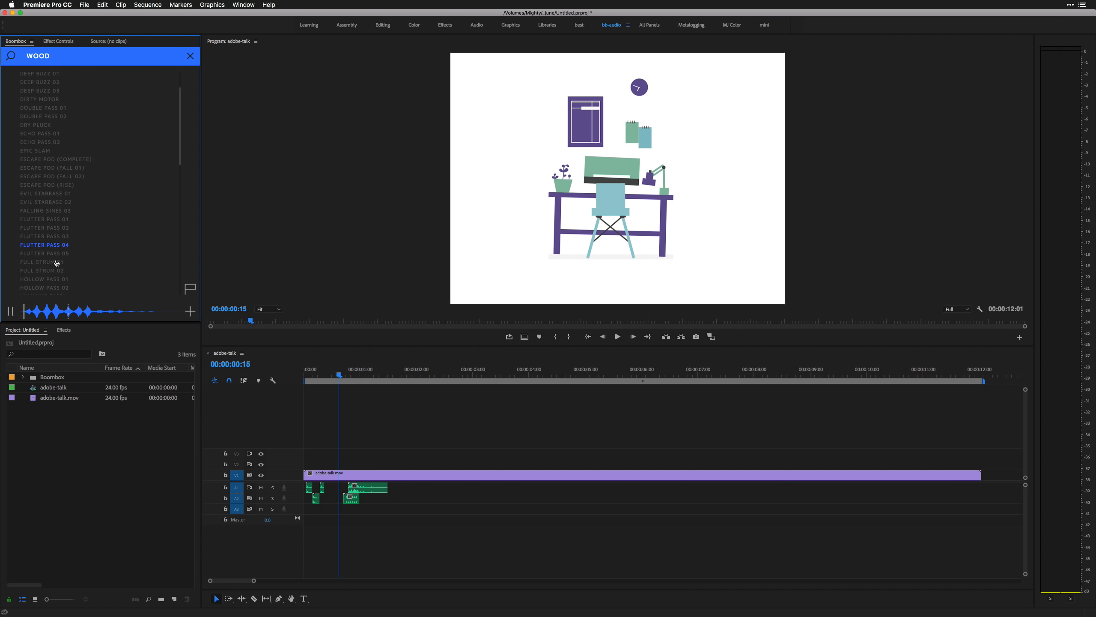
scroll("down", 3)
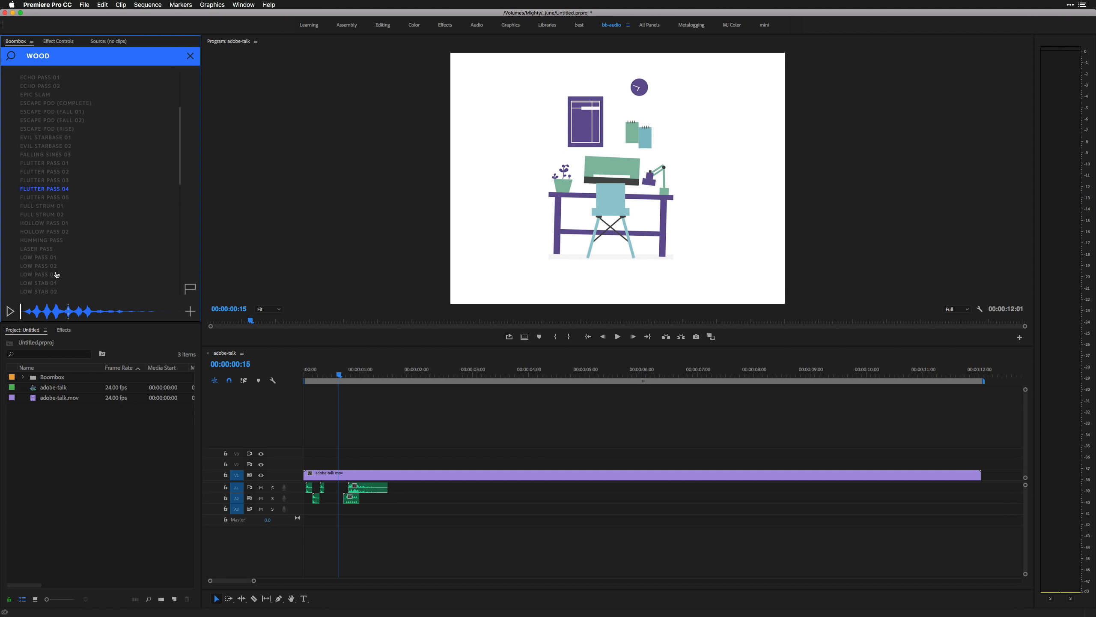
scroll("down", 3)
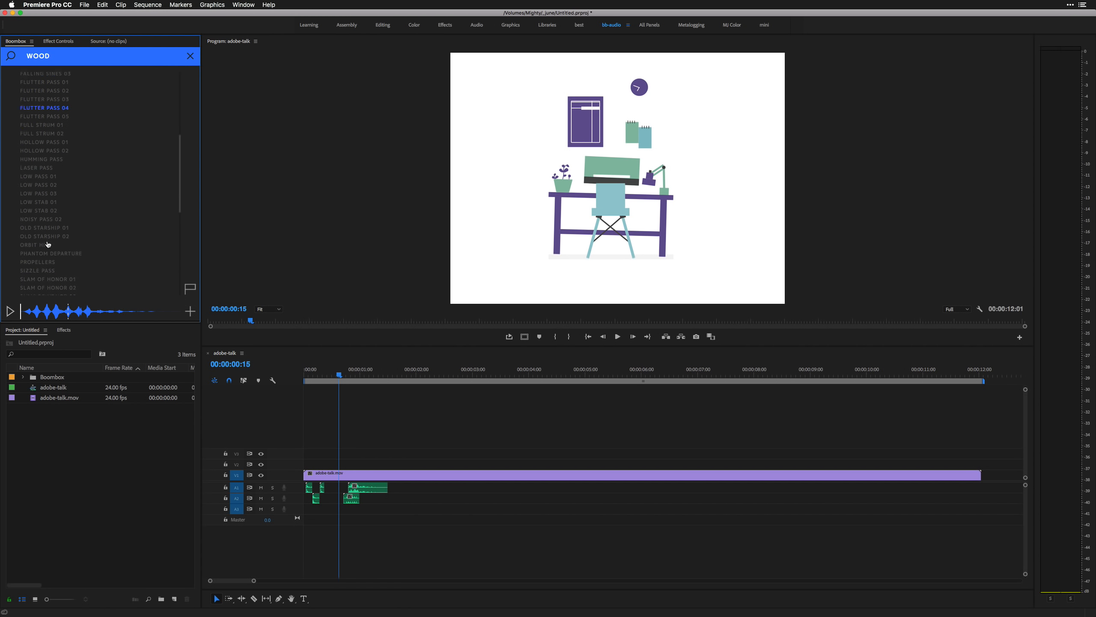
left_click(189, 55)
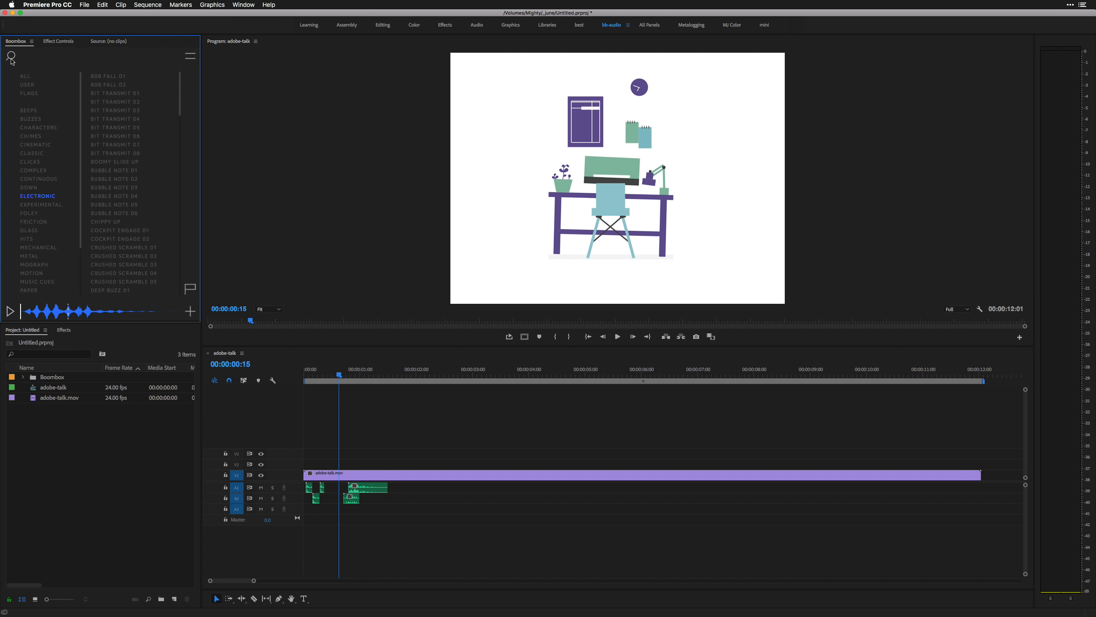
Step: Browse the Boombox tag list for FLAP, preview Rapid Deflate 02 and import it into the project
left_click(10, 56)
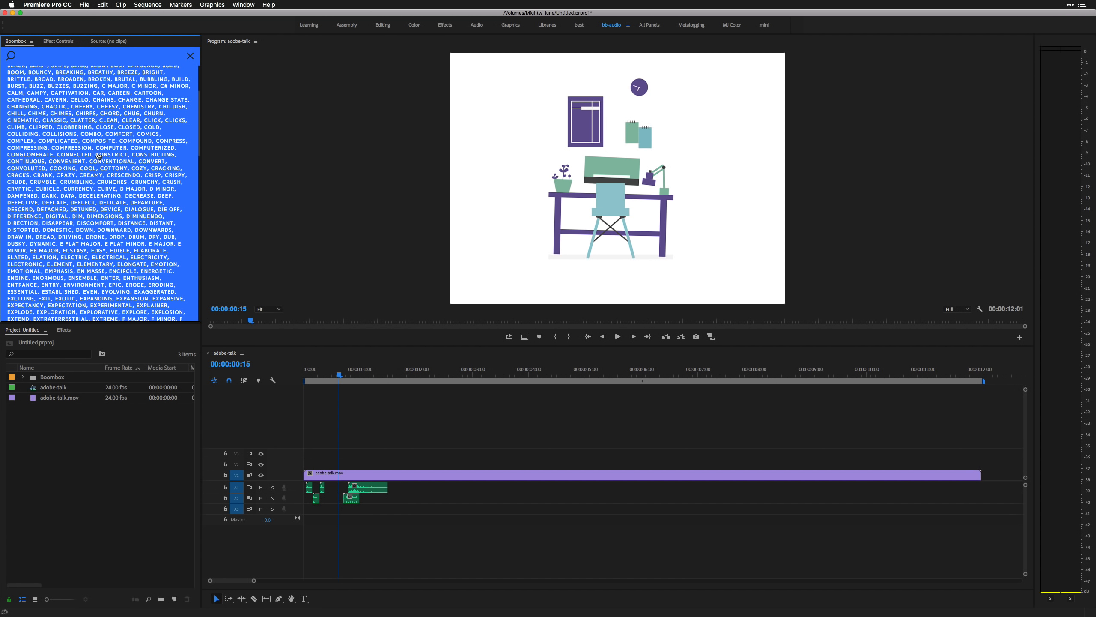
scroll("down", 3)
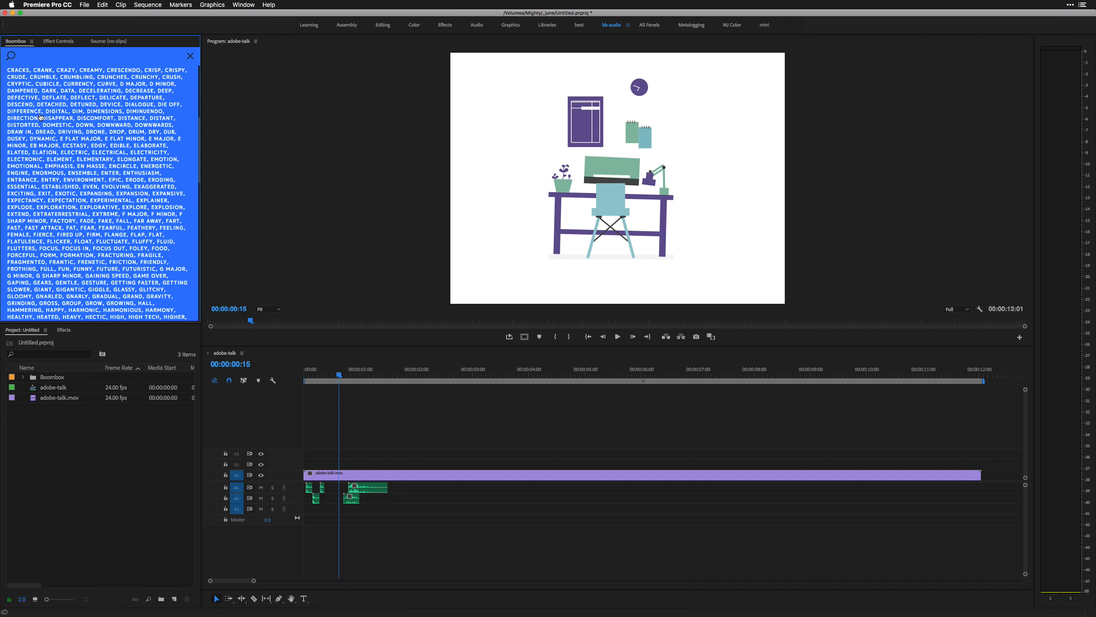
scroll("down", 3)
type("FLAP")
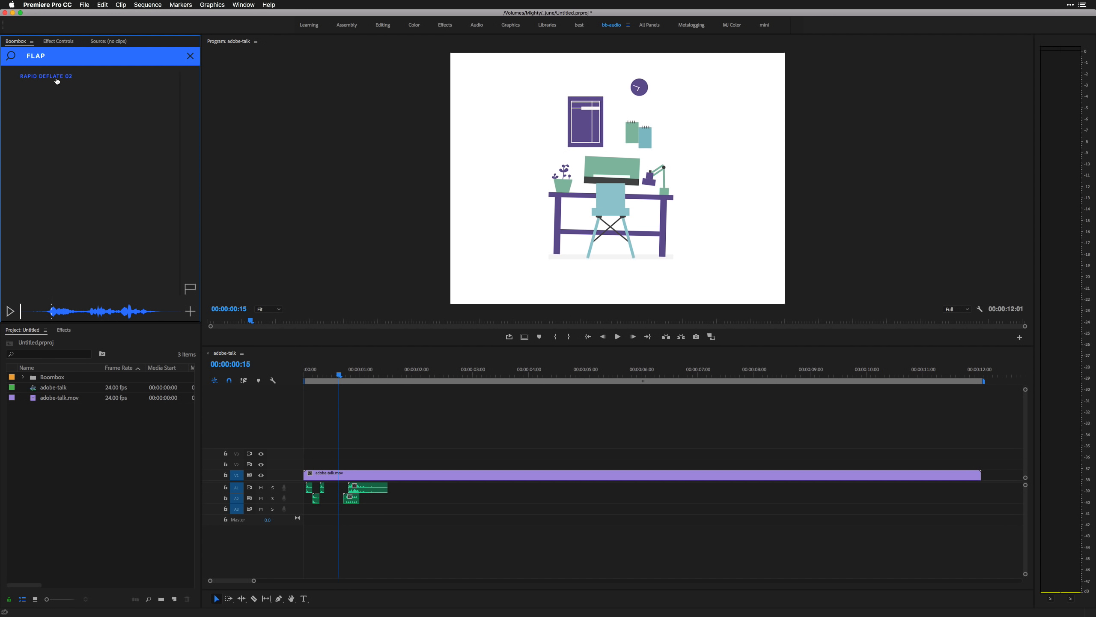
left_click(190, 313)
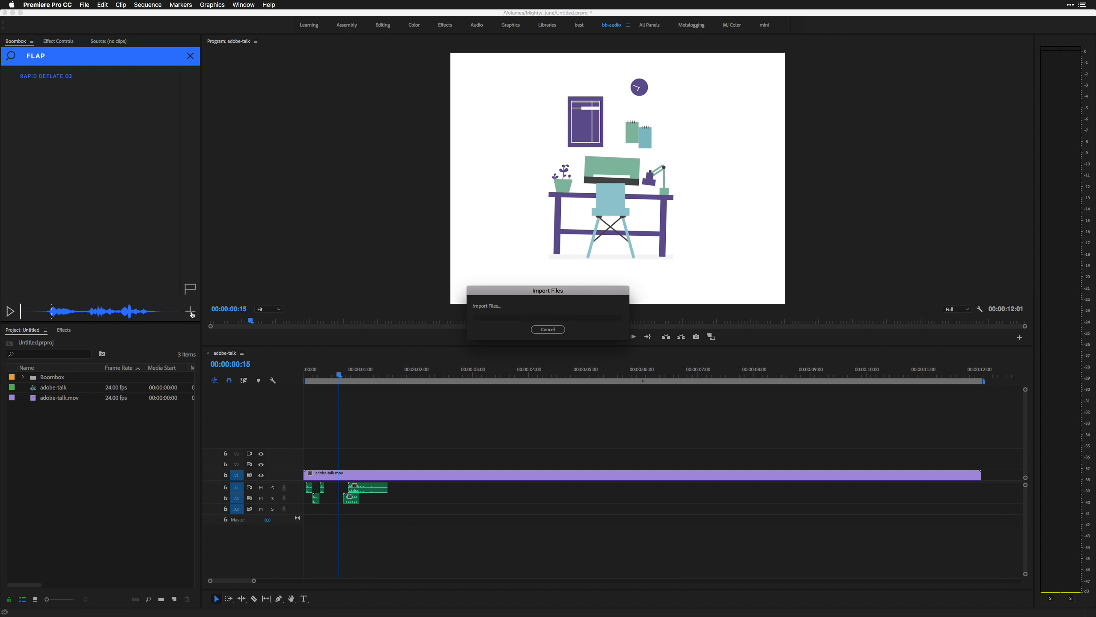
left_click(547, 329)
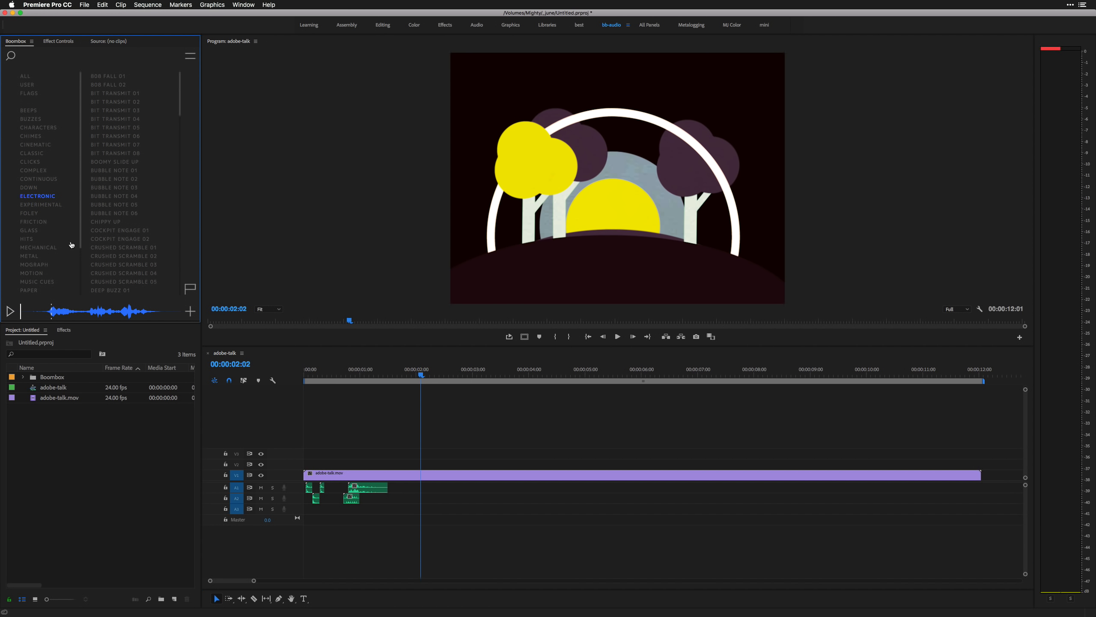
Step: Search WIND in the Mograph category and preview Wind - Fragment 01, 03 and 02 for the sequence
left_click(33, 264)
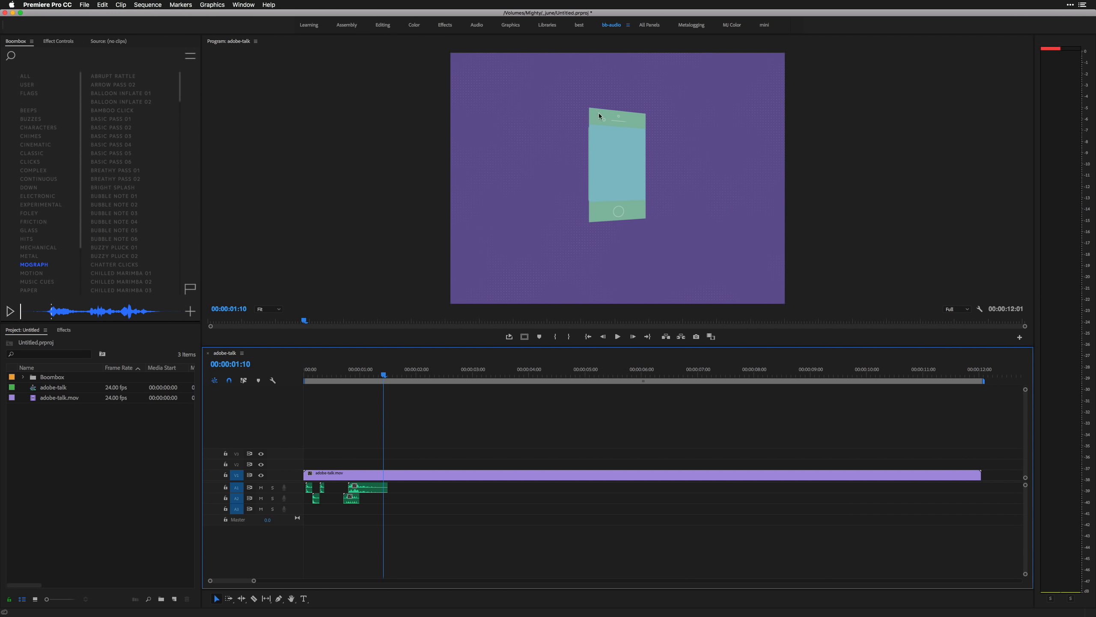
mouse_move(91, 54)
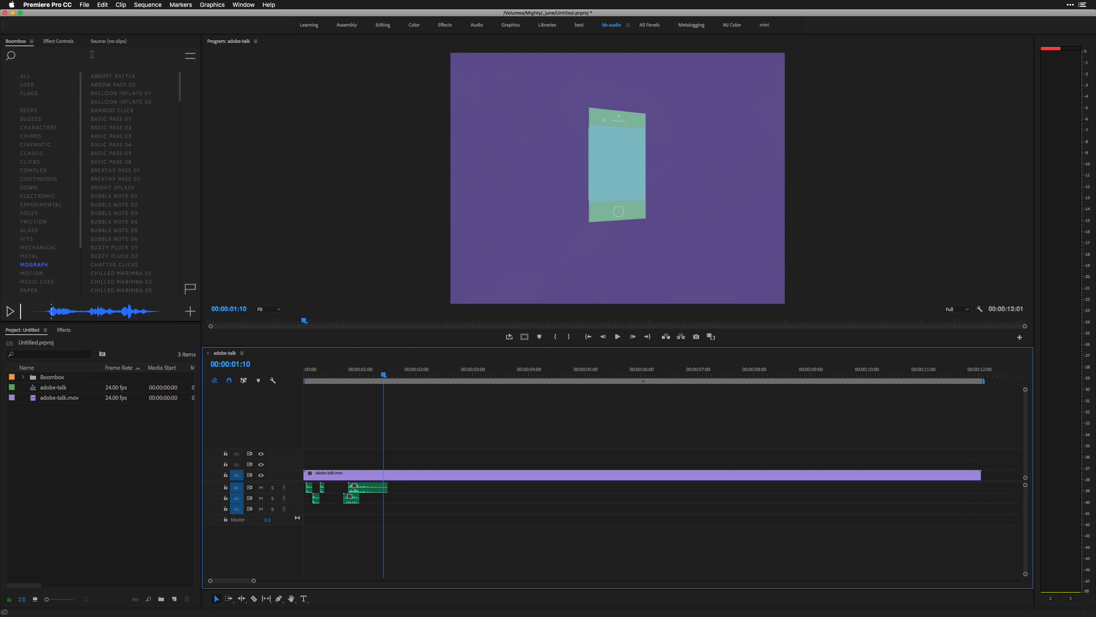
type("WIND")
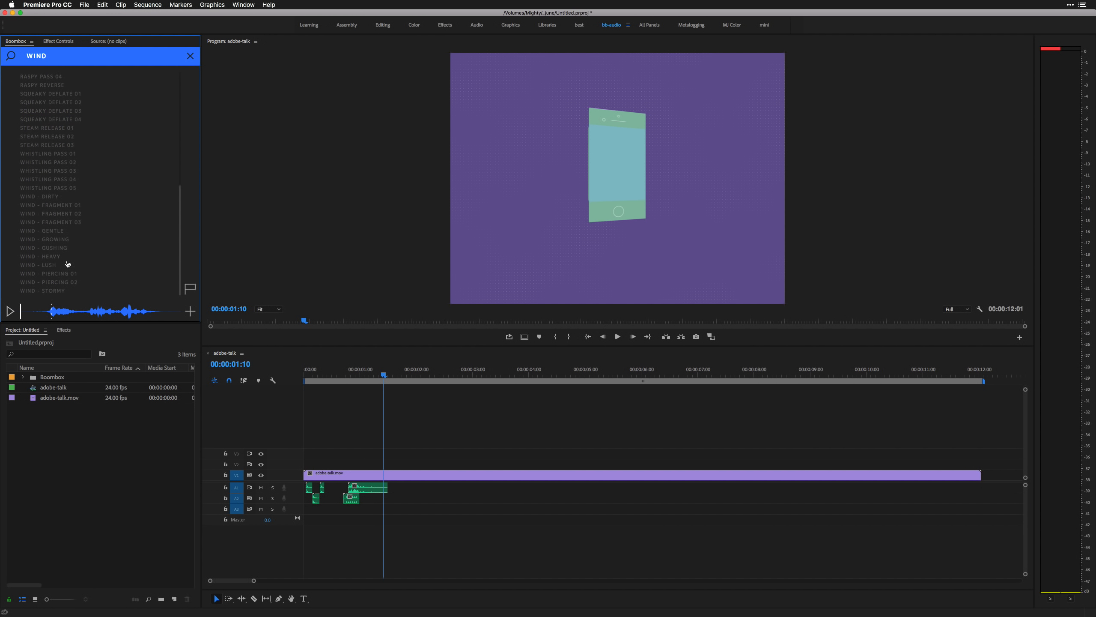
left_click(49, 205)
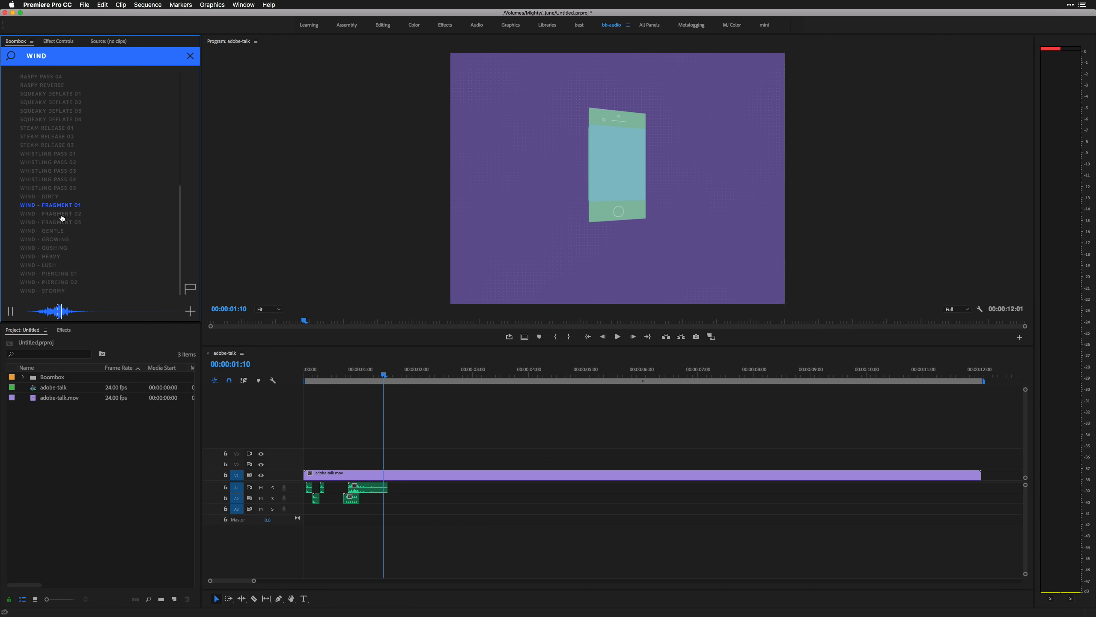
left_click(49, 222)
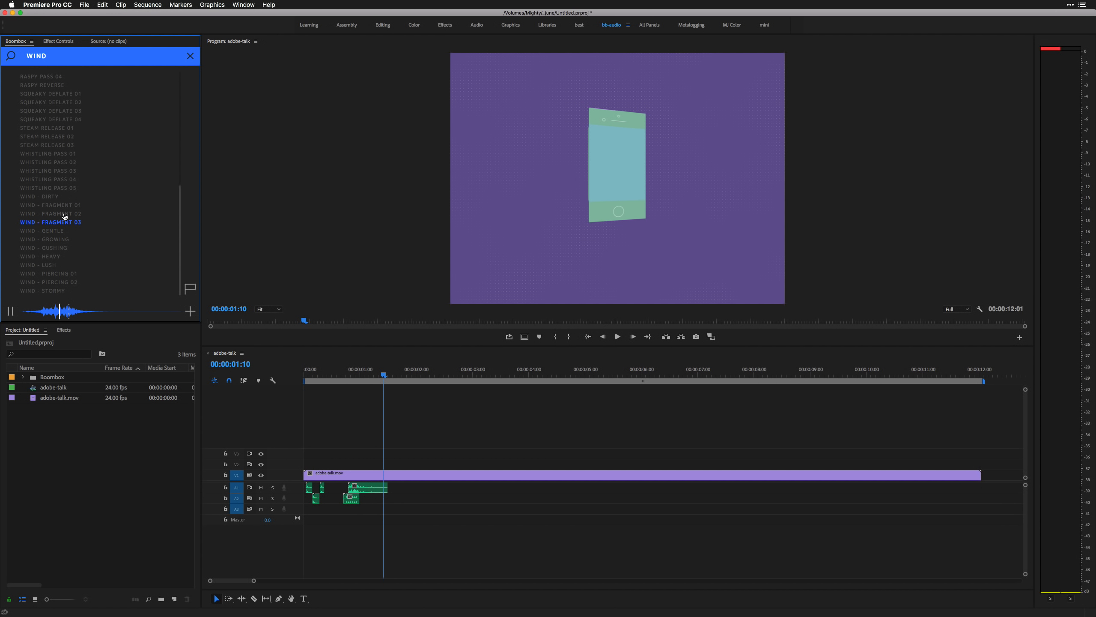
left_click(50, 213)
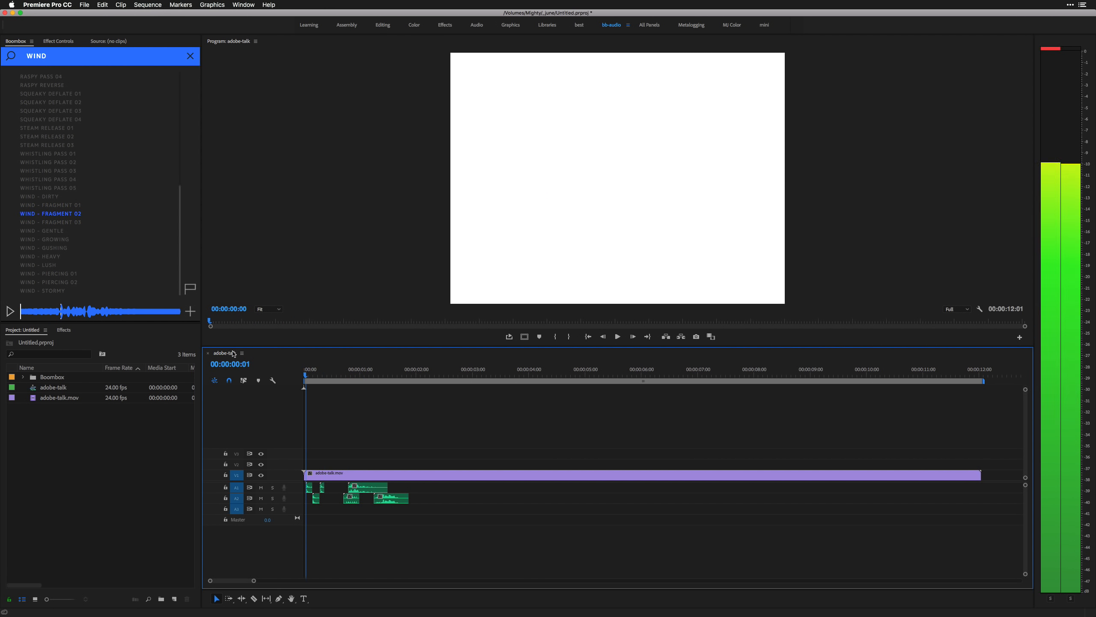
Step: Play the sequence from the start and scrub to just after the one-second mark
left_click(616, 336)
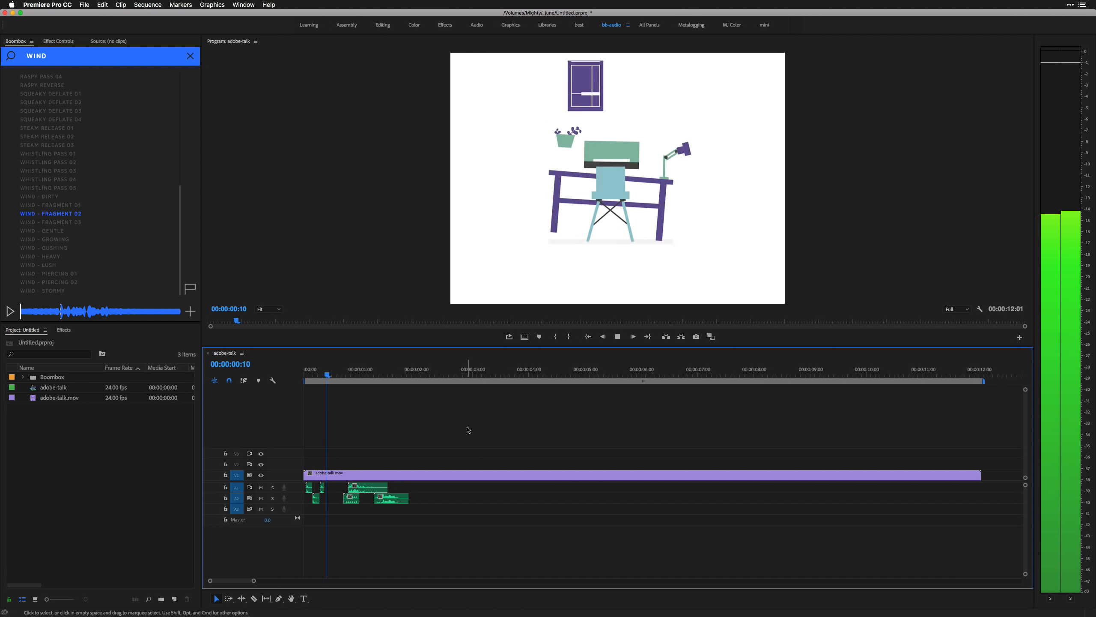
left_click(440, 369)
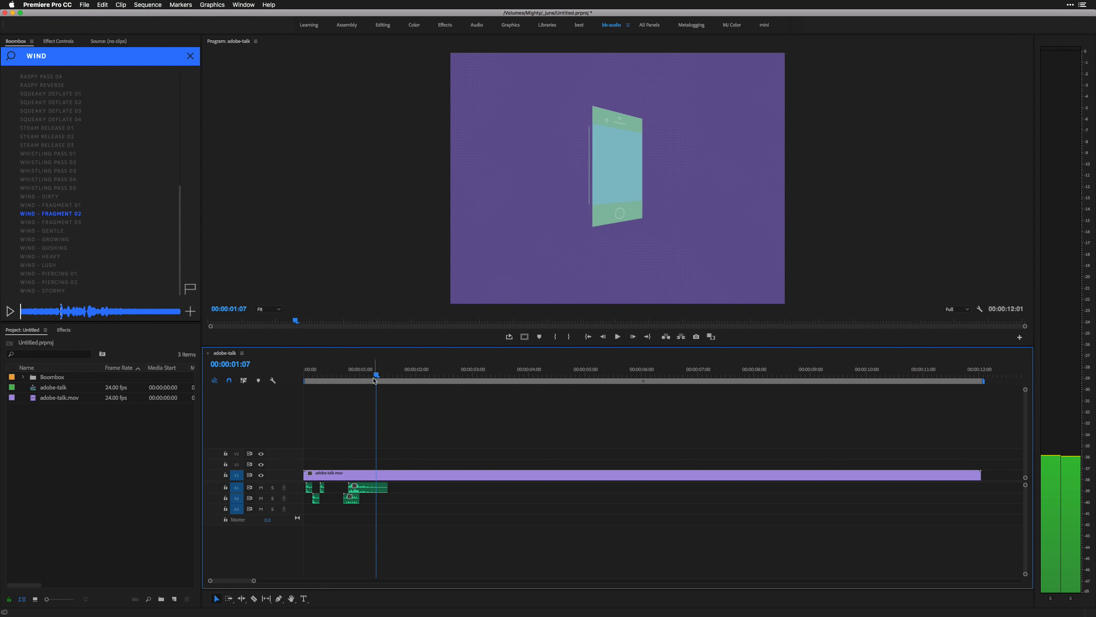
left_click_drag(376, 375, 365, 375)
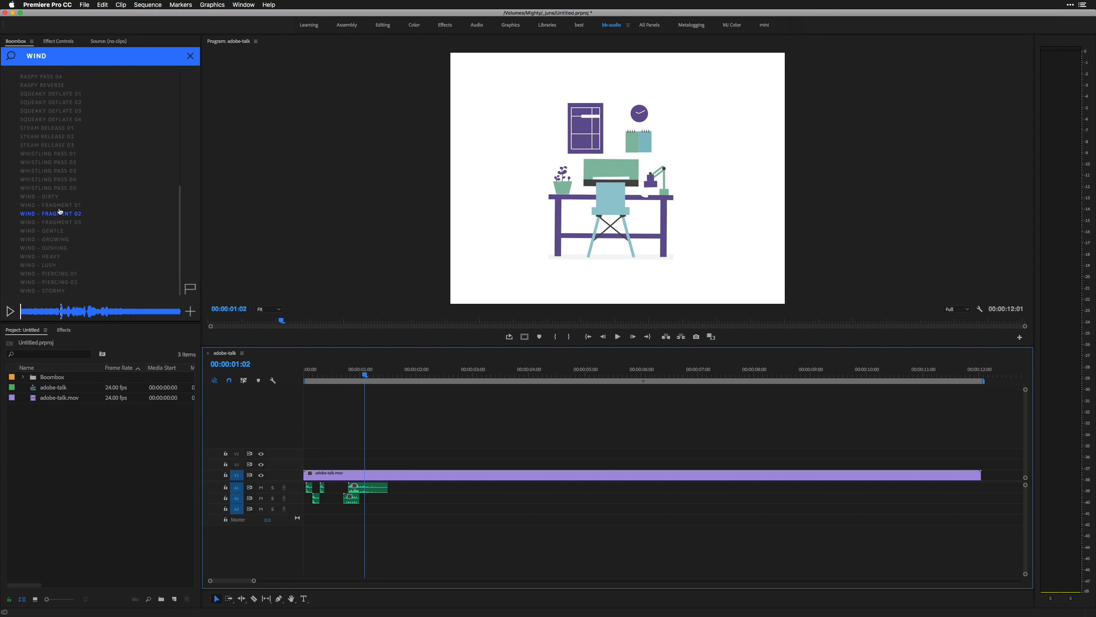
Step: Preview the wind fragments again for A3 and set the time position just after two seconds
left_click(49, 205)
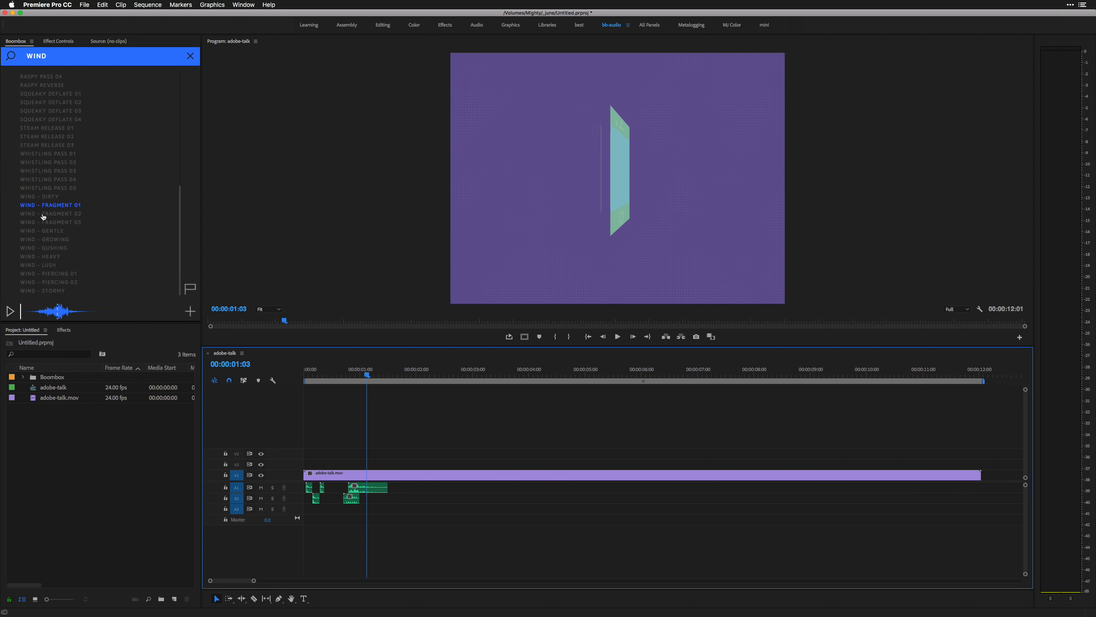
left_click(51, 213)
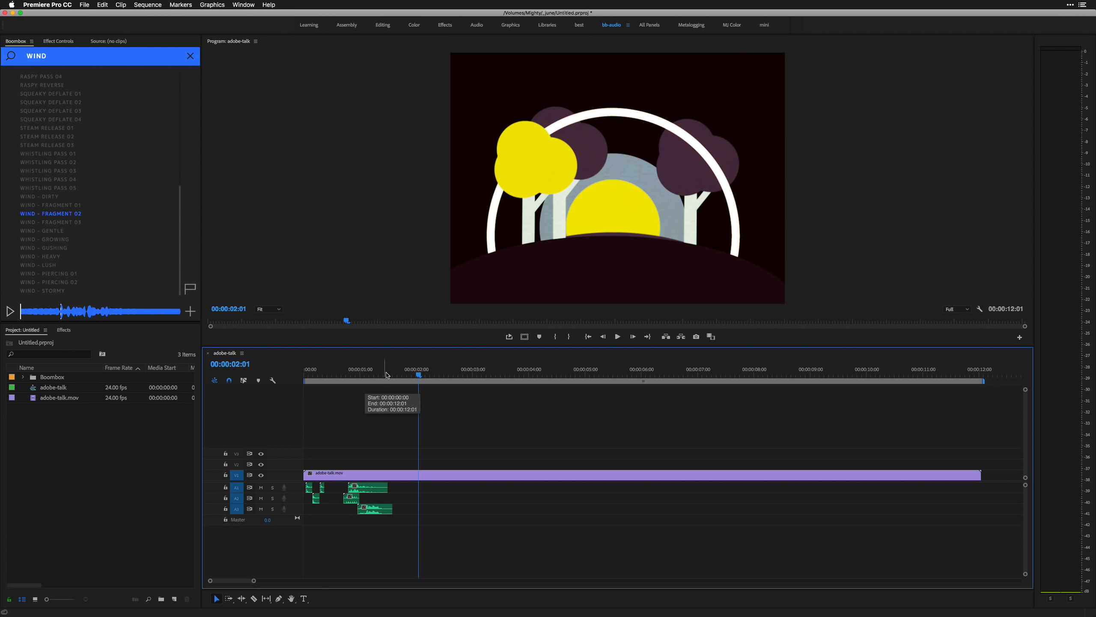
left_click(382, 371)
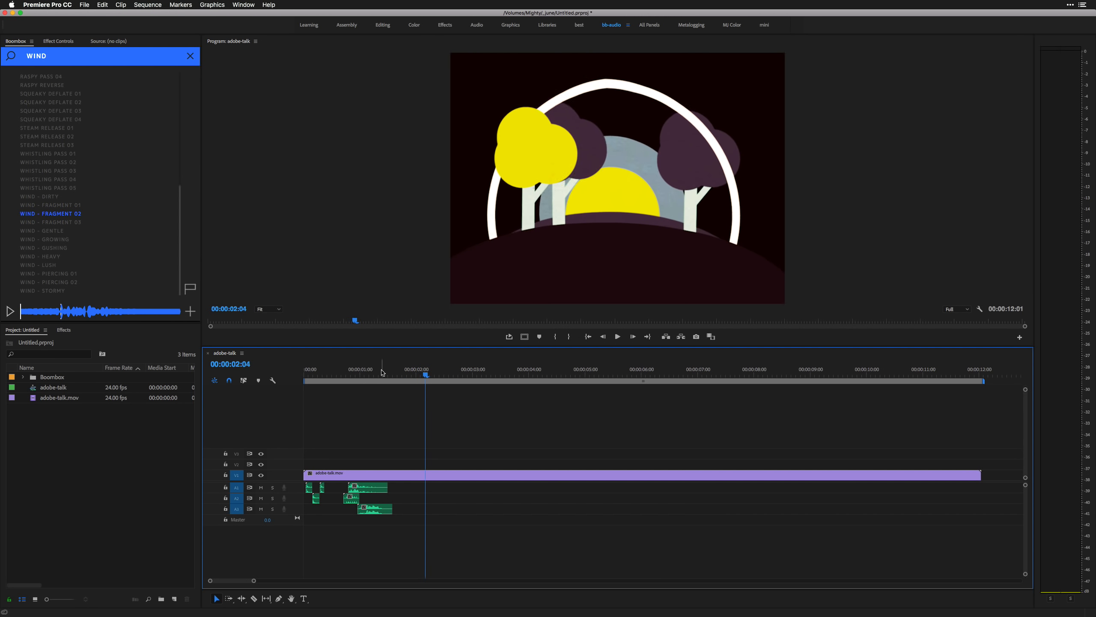
Step: Jump to 00:00:05:12, search ELECTRONIC and preview Bit Transmit 08 and Crushed Scramble 03 for A1
left_click(483, 369)
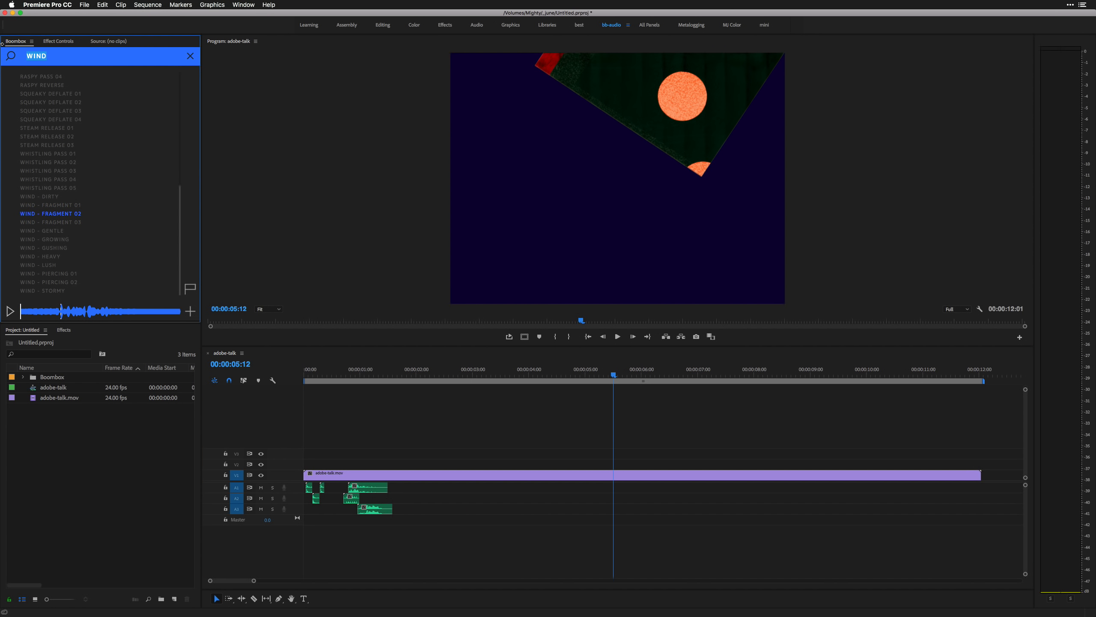
type("ELECTRONIC")
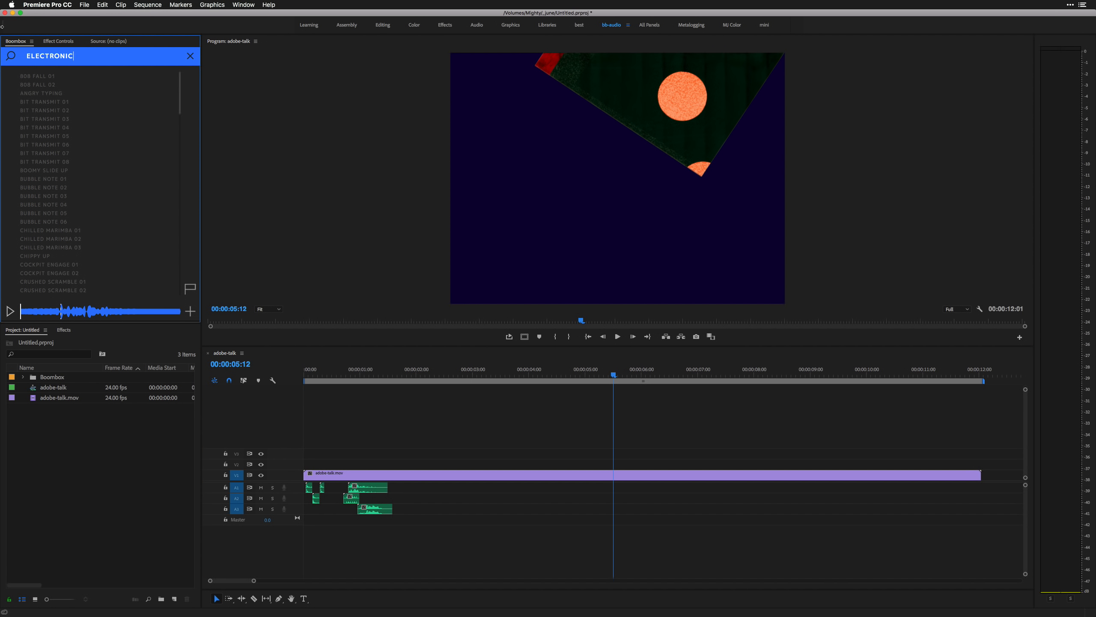
left_click(45, 162)
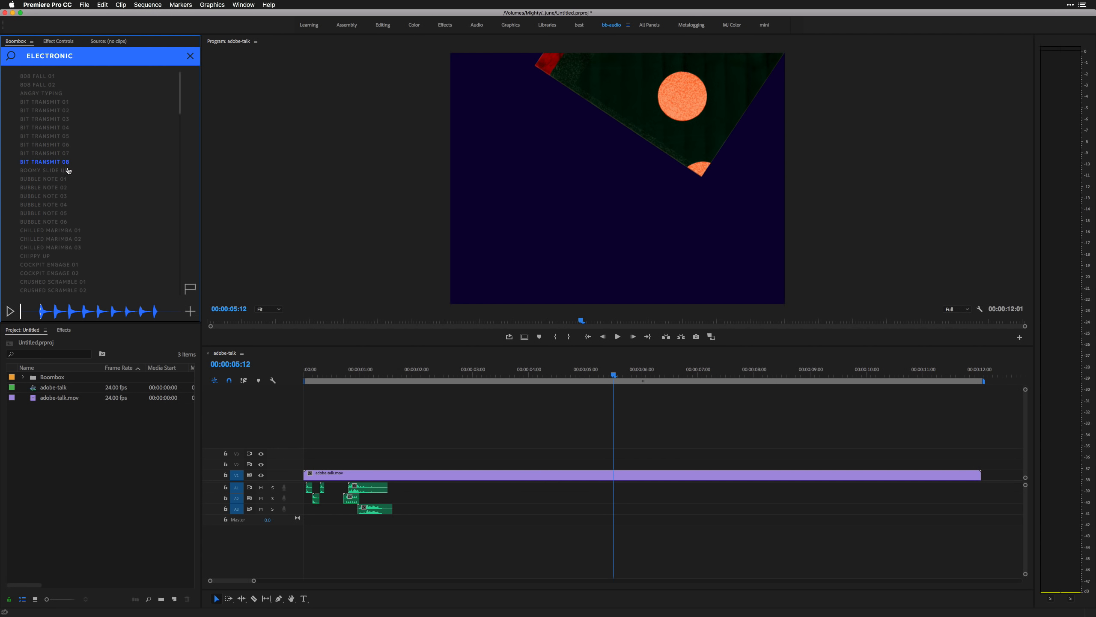
left_click(53, 178)
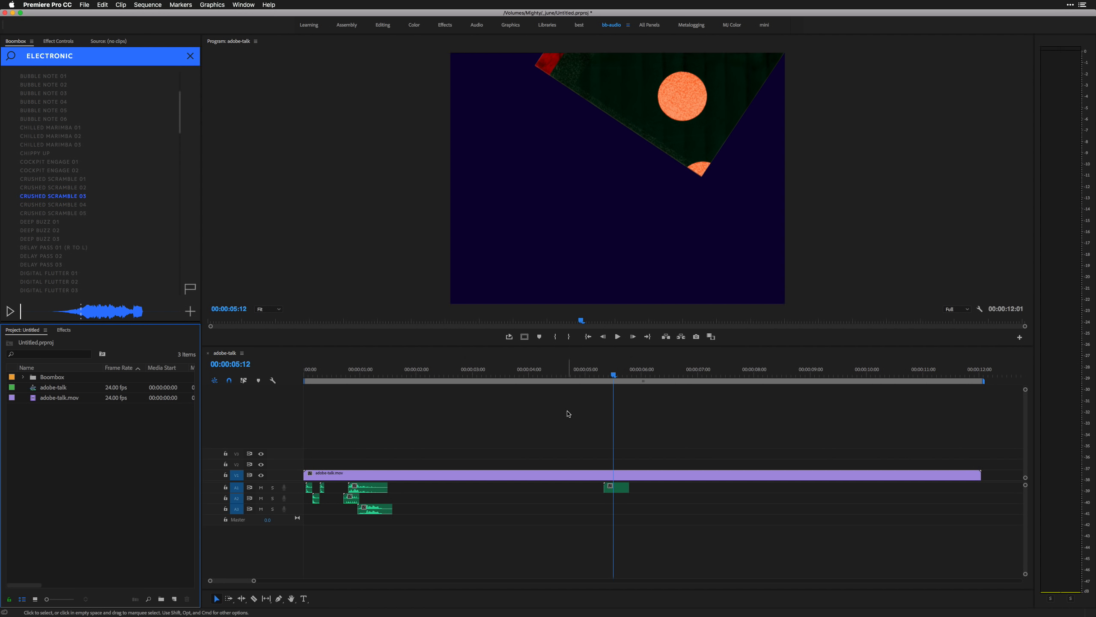
Step: Move to the orange squares scene and preview Bit Transmit 05, 02 and other electronic sounds
left_click(572, 369)
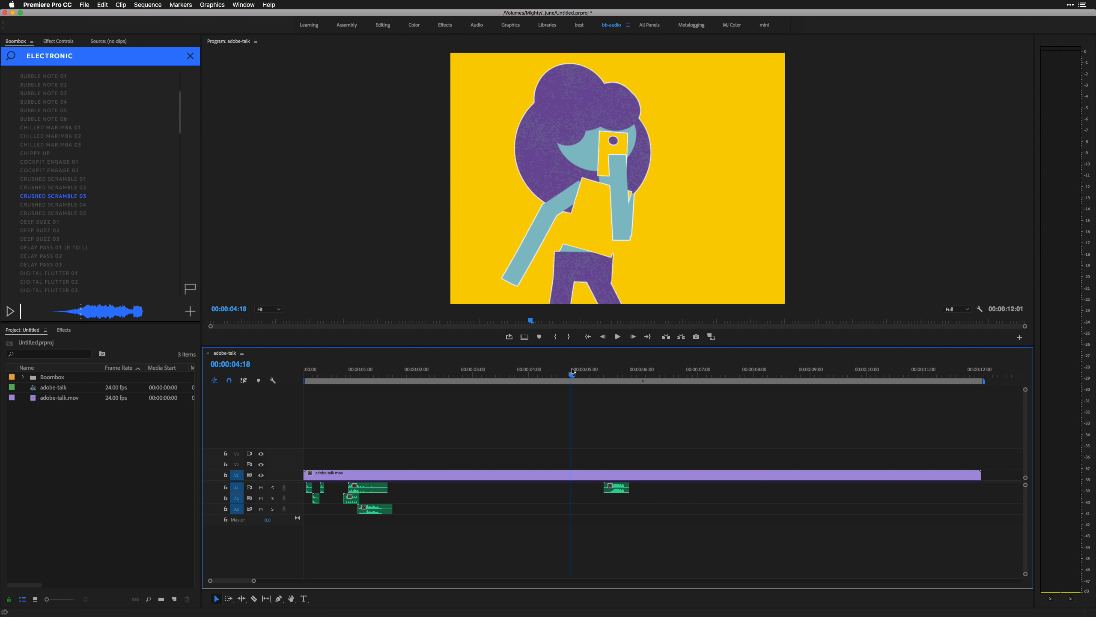
left_click(644, 369)
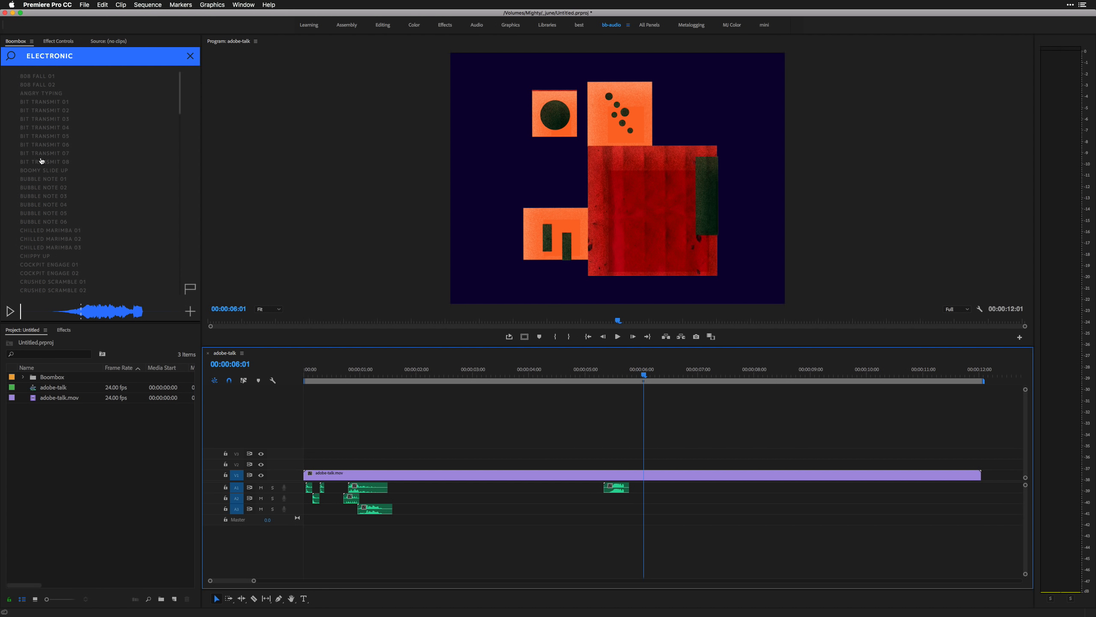
left_click(45, 135)
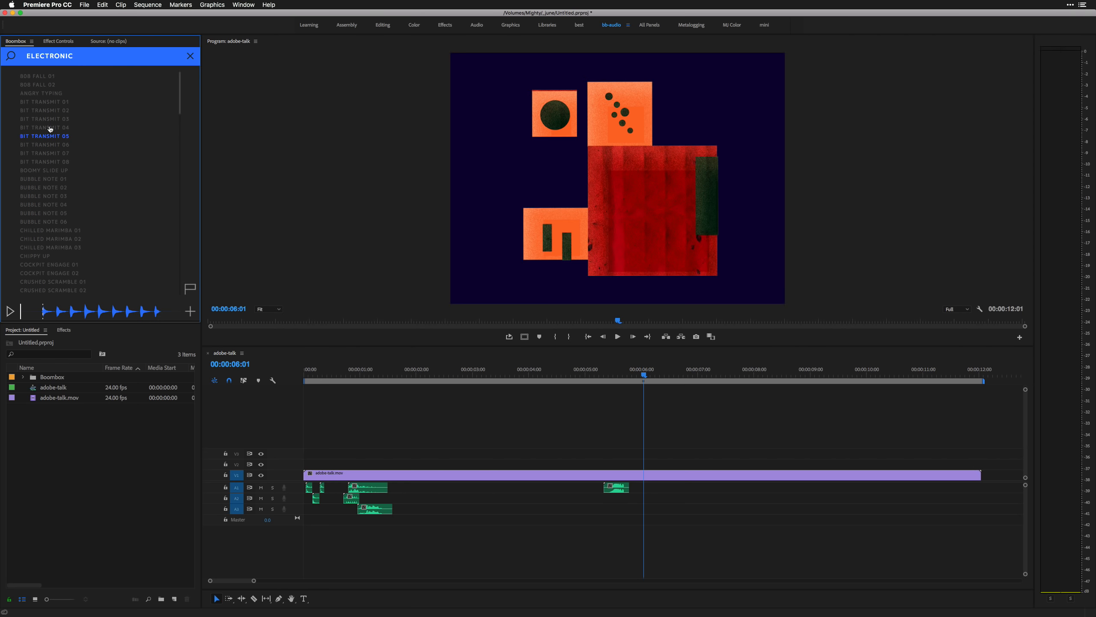
left_click(44, 109)
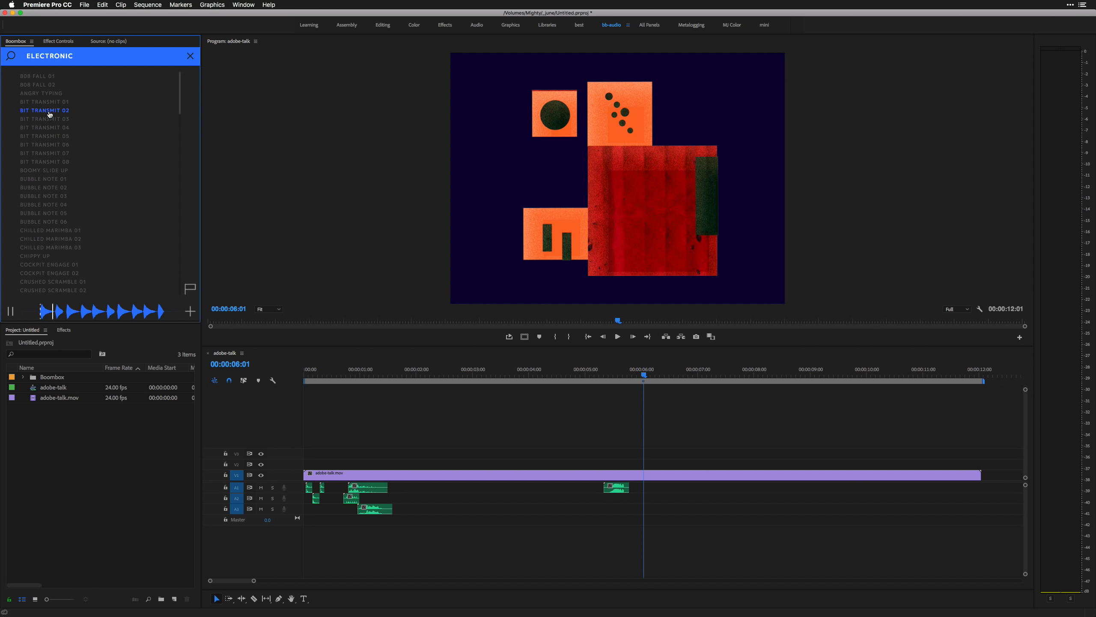
scroll("down", 3)
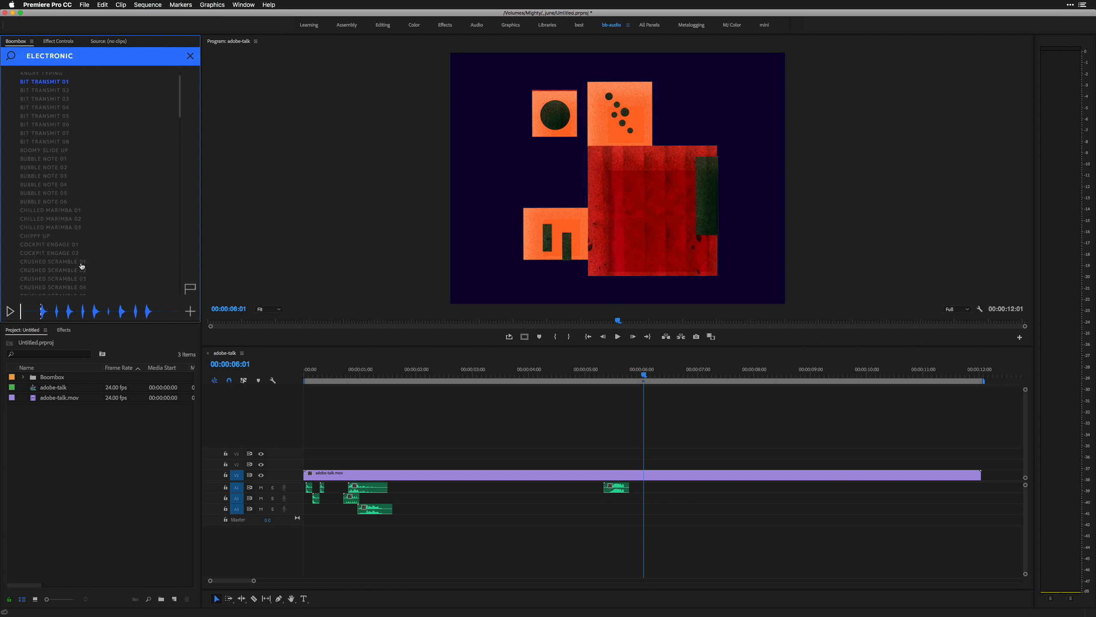
scroll("down", 3)
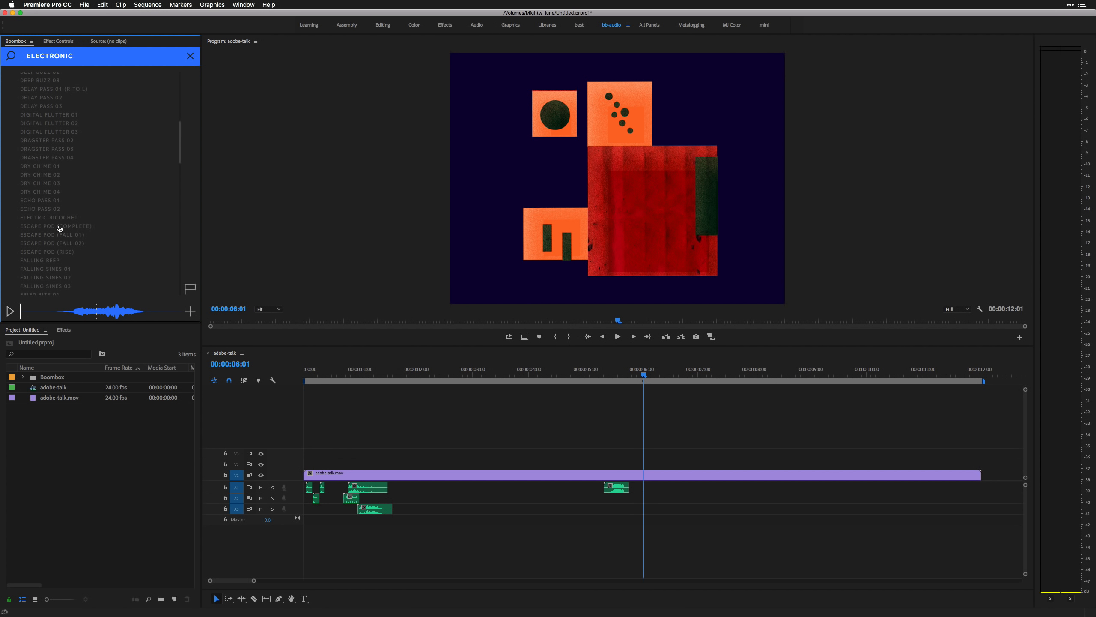
left_click(49, 131)
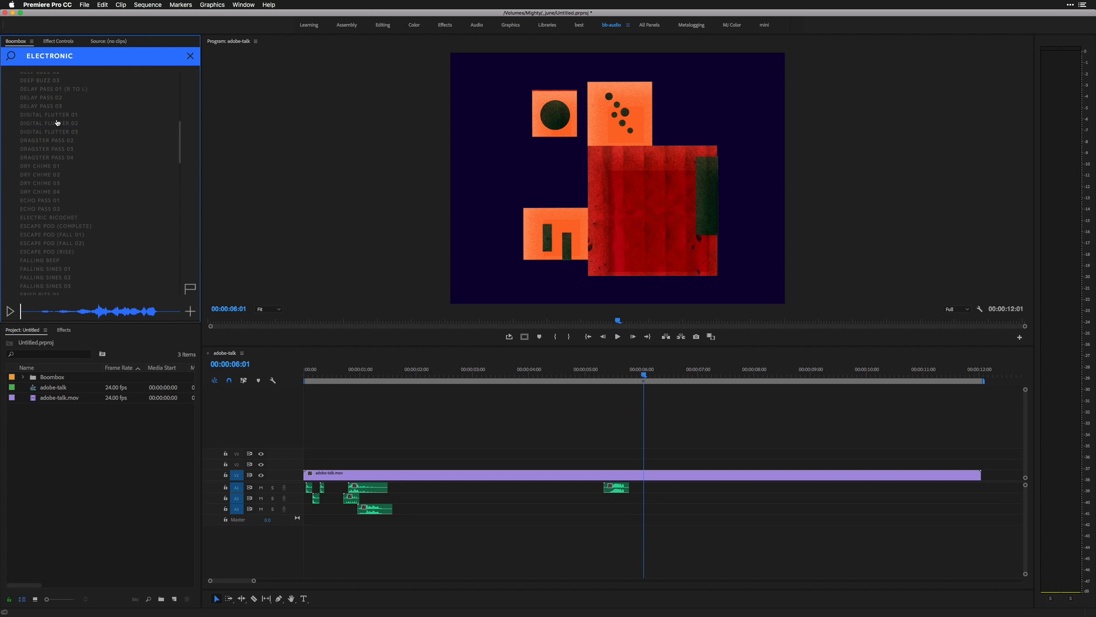
Step: Preview Minuscule Beep 04, 03 and 06 and set the time position near 00:00:06:01
scroll("down", 3)
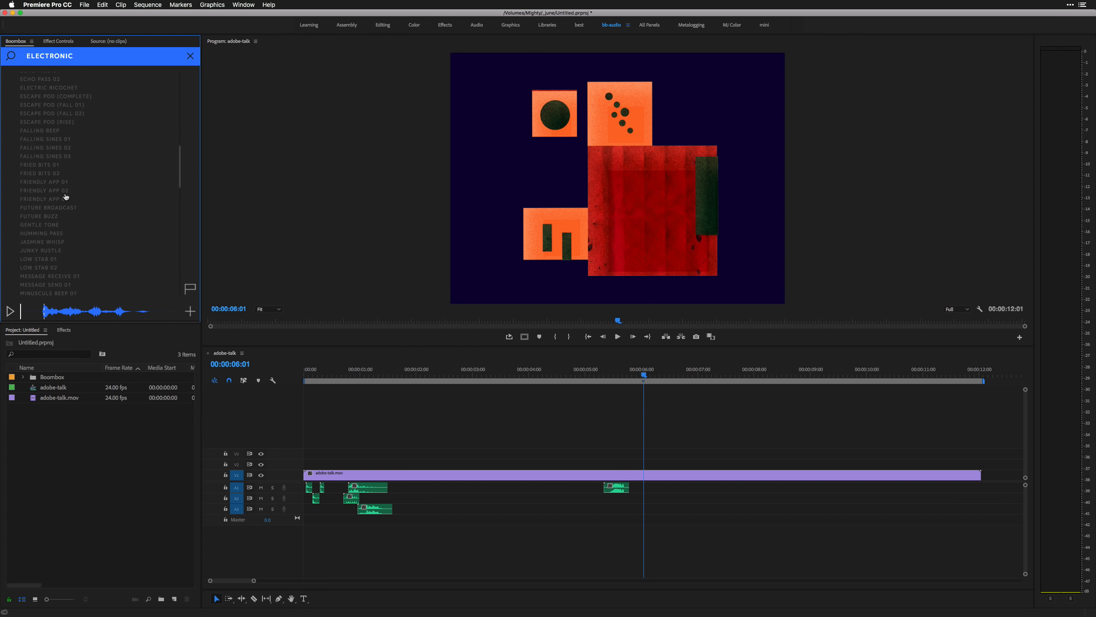
scroll("down", 3)
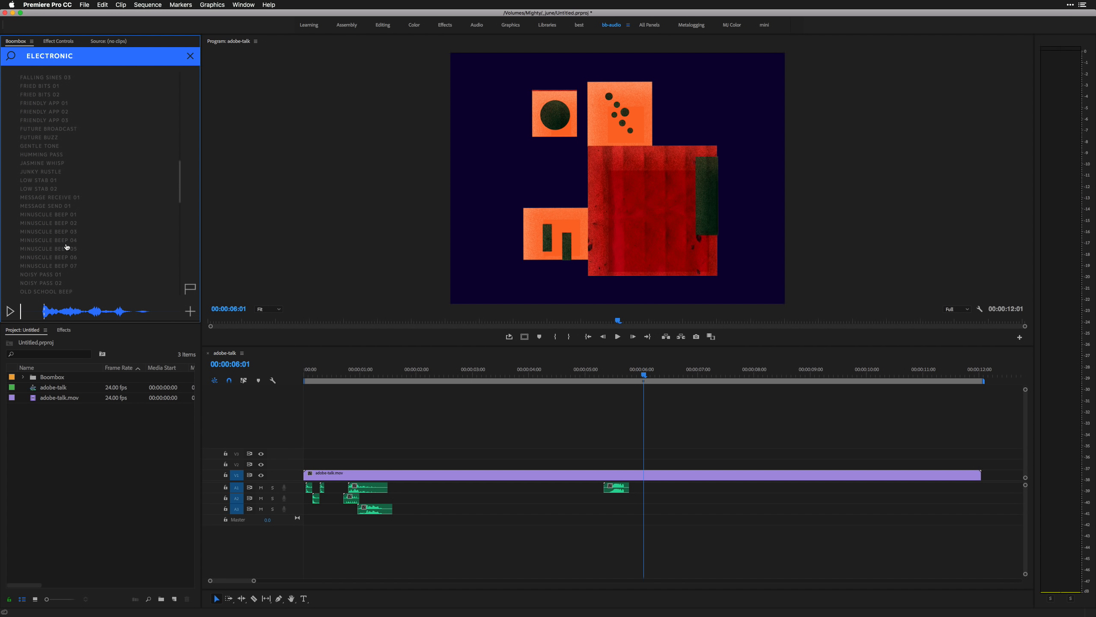
left_click(47, 239)
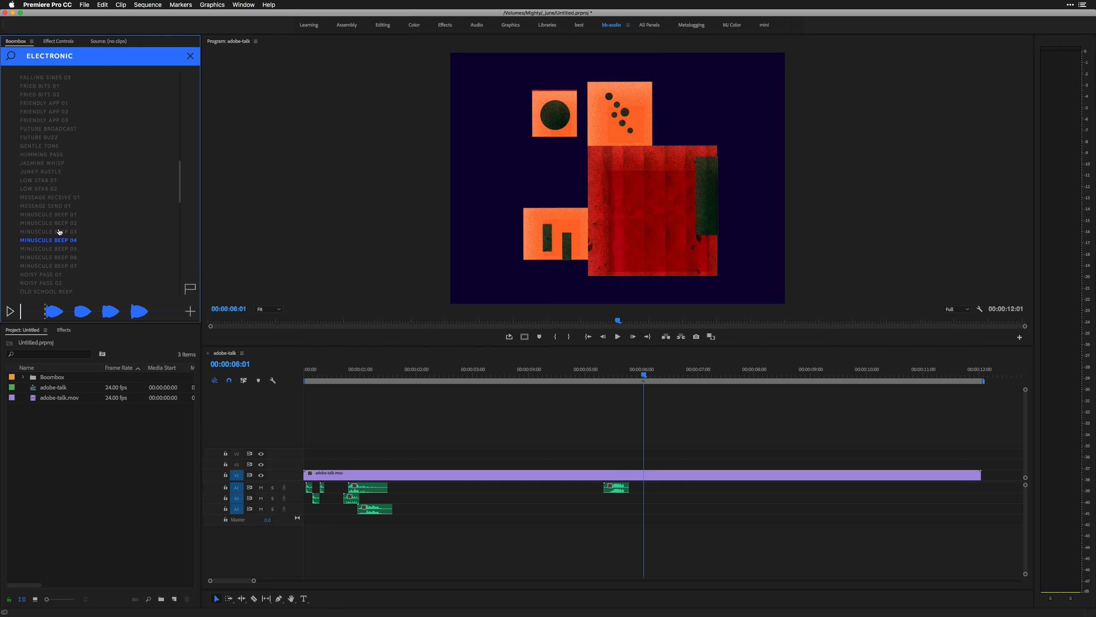
left_click(48, 223)
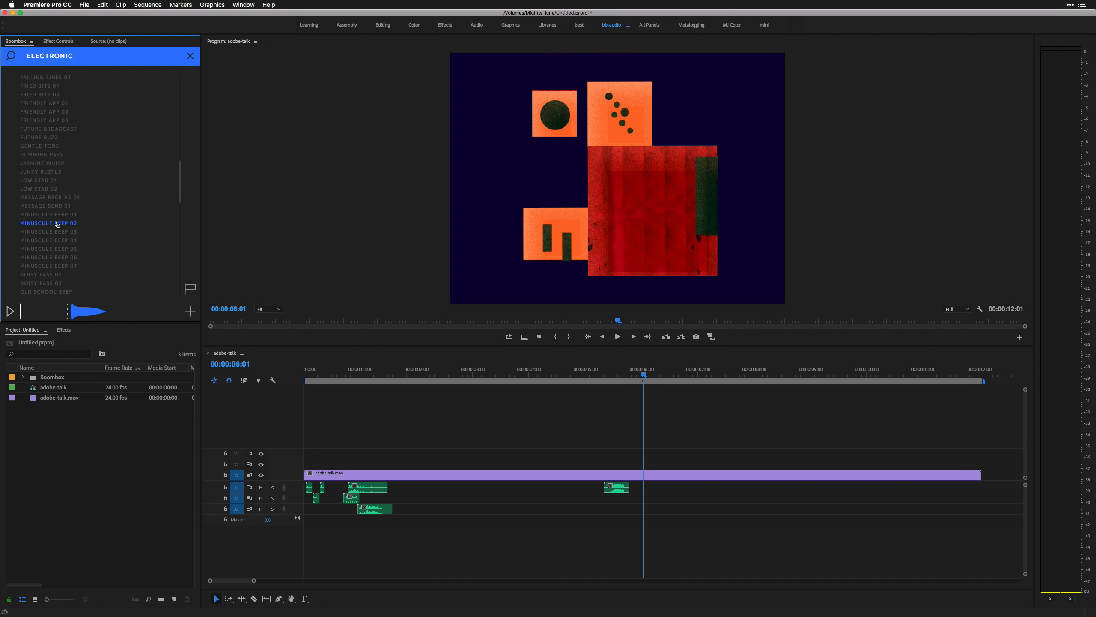
left_click(48, 257)
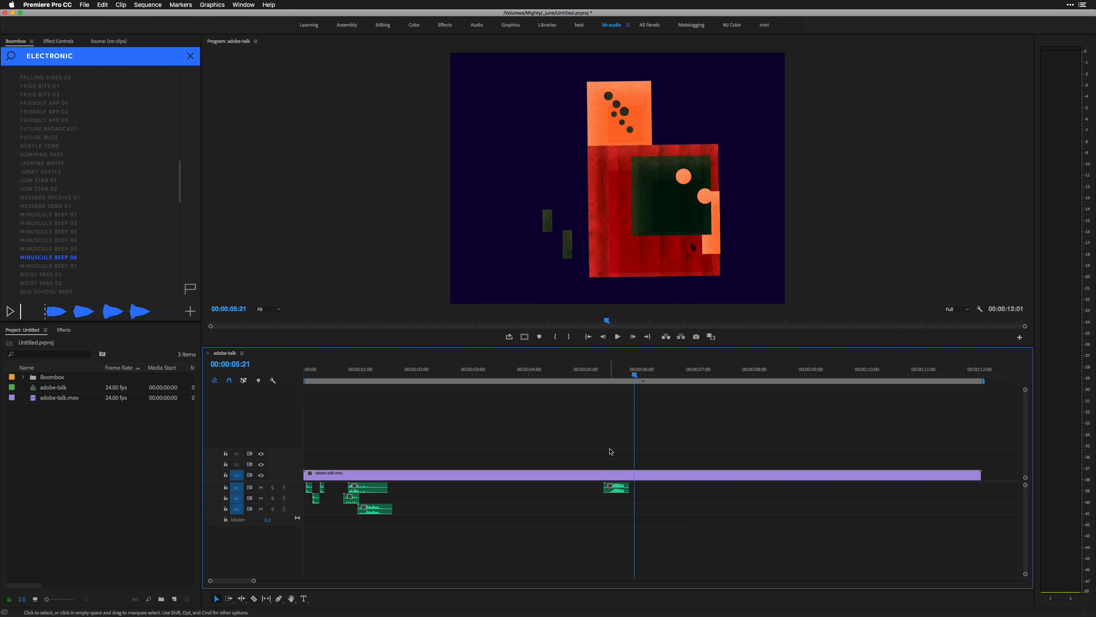
left_click(644, 368)
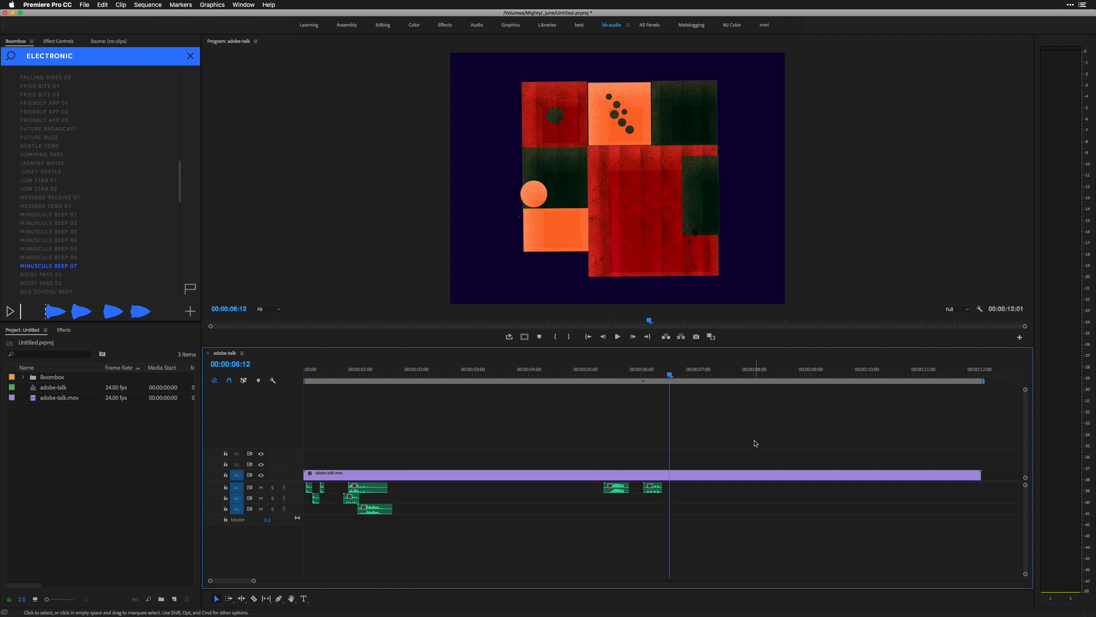
mouse_move(304, 244)
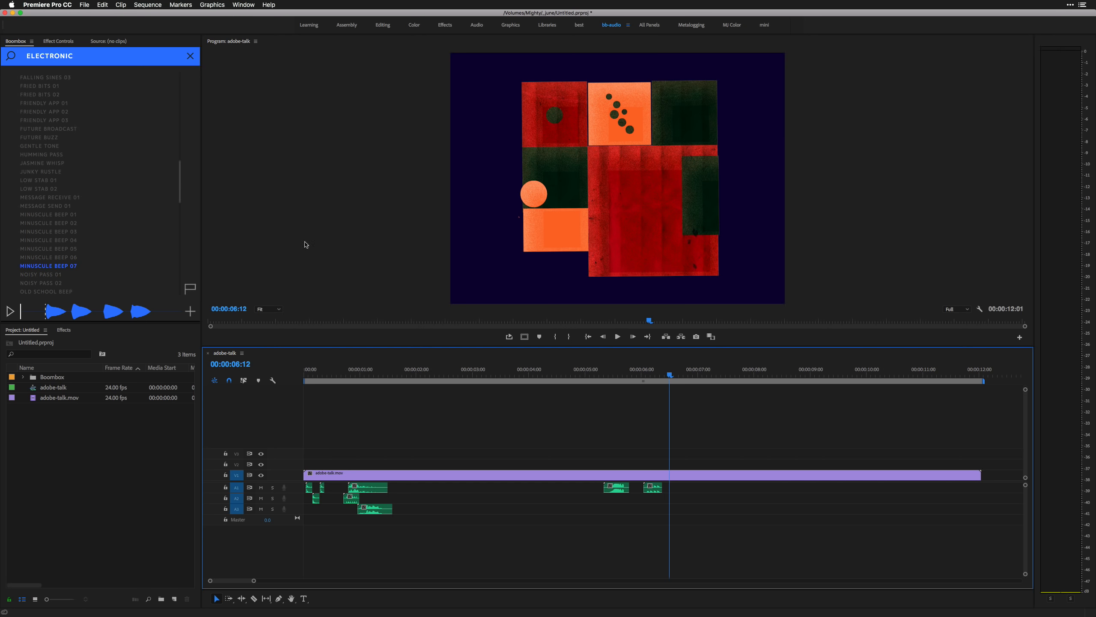
Step: Add Minuscule Beep clips to A1, play them back and move to the light-streak scene at seven seconds
left_click(48, 214)
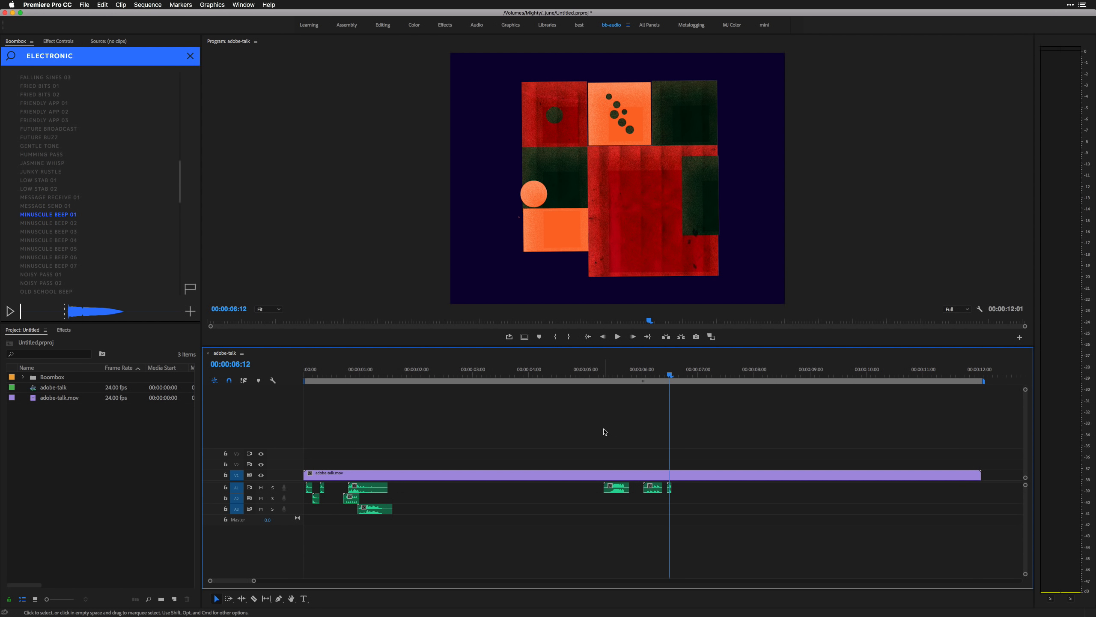
left_click(616, 337)
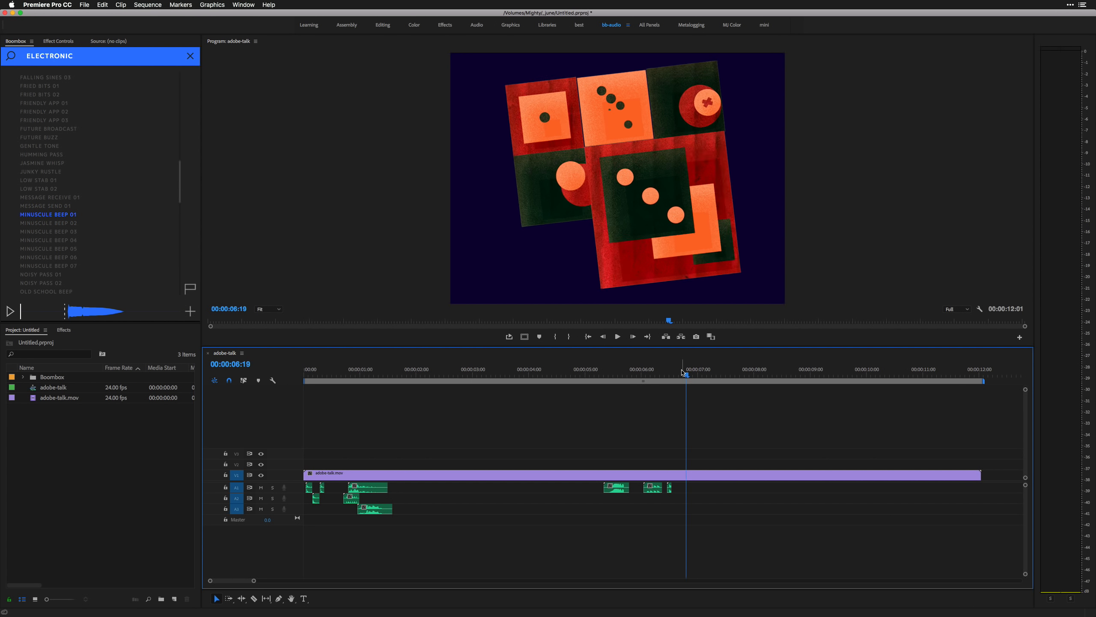
left_click(707, 369)
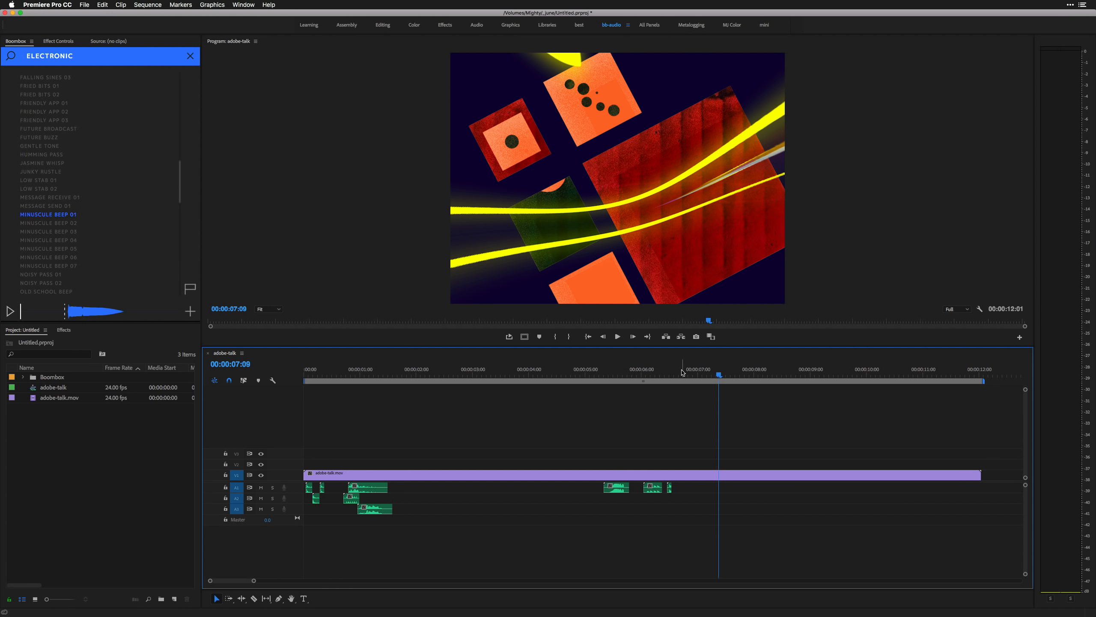
mouse_move(566, 209)
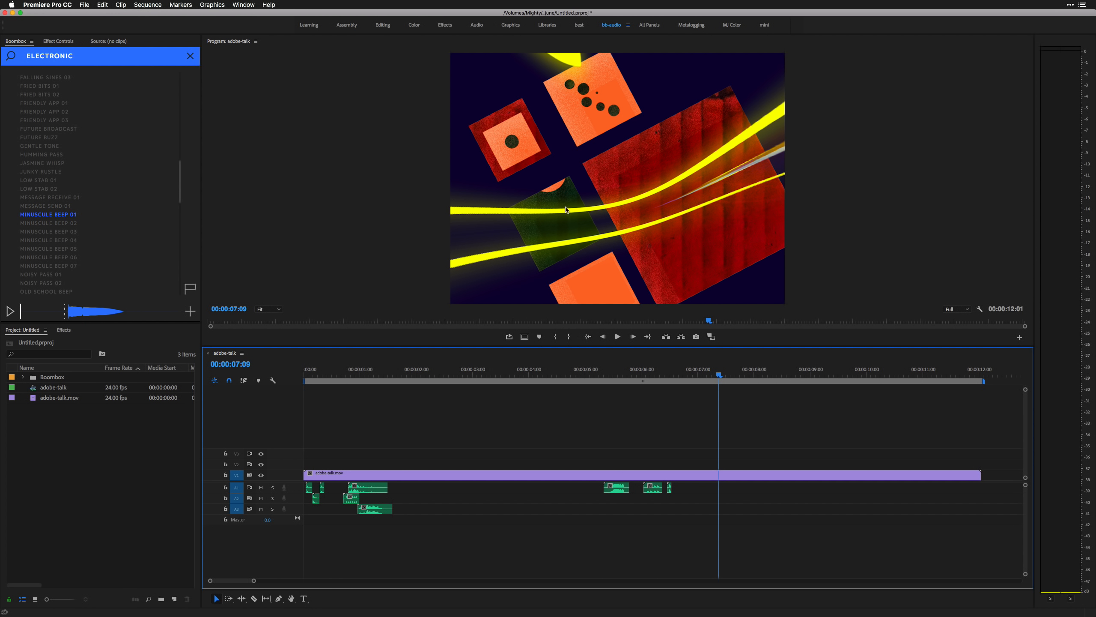
mouse_move(622, 309)
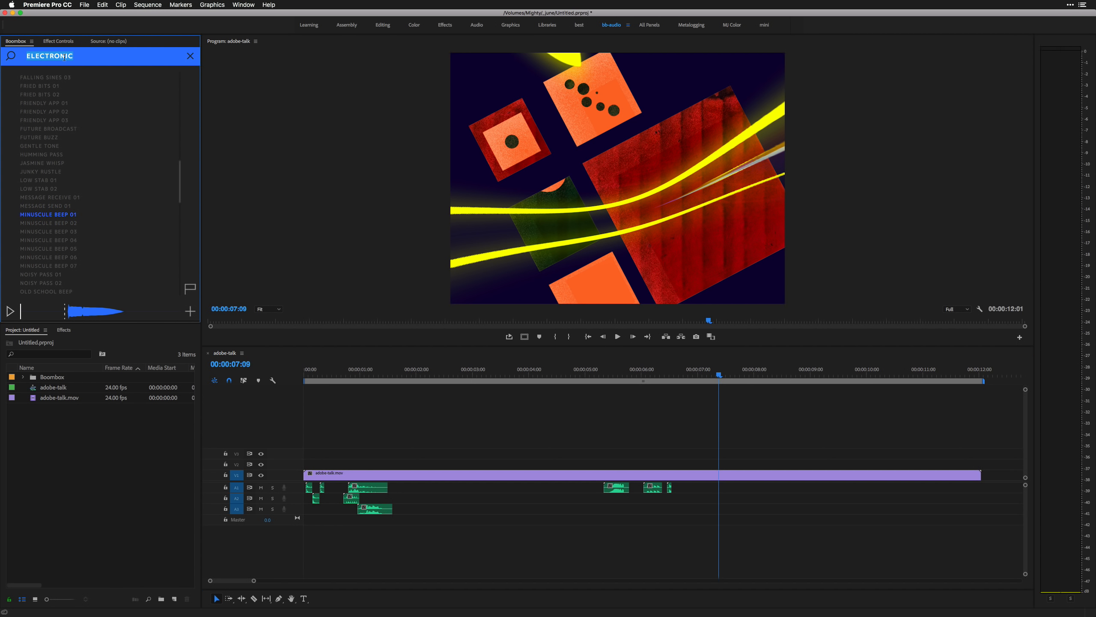
Step: Search PASS, preview Flutter Pass 04 and place the Epic Slam clip on A2 at the playhead
type("PASS")
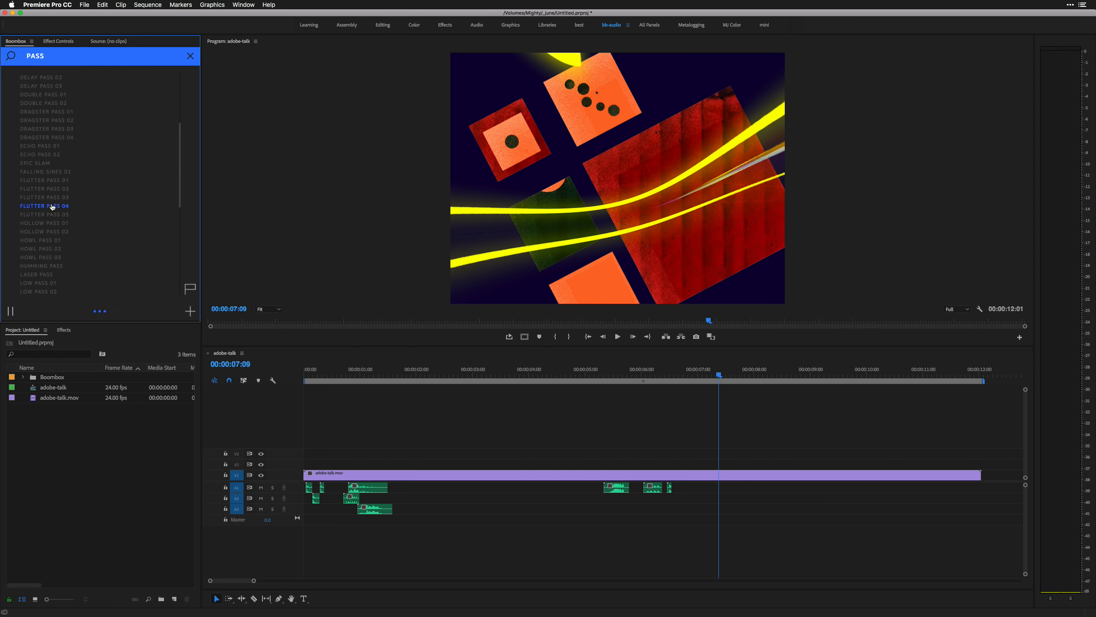
left_click(34, 163)
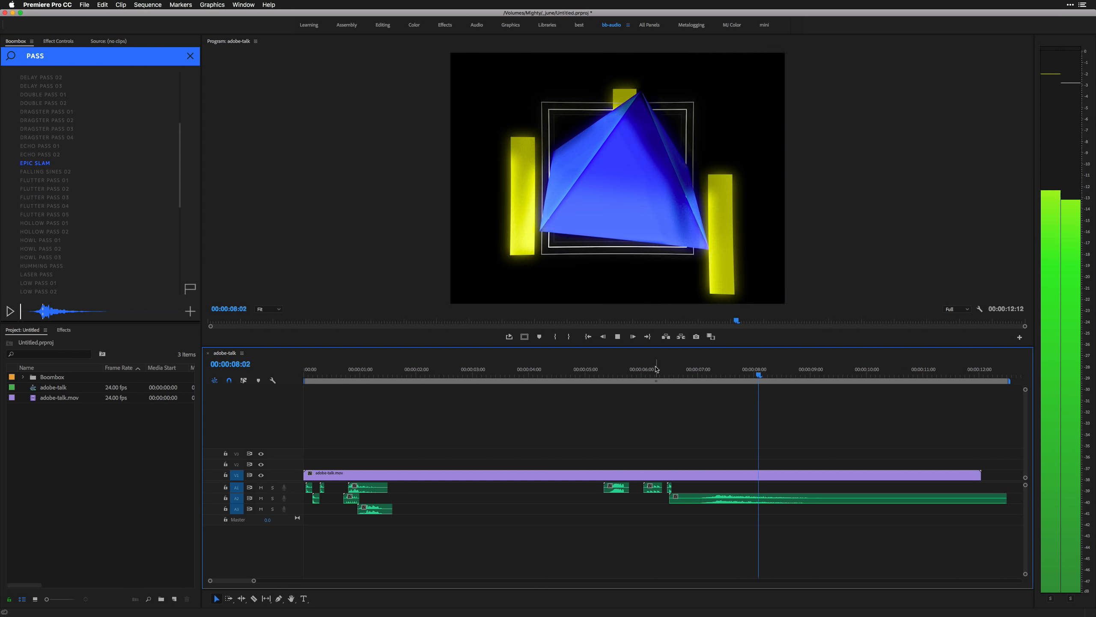
left_click(726, 369)
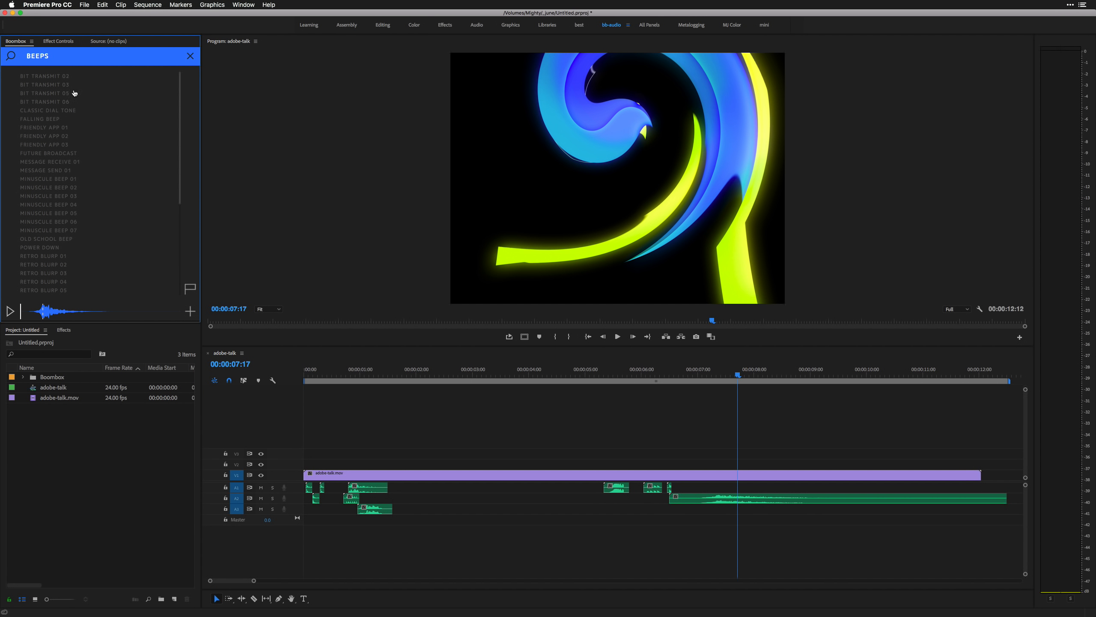
Step: Preview the Satellite Signal, Retro Blurp 10 and Minuscule Beep 04 beeps, then clear the search
scroll("down", 3)
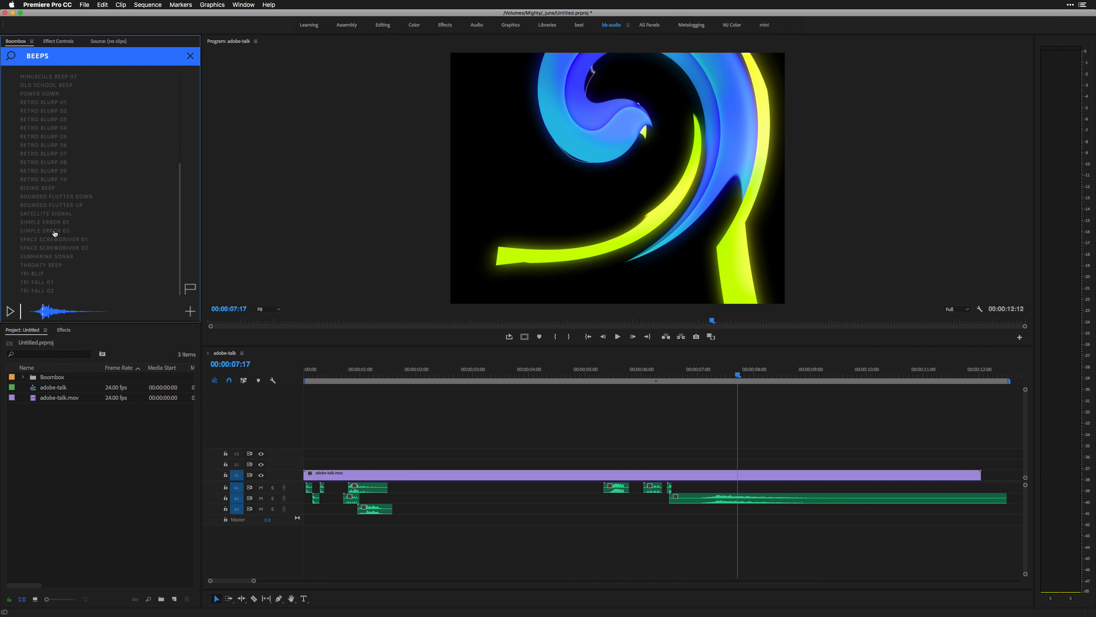
left_click(45, 213)
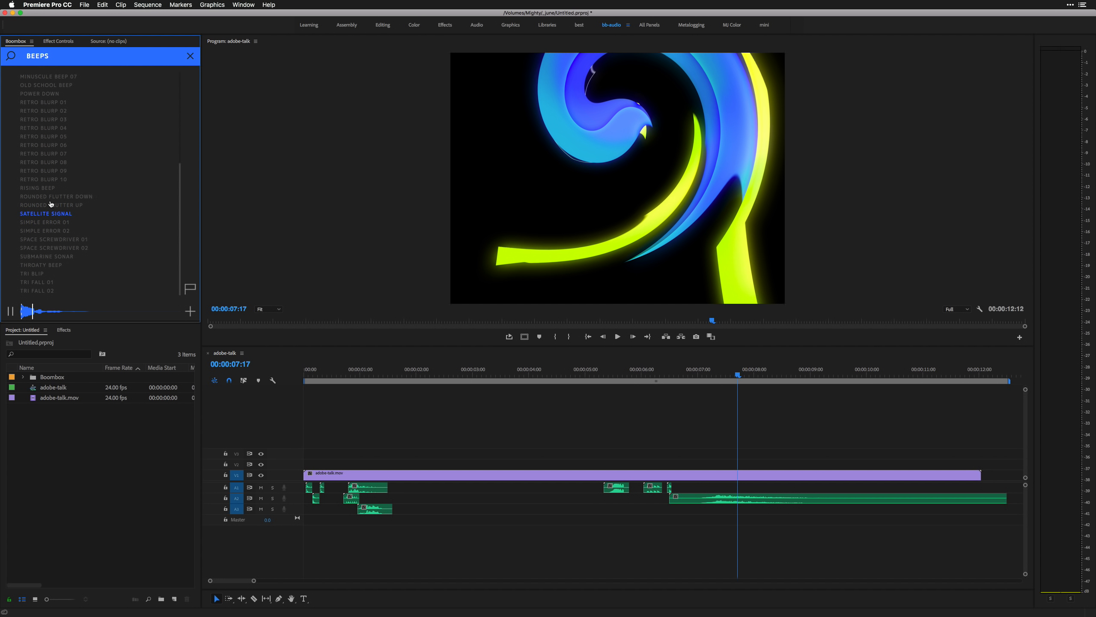
left_click(44, 179)
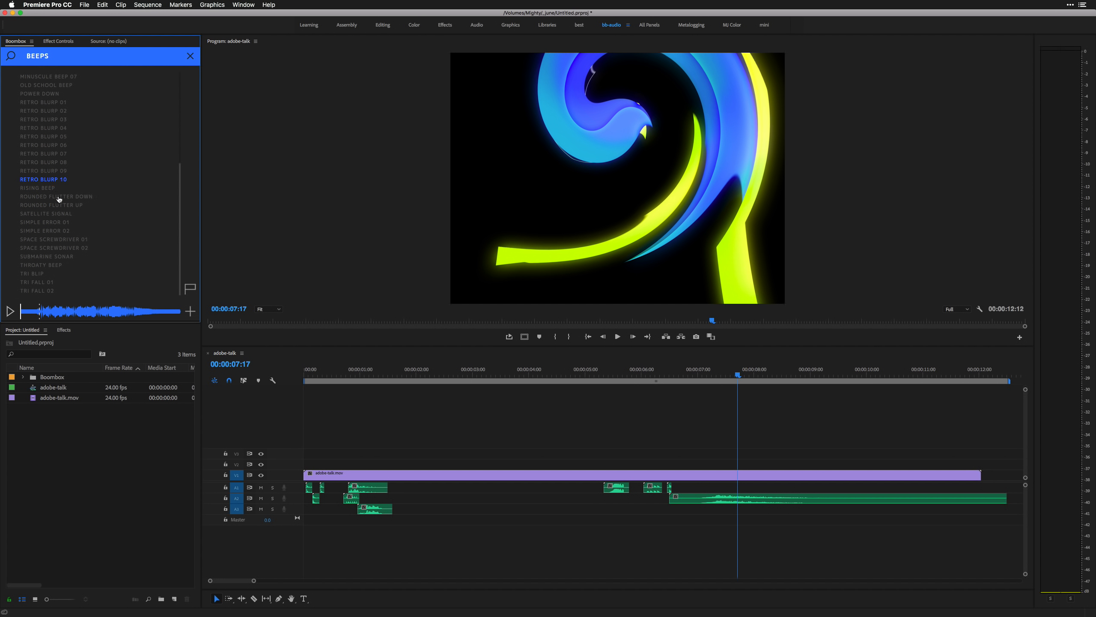
left_click(36, 290)
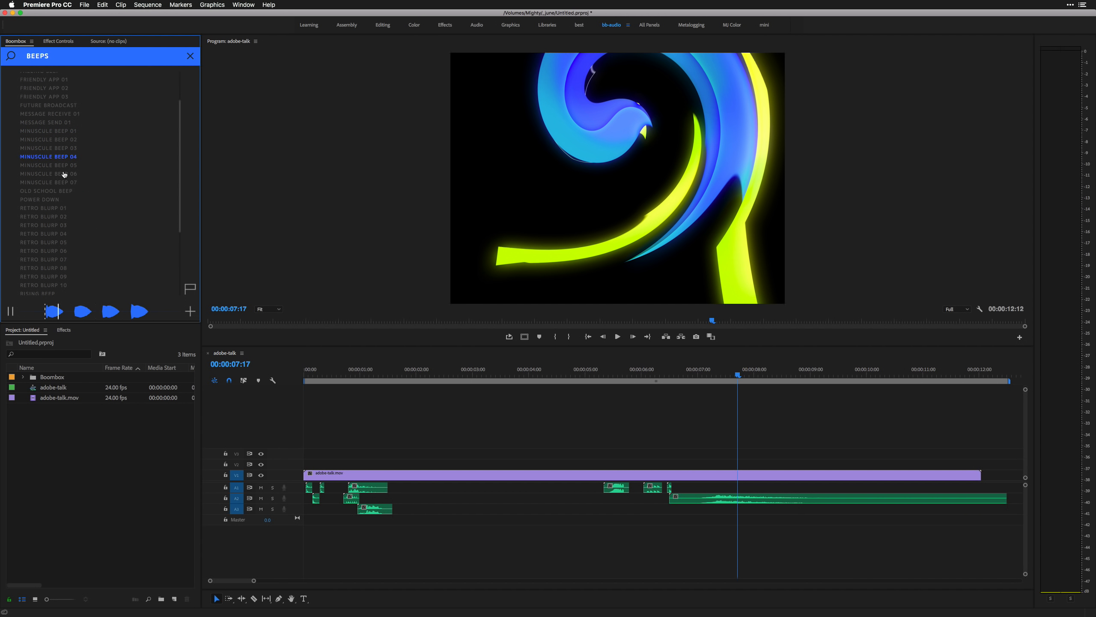
left_click(46, 122)
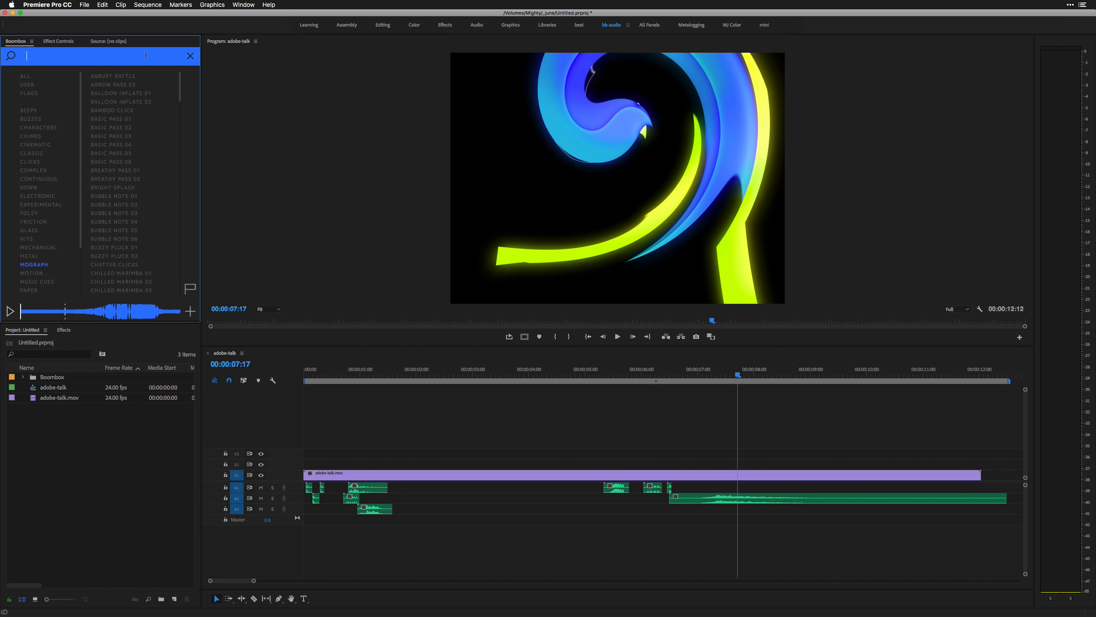
Step: Search MECH, preview Tin Machine 02, Steam Release 03 and Tin Machine 06, and add Tin Machine 06 near 8 seconds
type("MECH")
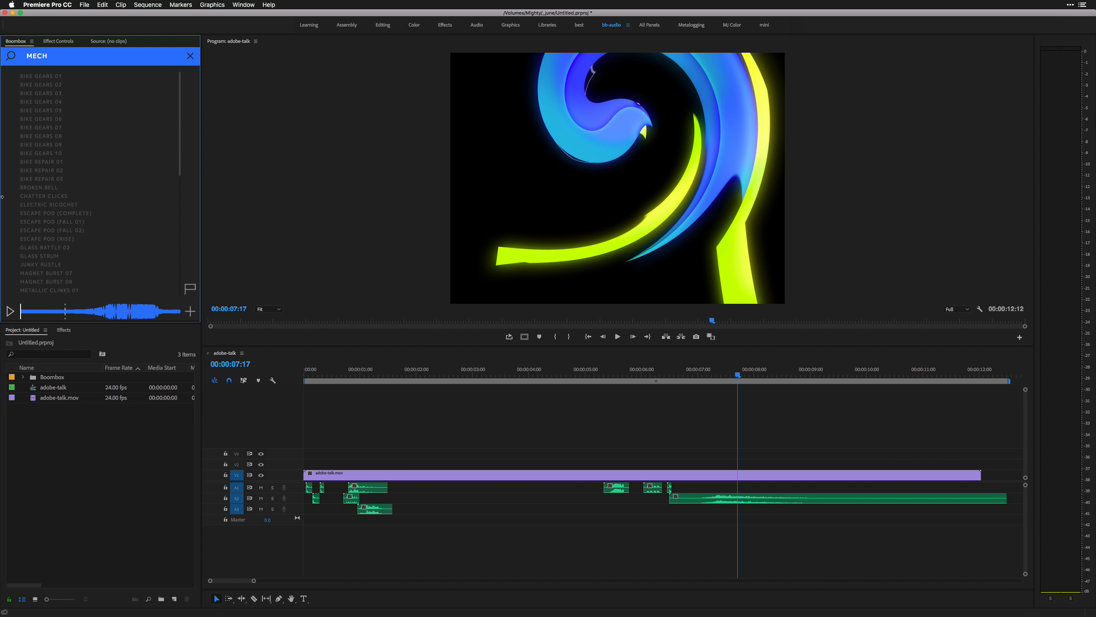
scroll("down", 3)
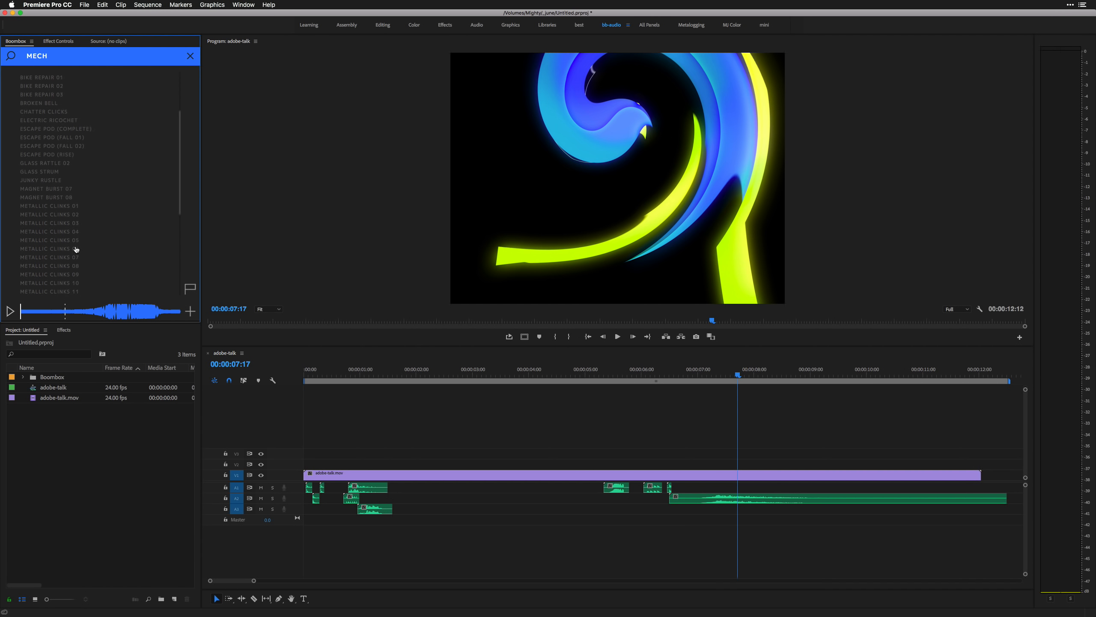
left_click(44, 247)
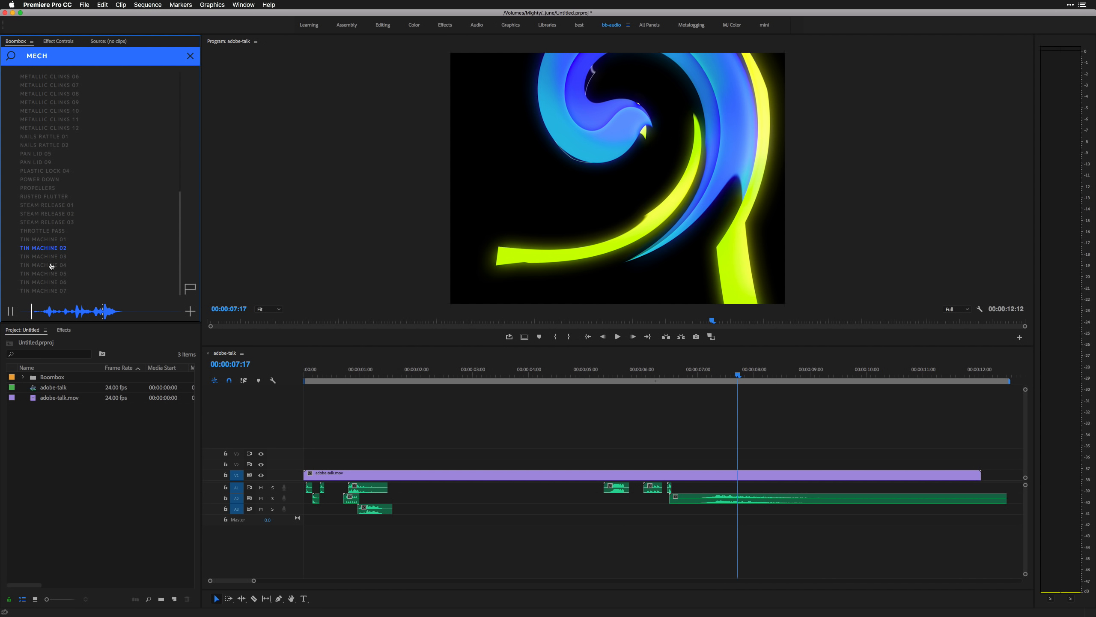
left_click(43, 264)
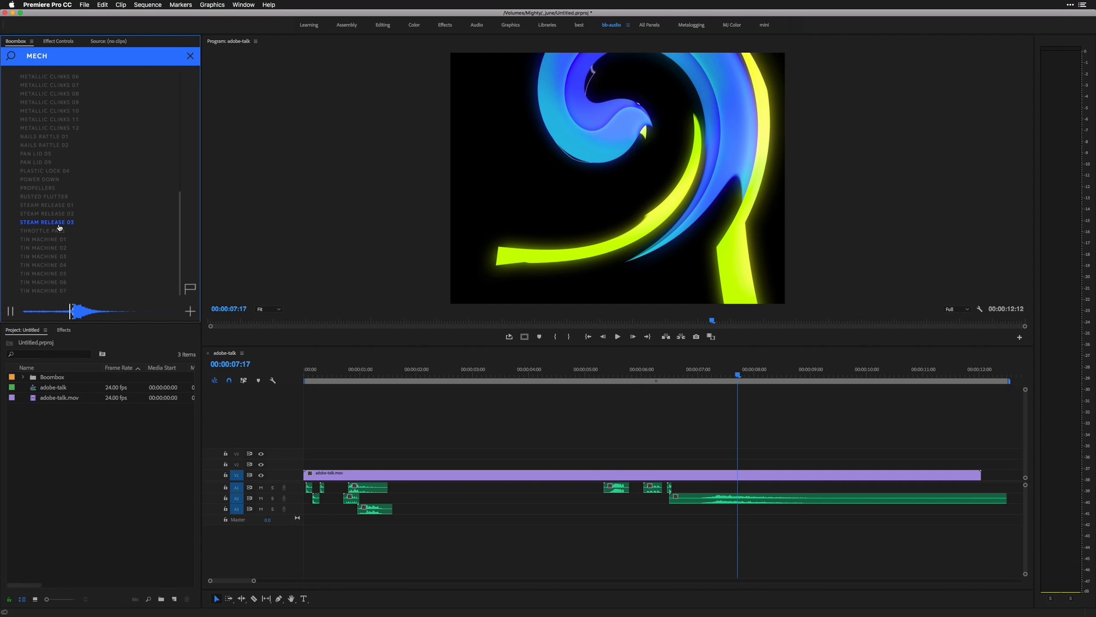
left_click(43, 282)
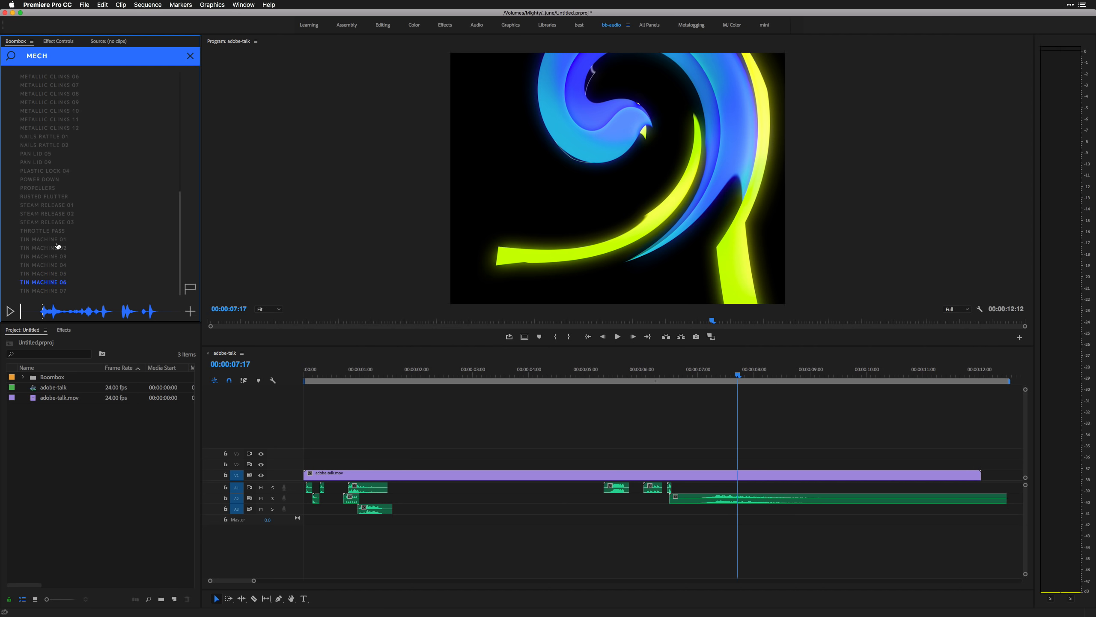
left_click(189, 310)
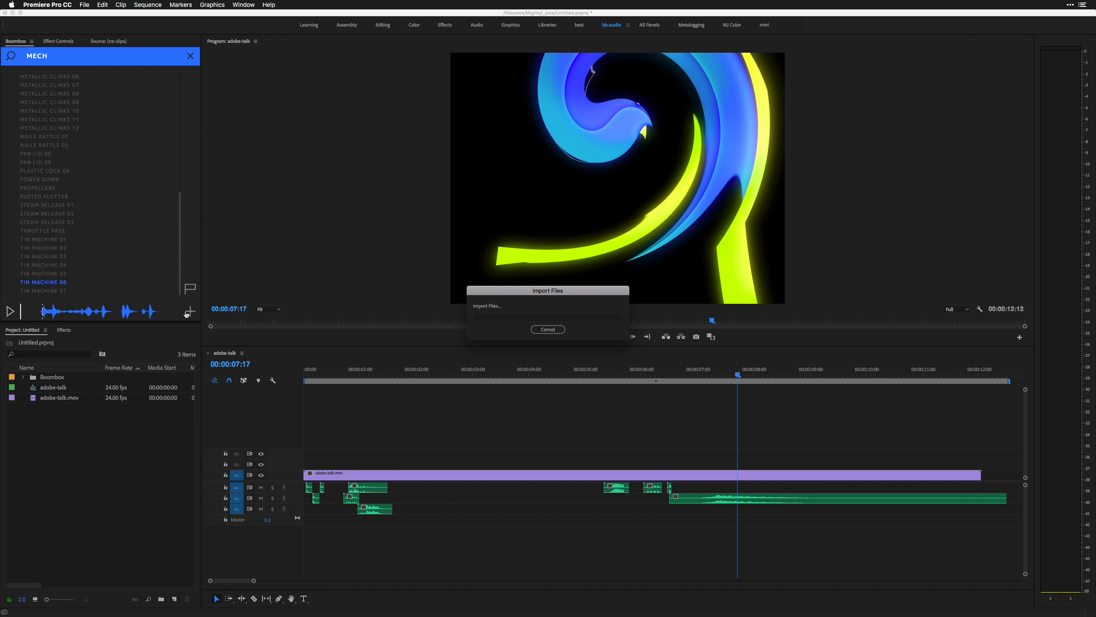
left_click(548, 329)
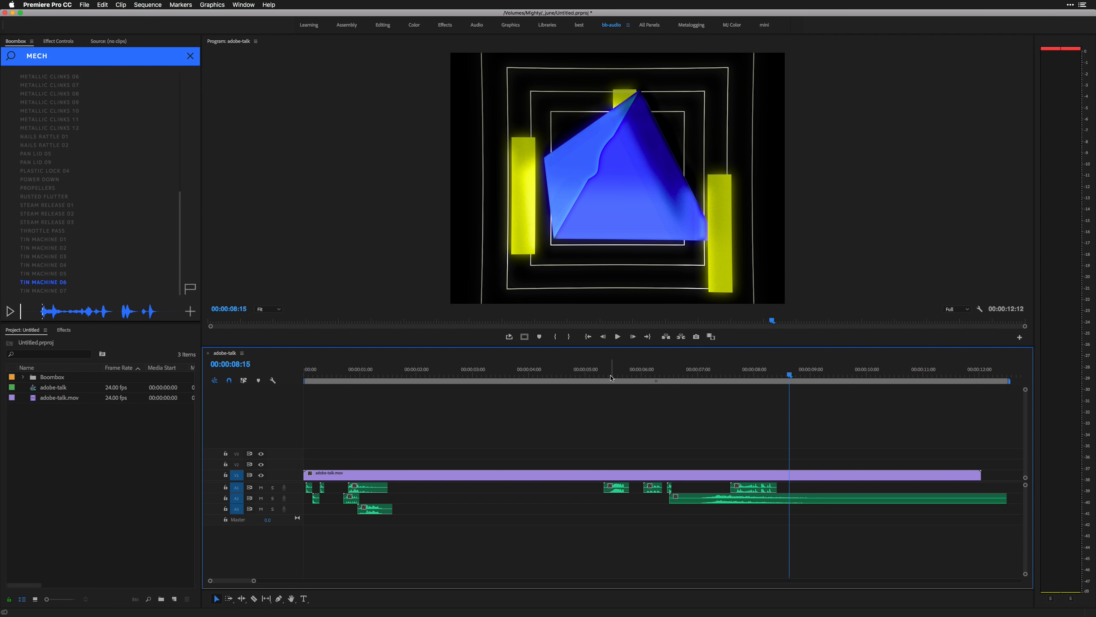
mouse_move(568, 352)
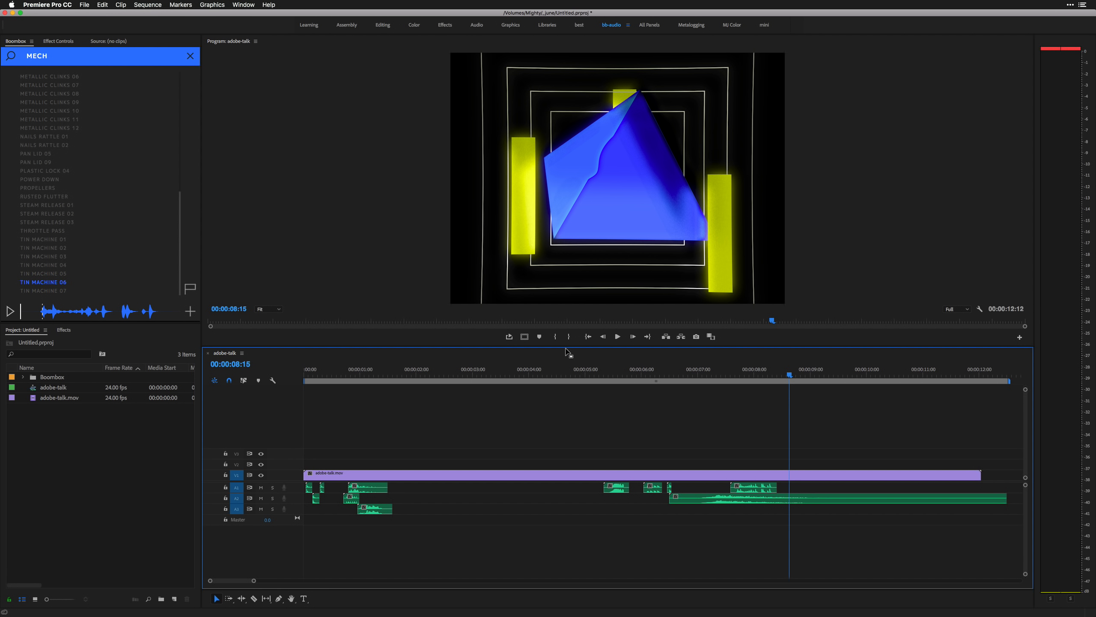
mouse_move(566, 352)
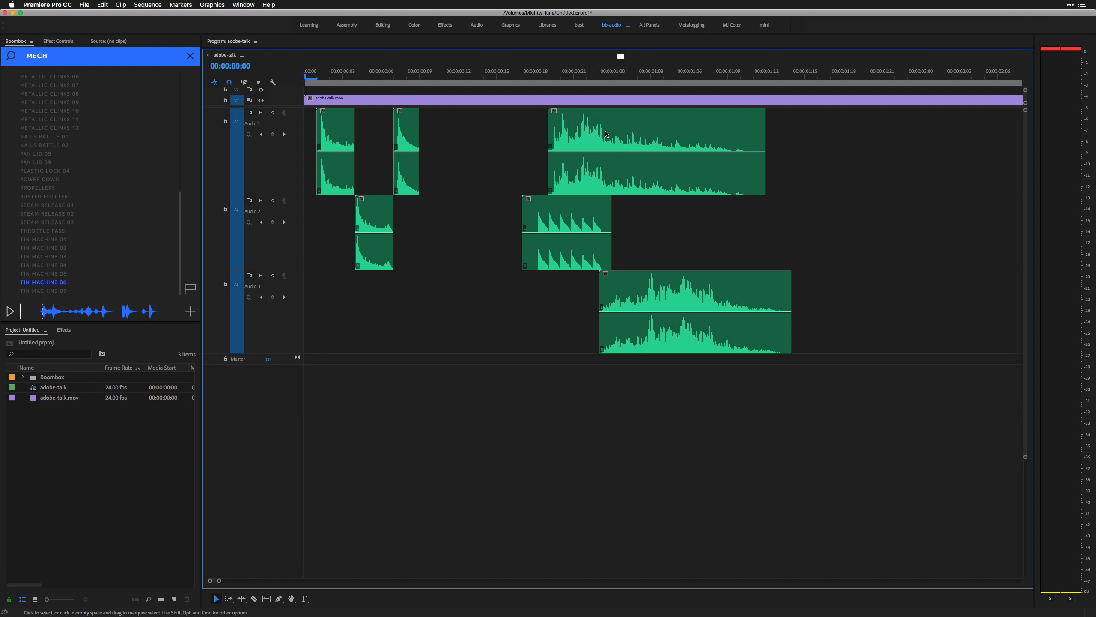
mouse_move(605, 133)
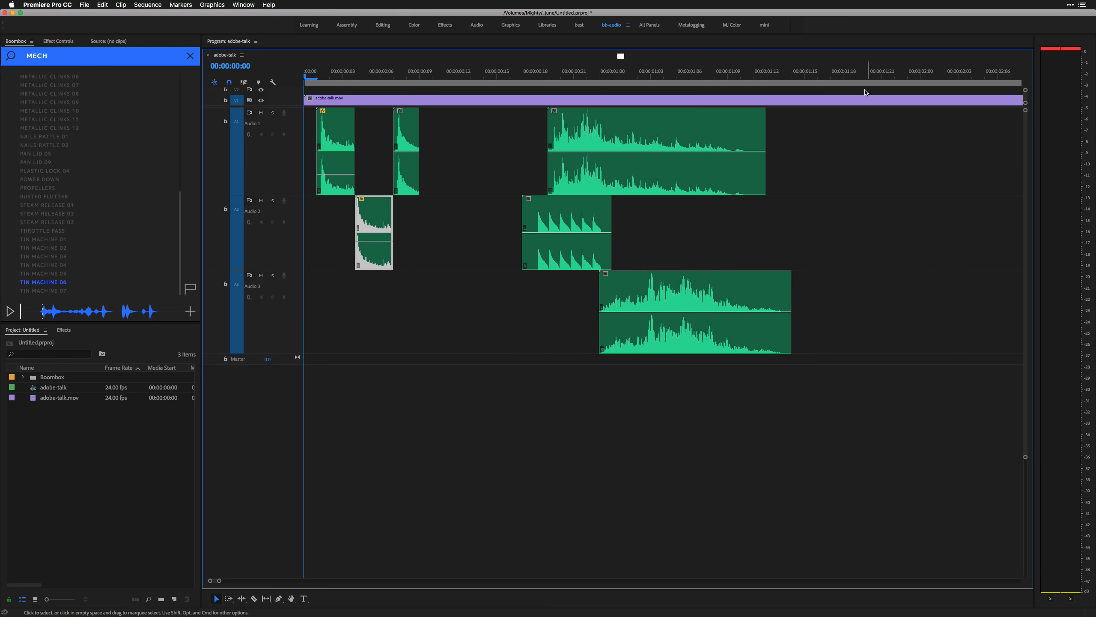
mouse_move(1048, 149)
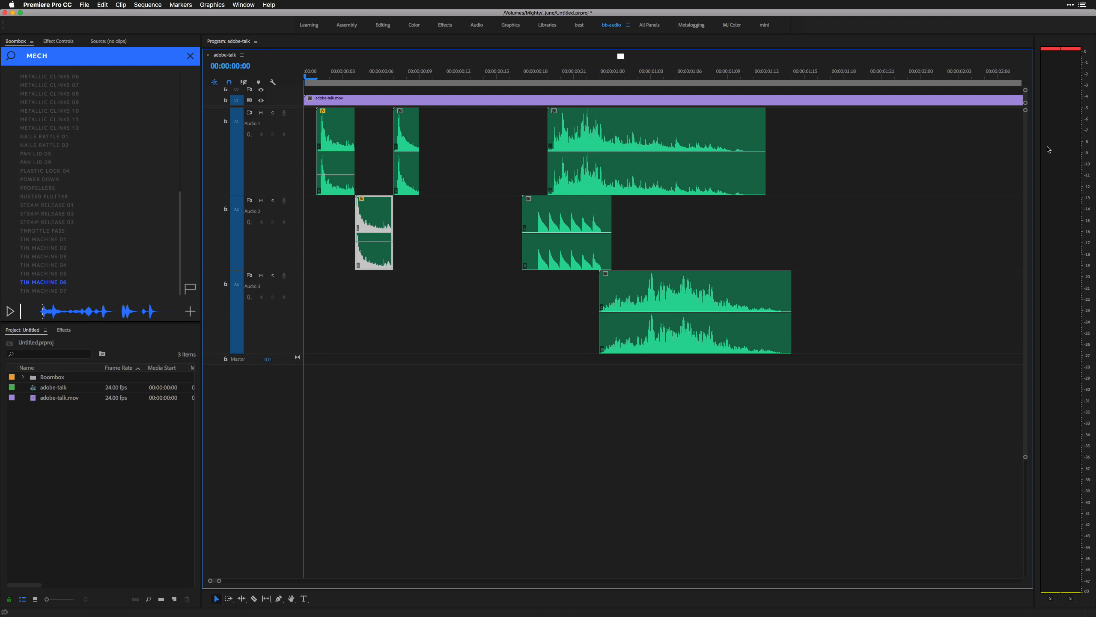
mouse_move(407, 155)
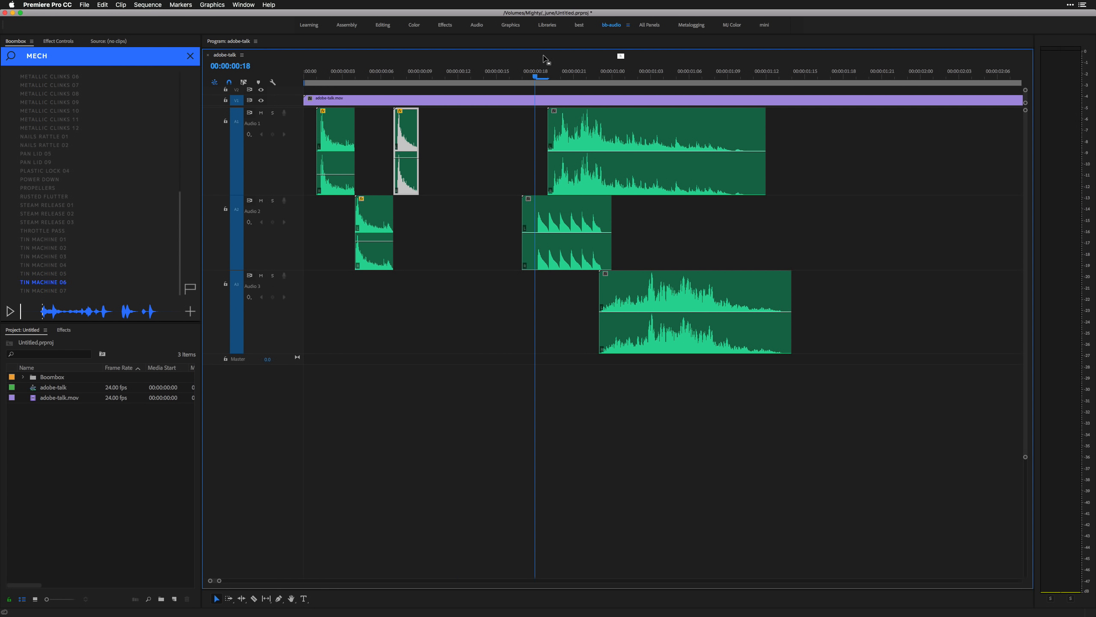
Step: Lower the volume of the opening clips on Audio 1 and the long clip on Audio 3
left_click(598, 70)
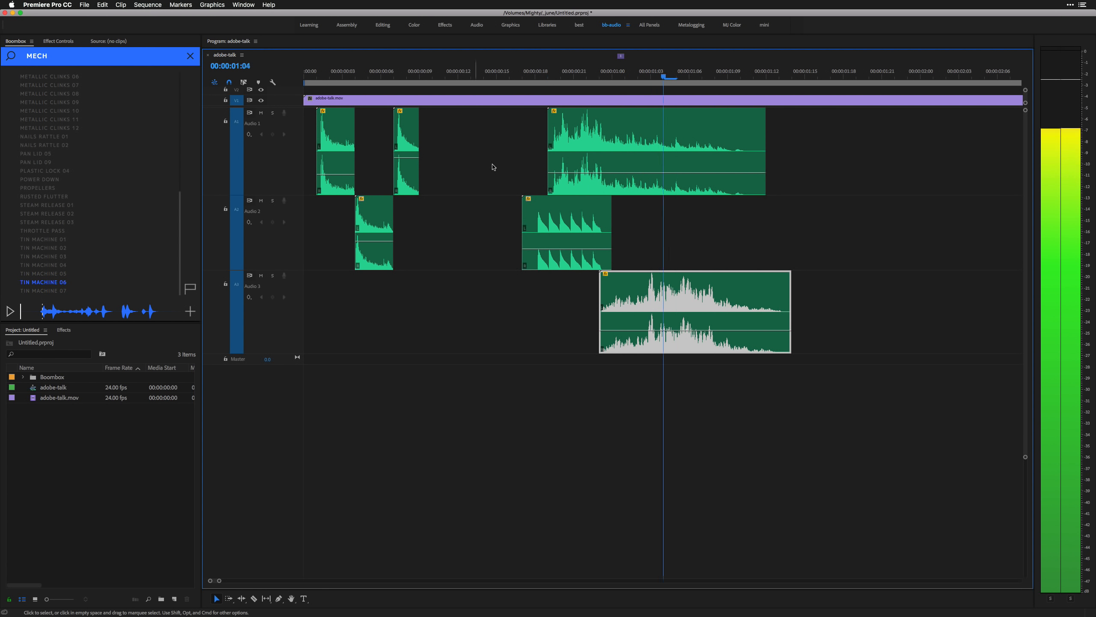
left_click(329, 75)
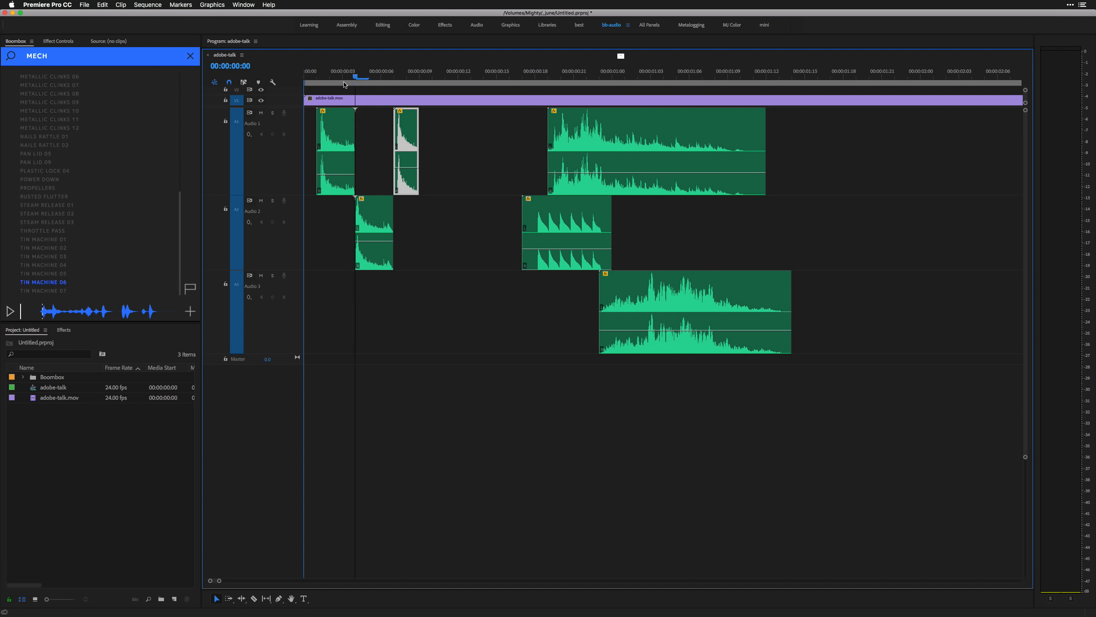
left_click(445, 71)
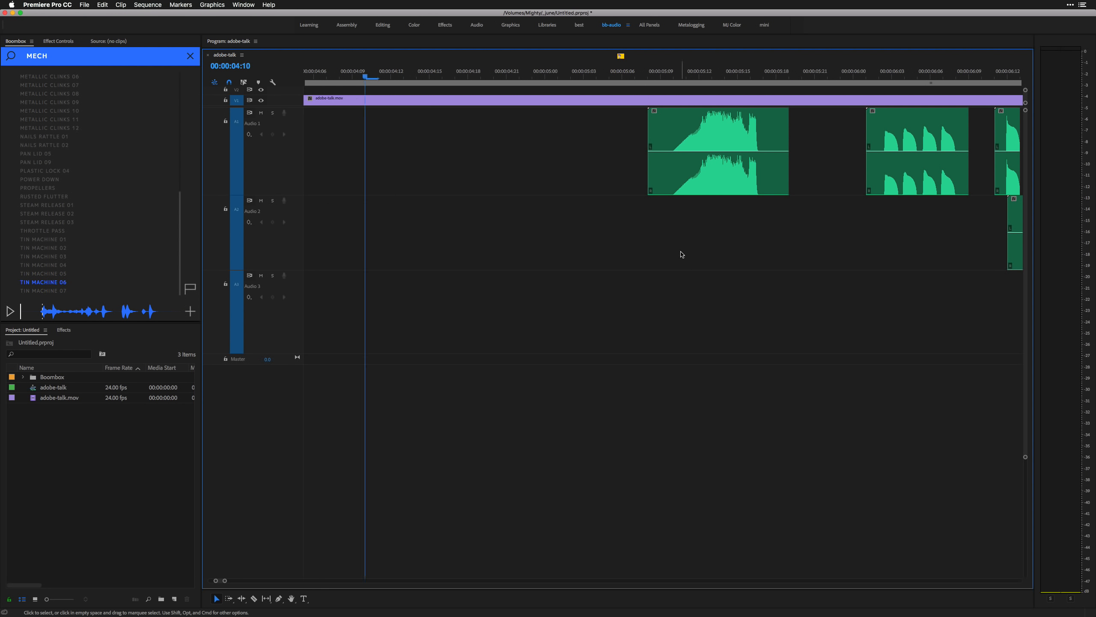
Step: Adjust the volume of the clips near the 5- and 6-second marks on Audio 1 and 2
left_click(814, 70)
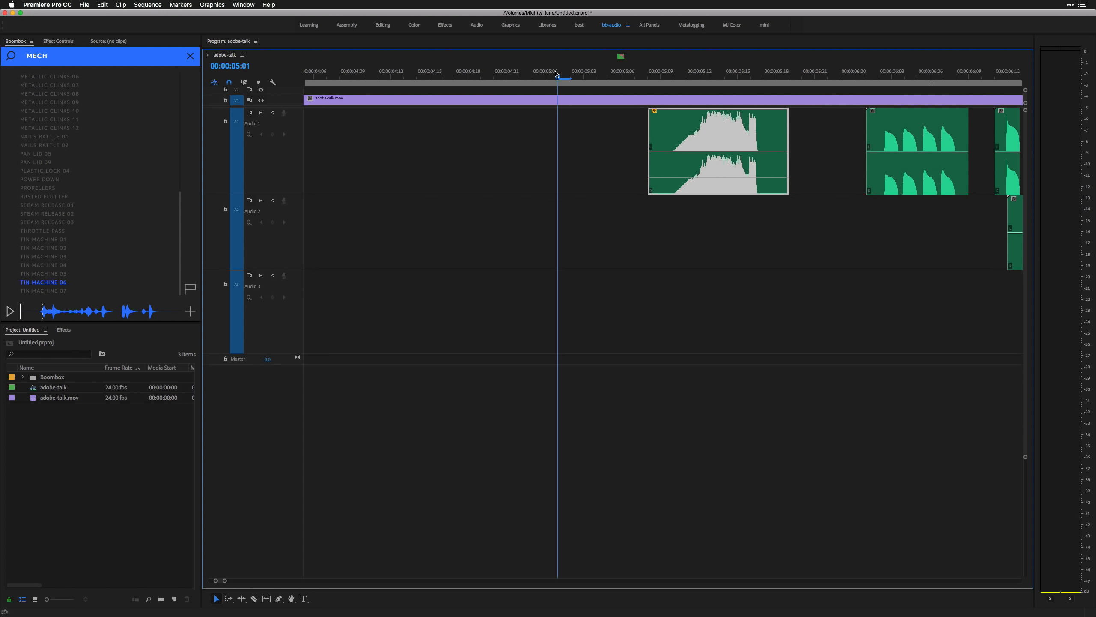
left_click(904, 70)
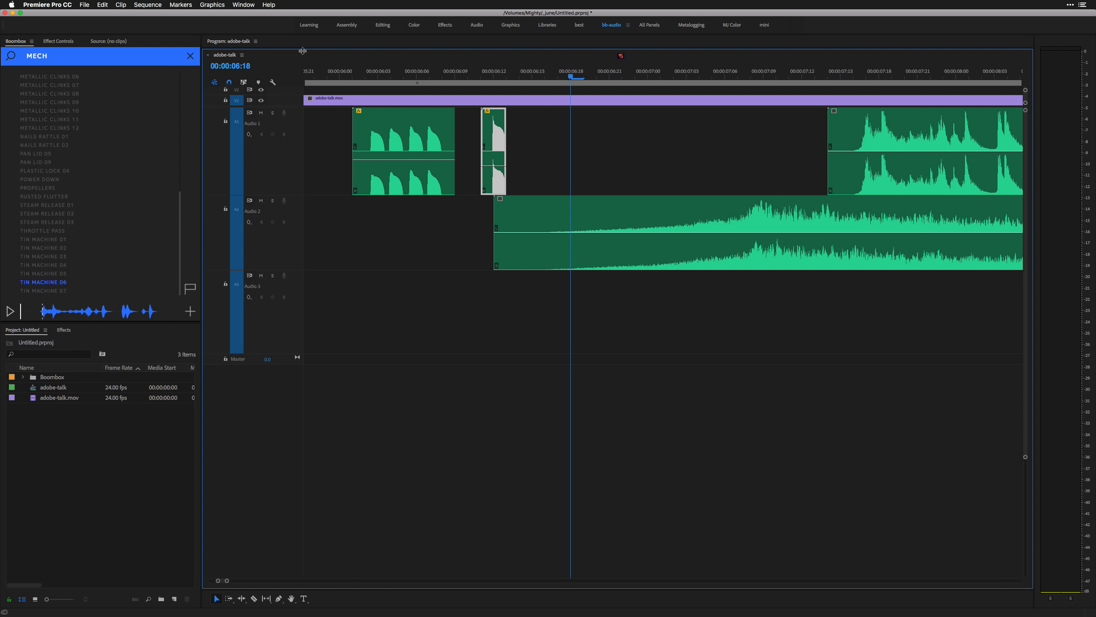
left_click(341, 70)
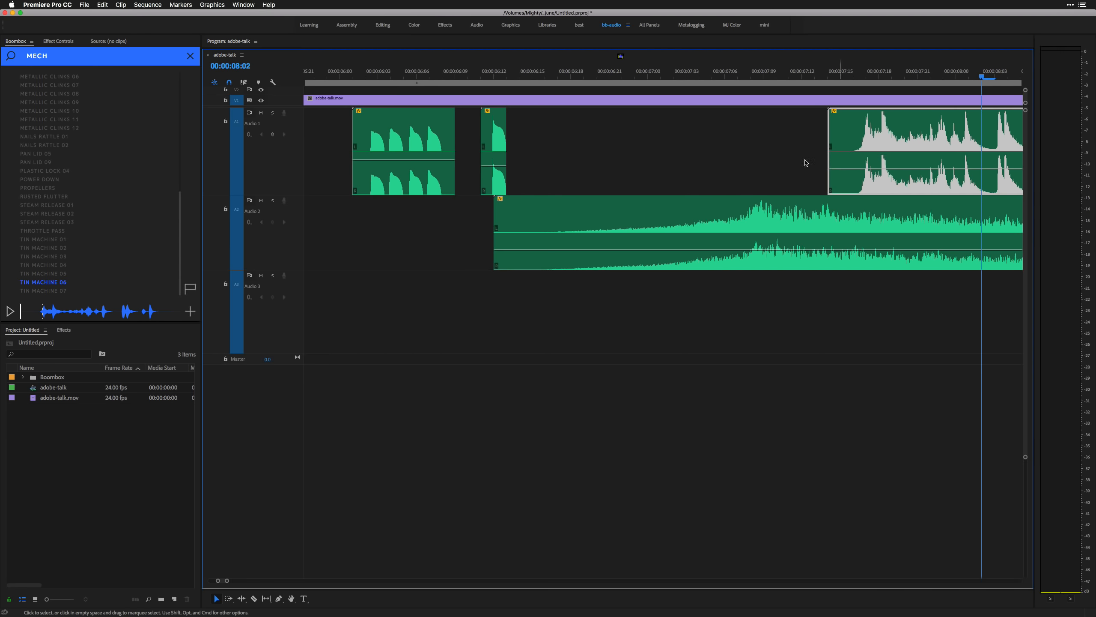
mouse_move(593, 49)
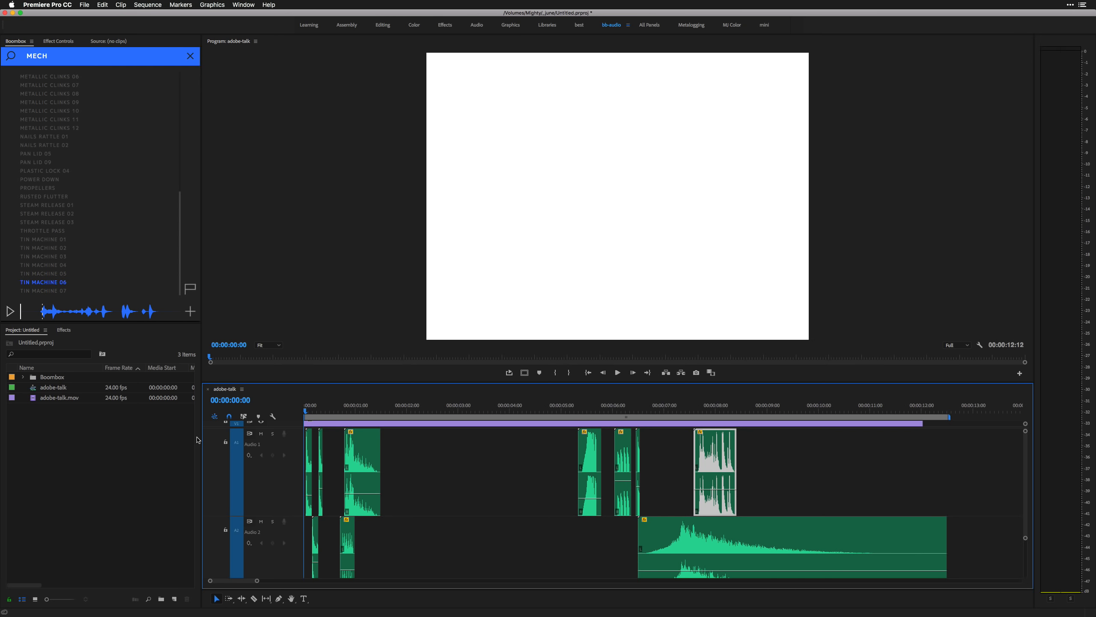
left_click(616, 372)
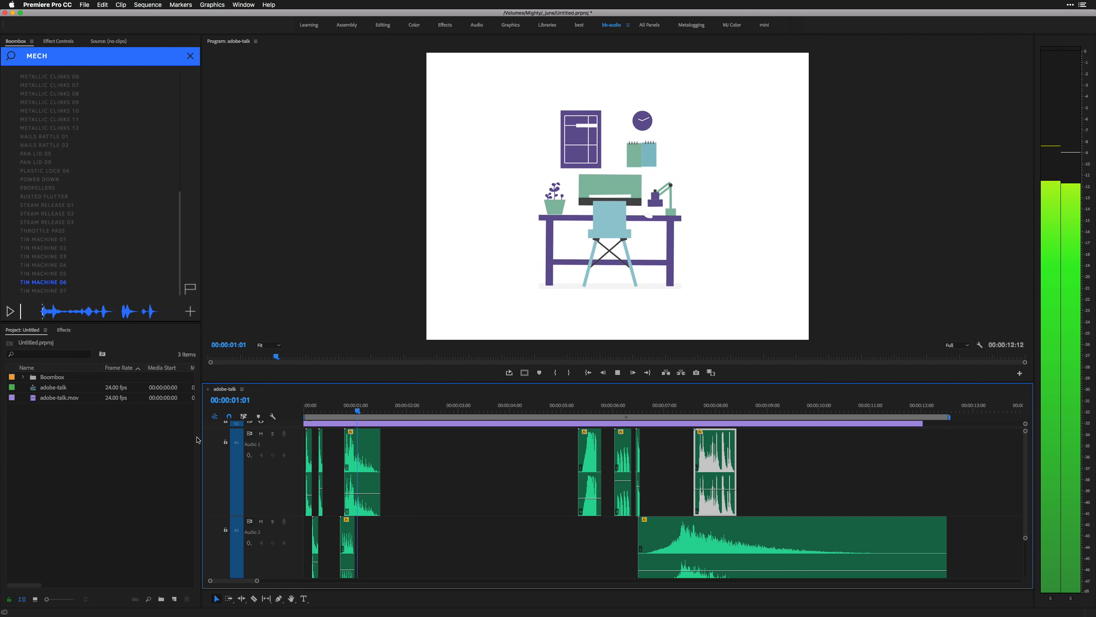
left_click(460, 405)
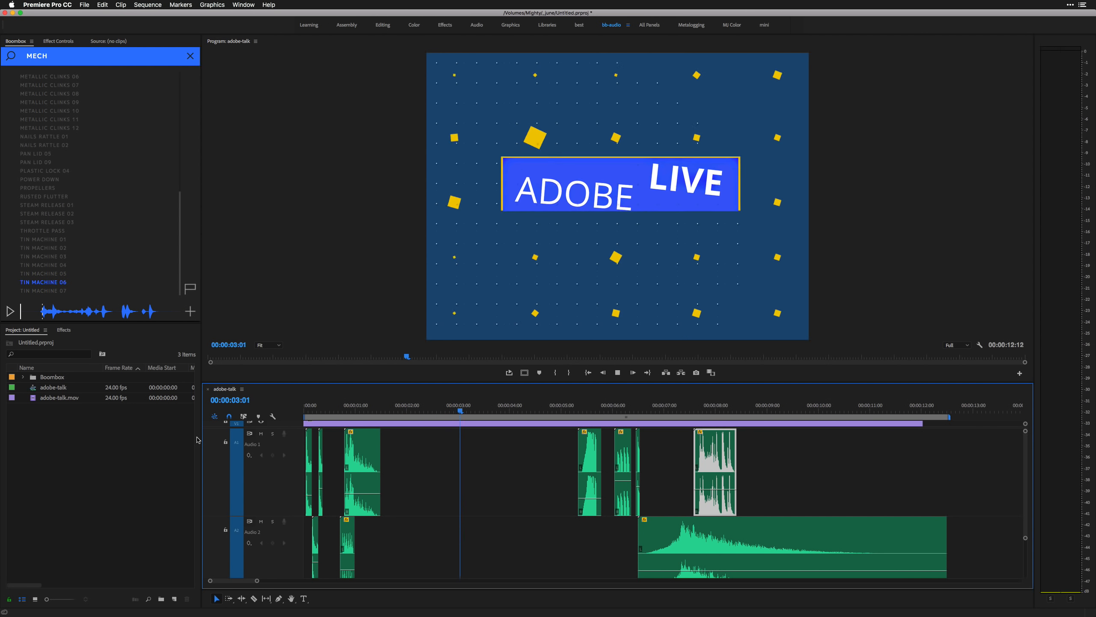